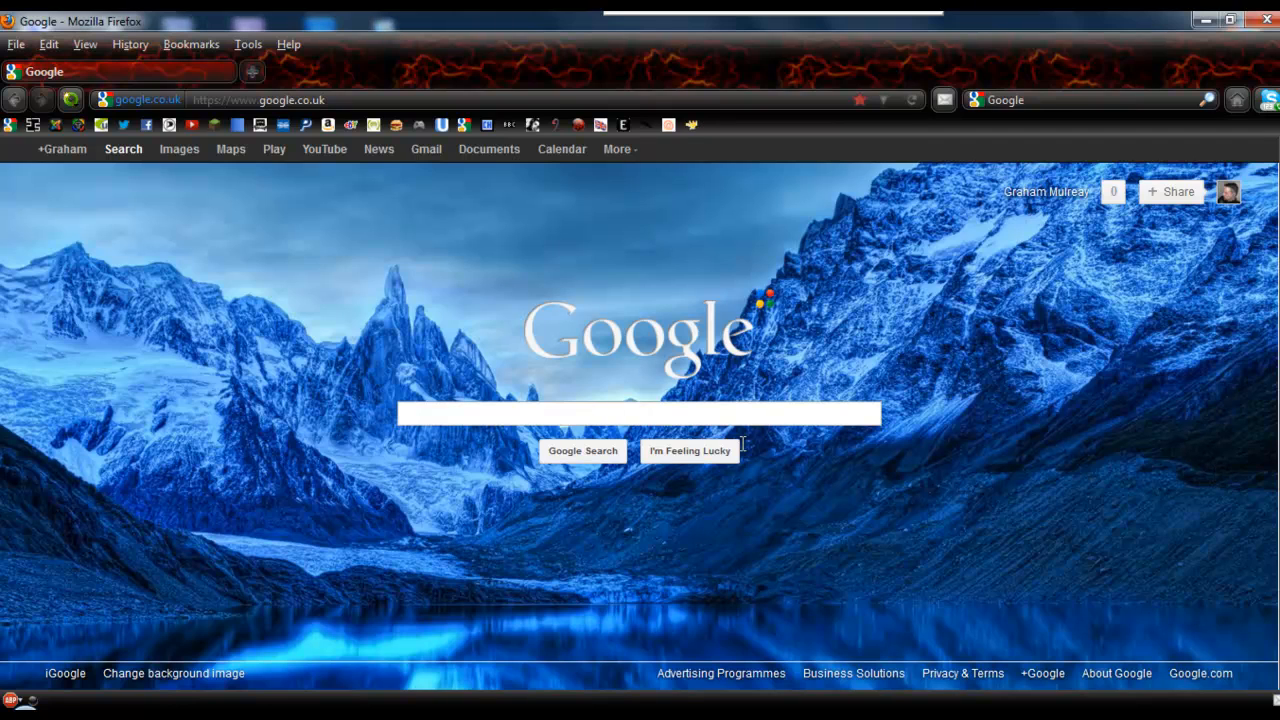
Search Google for winuae and reach winuae.net's Download page listing WinUAE 2.4.1
type("w")
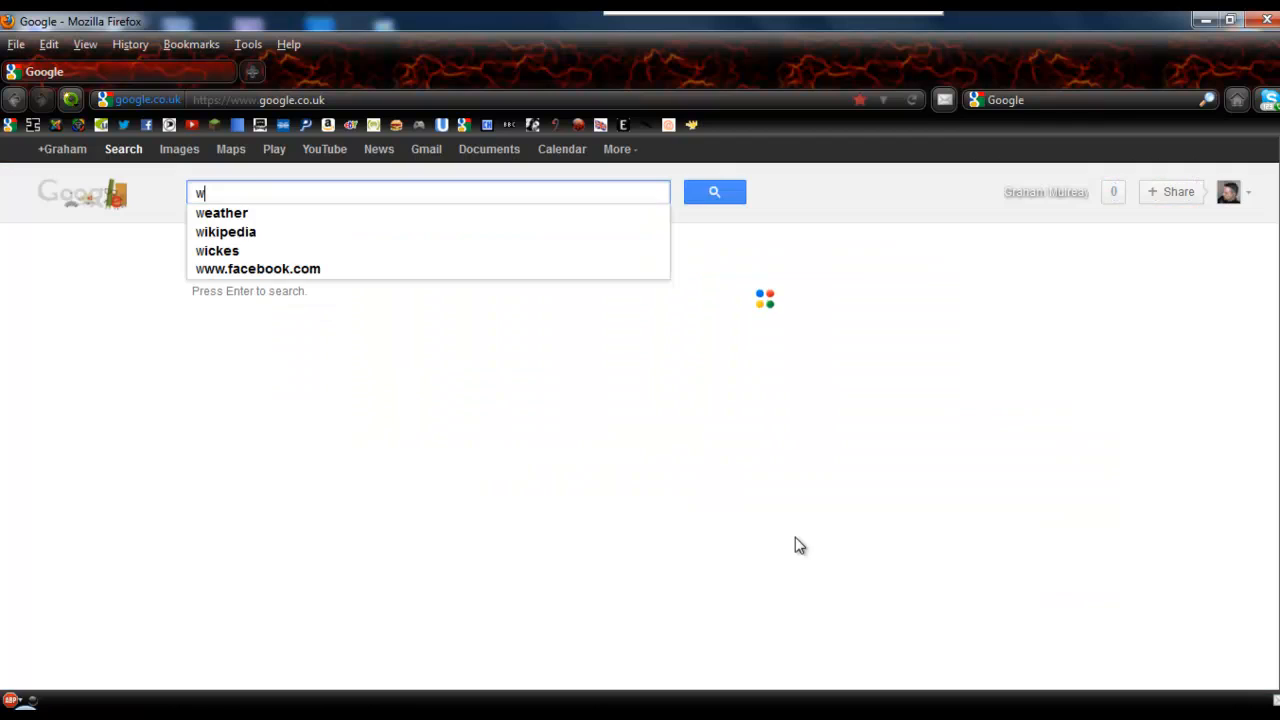
type("inuae")
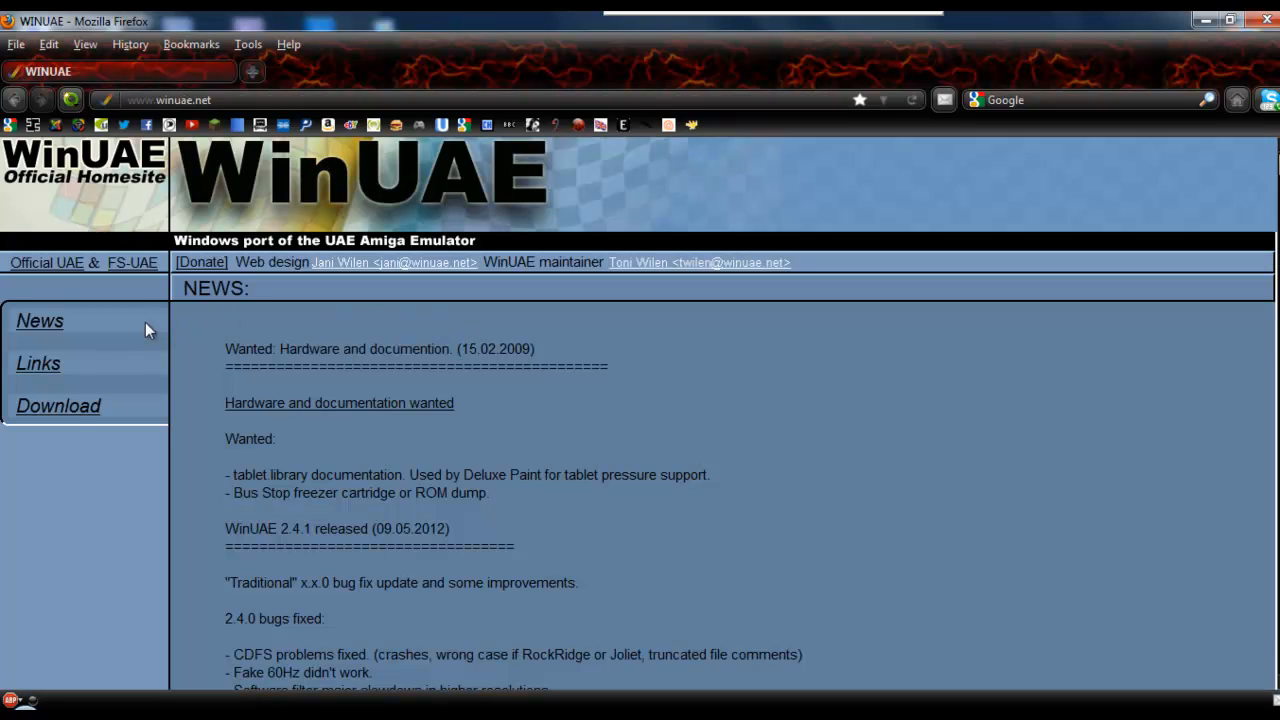
left_click(58, 404)
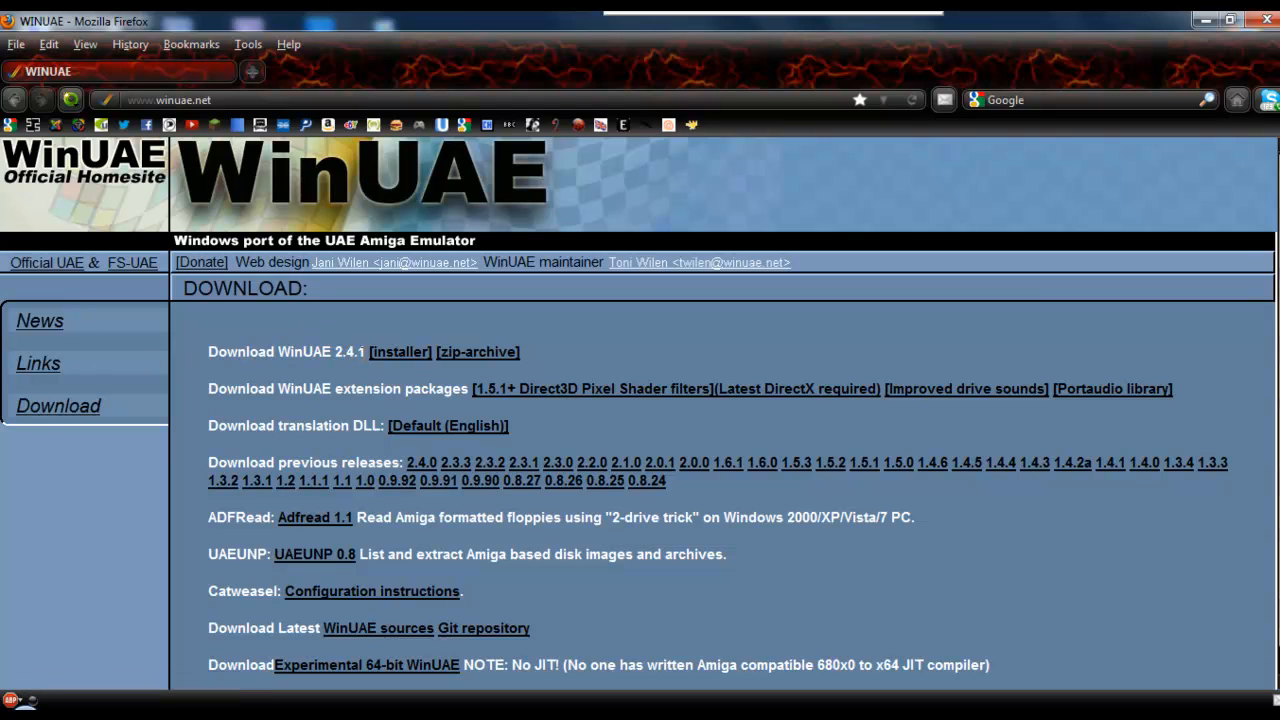
mouse_move(400, 352)
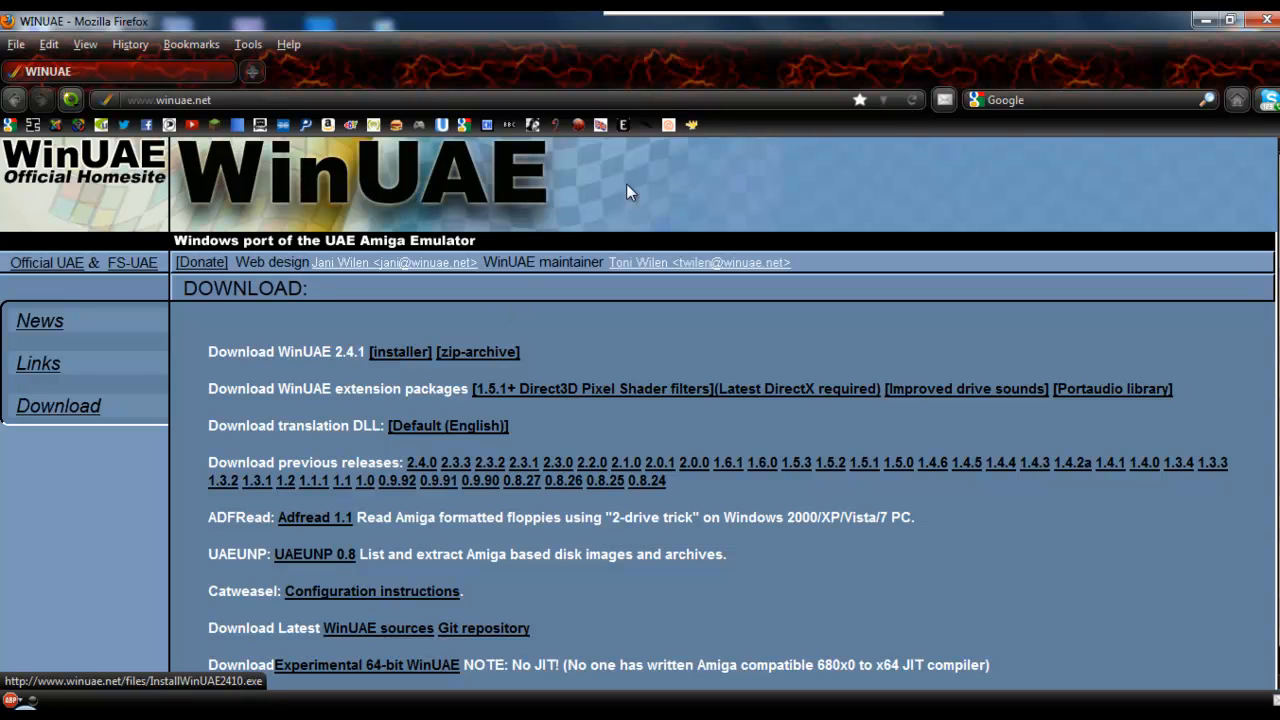
mouse_move(252, 72)
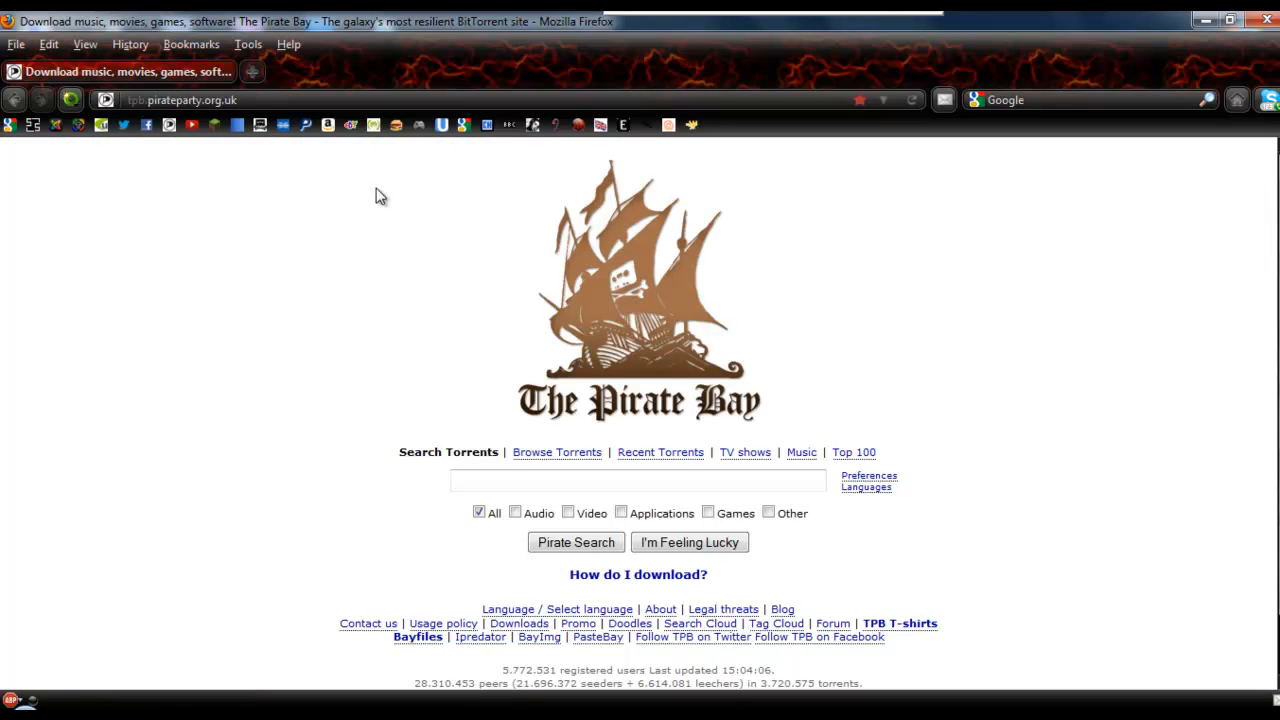
mouse_move(442, 280)
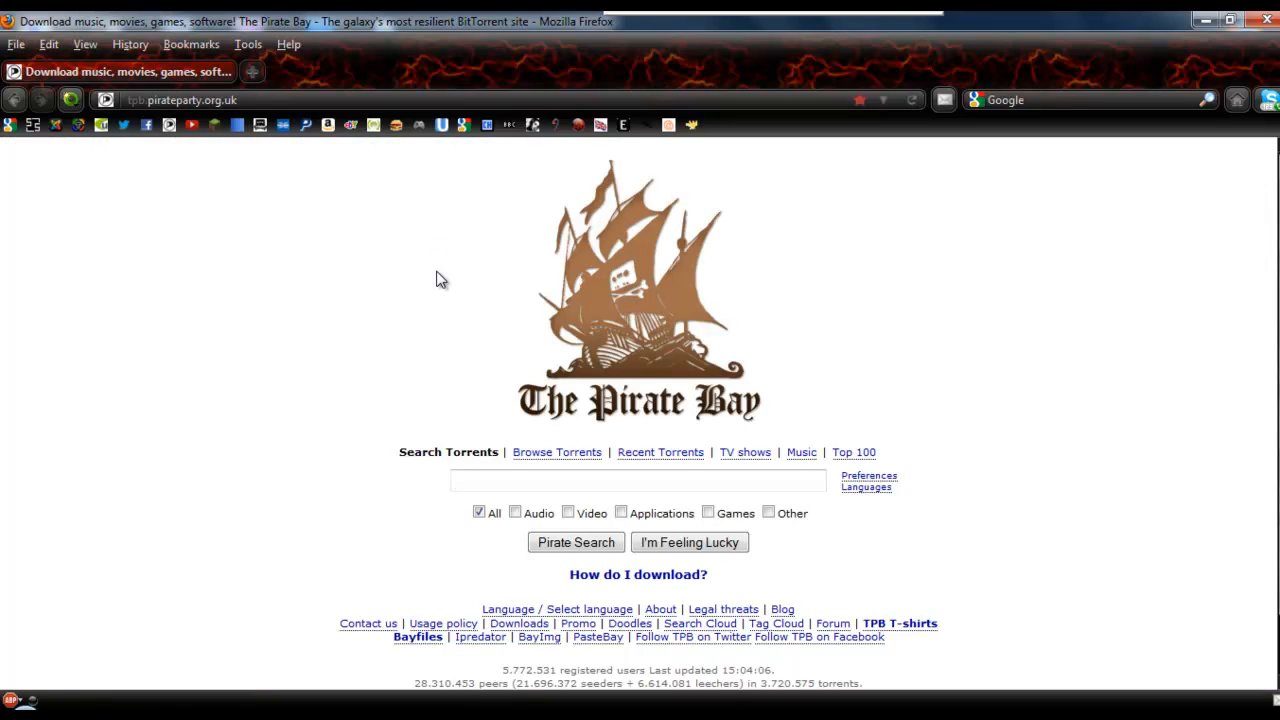
Search The Pirate Bay for winuae with only the Games category ticked
type("winuae")
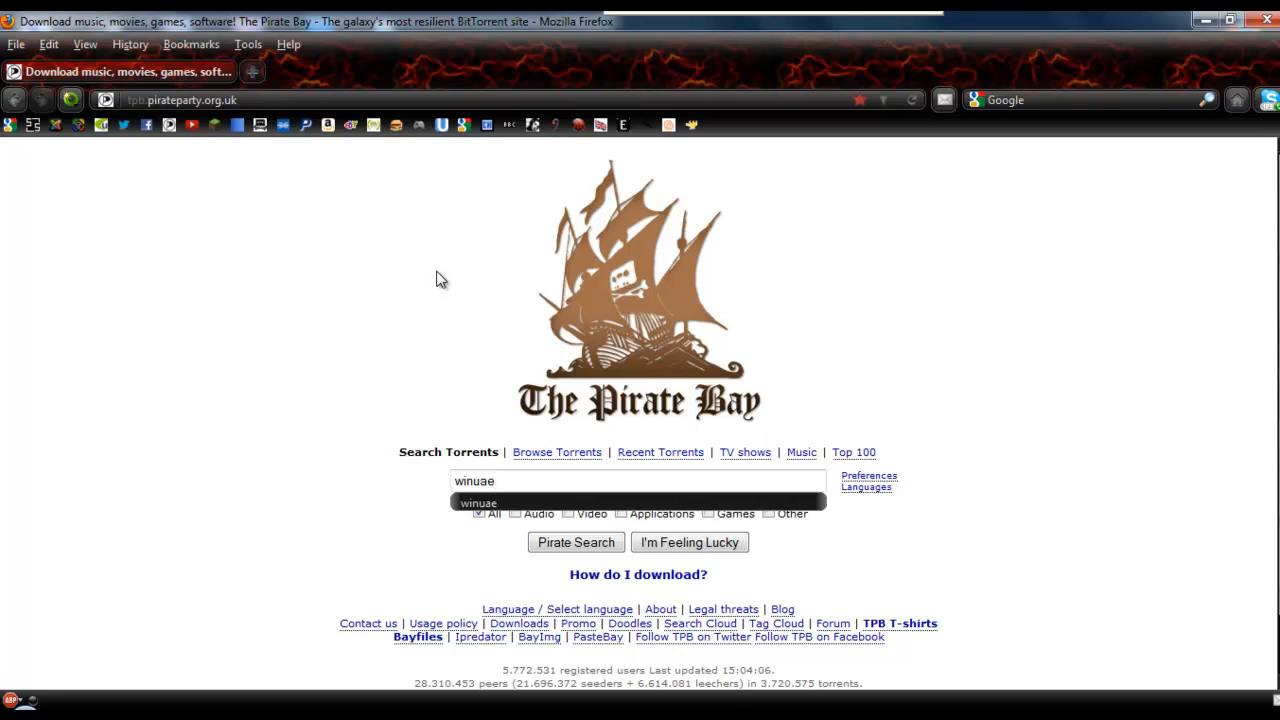
left_click(626, 486)
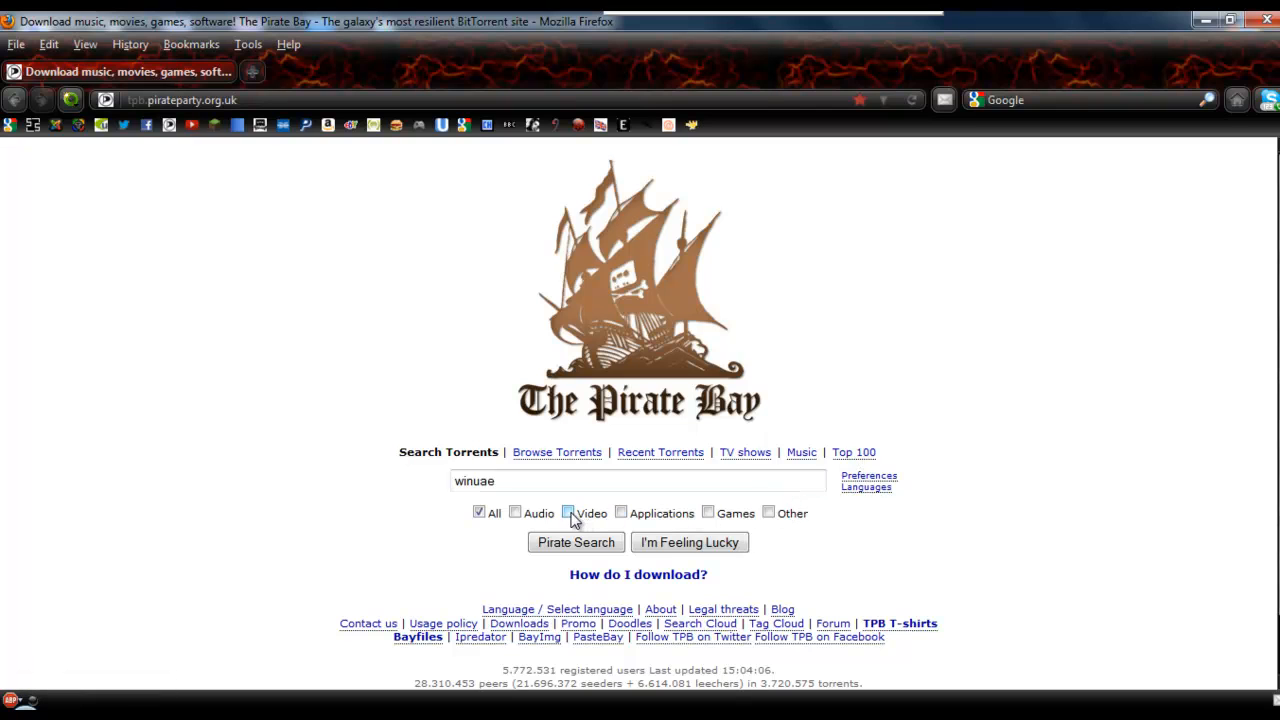
left_click(708, 512)
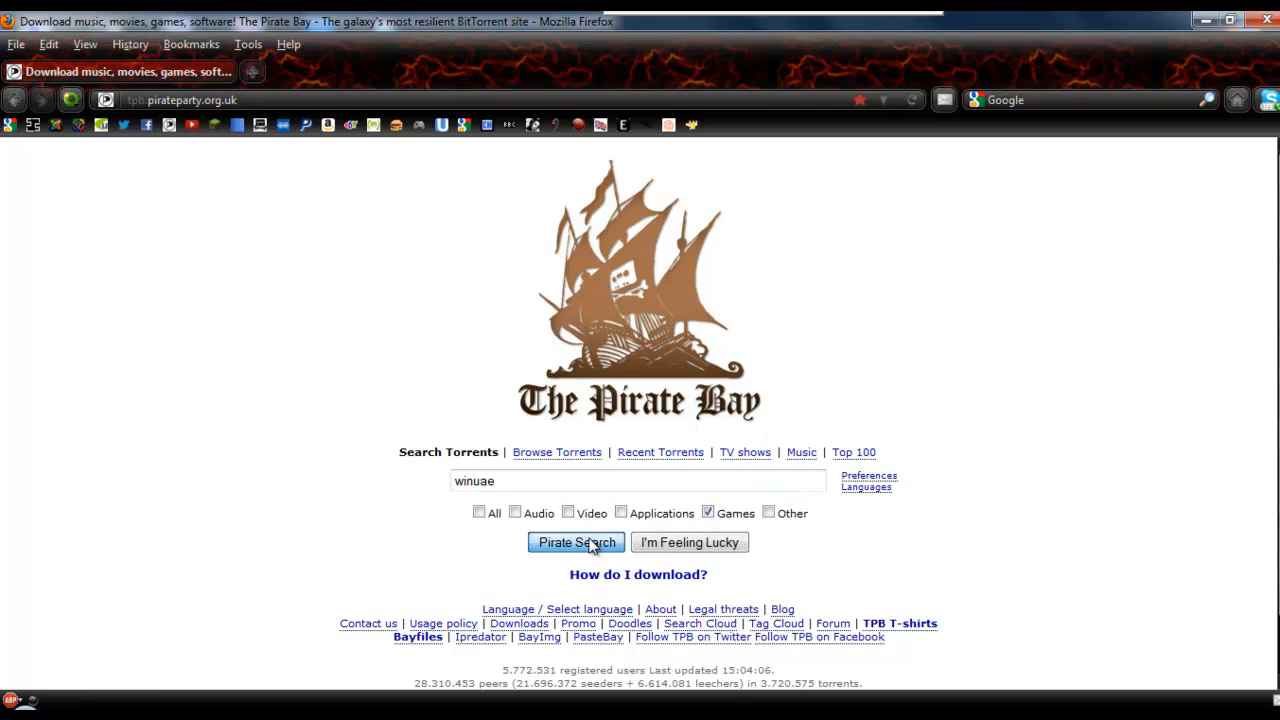
left_click(576, 542)
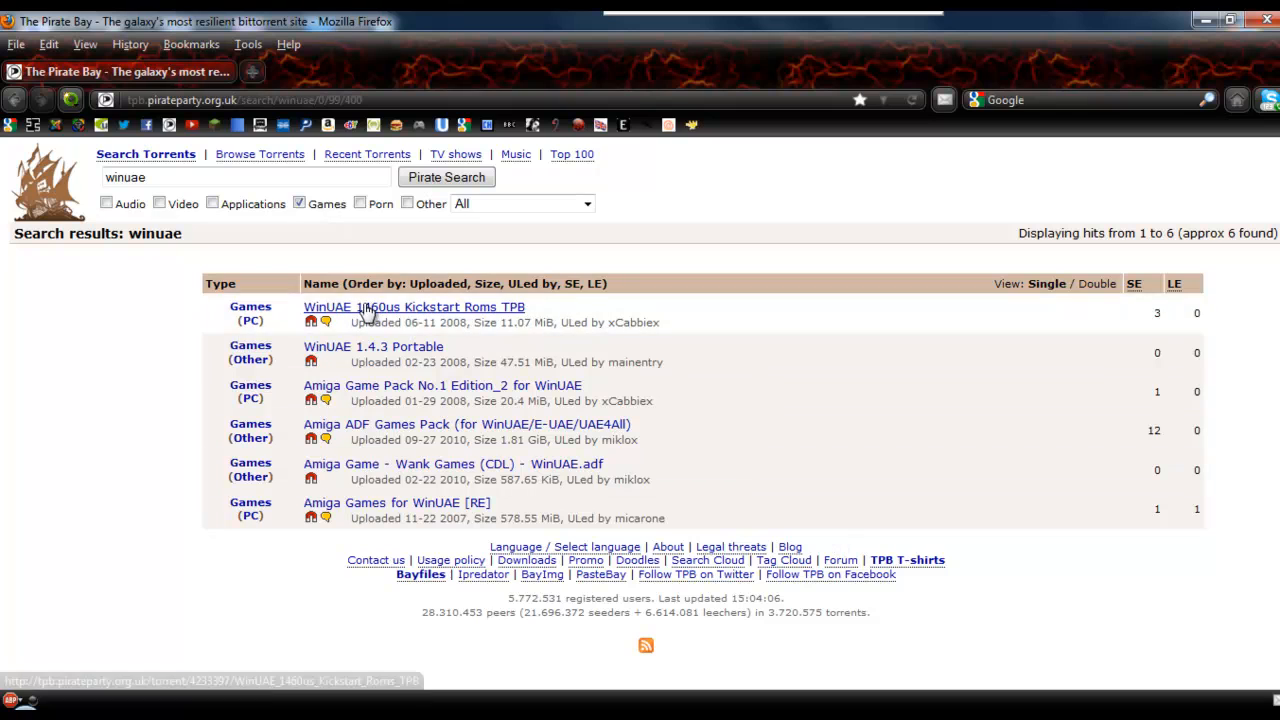
mouse_move(456, 314)
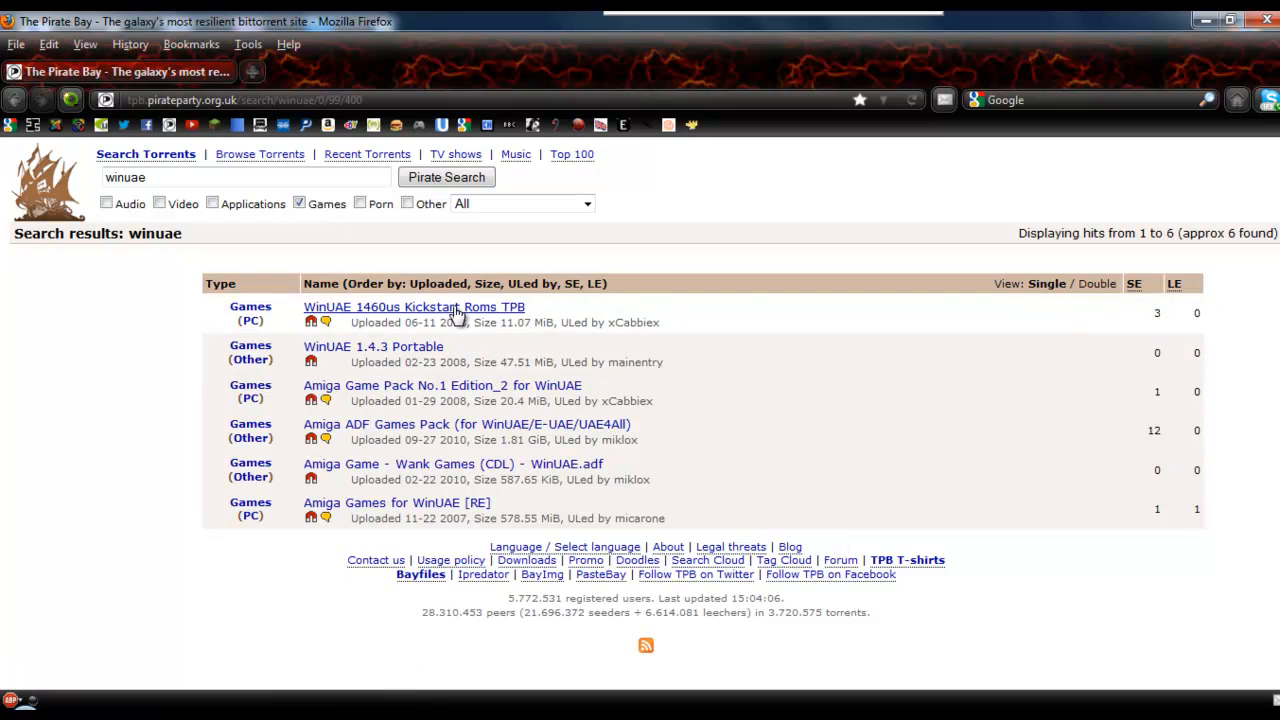
mouse_move(444, 308)
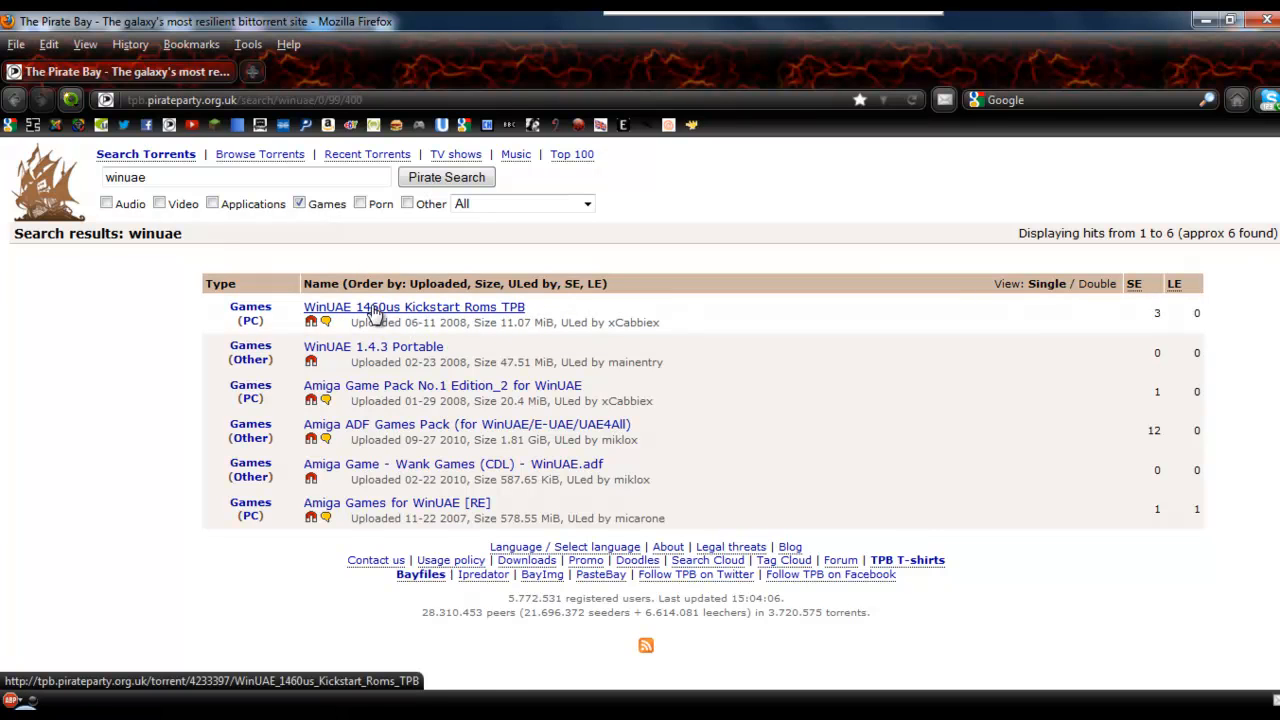
View the details page of the WinUAE 1460us Kickstart Roms TPB torrent
left_click(416, 308)
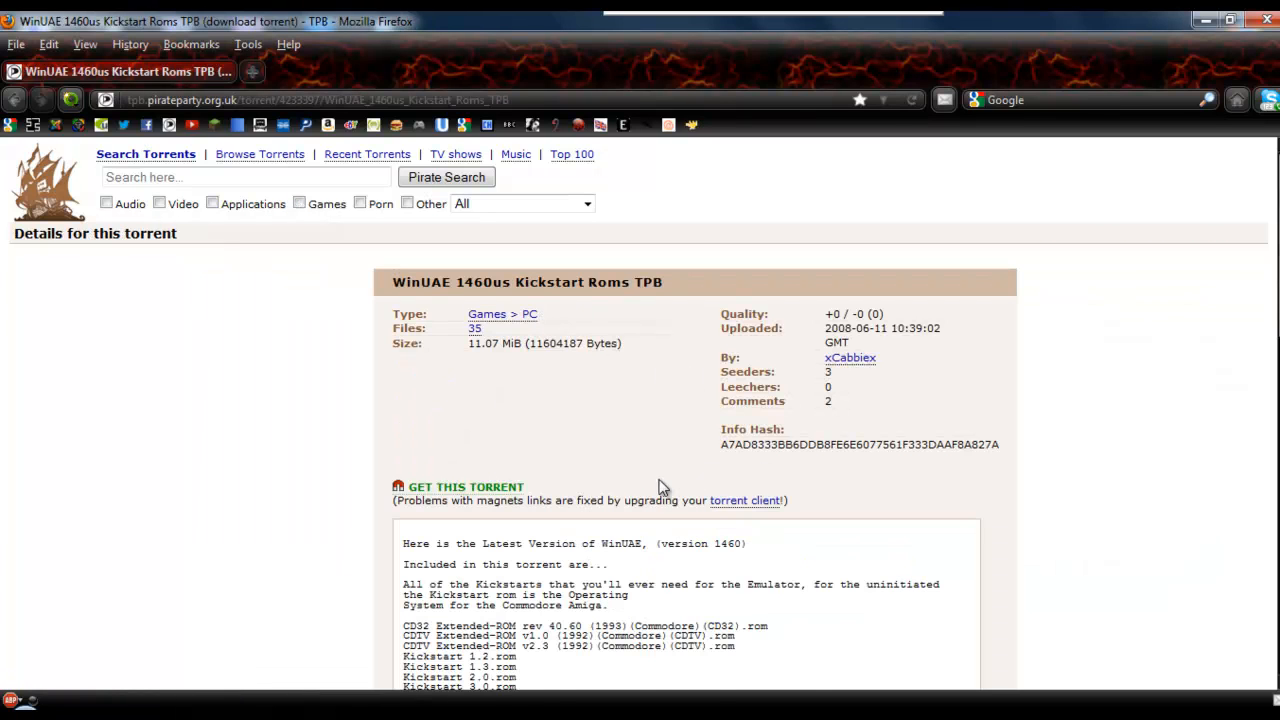
scroll("down", 3)
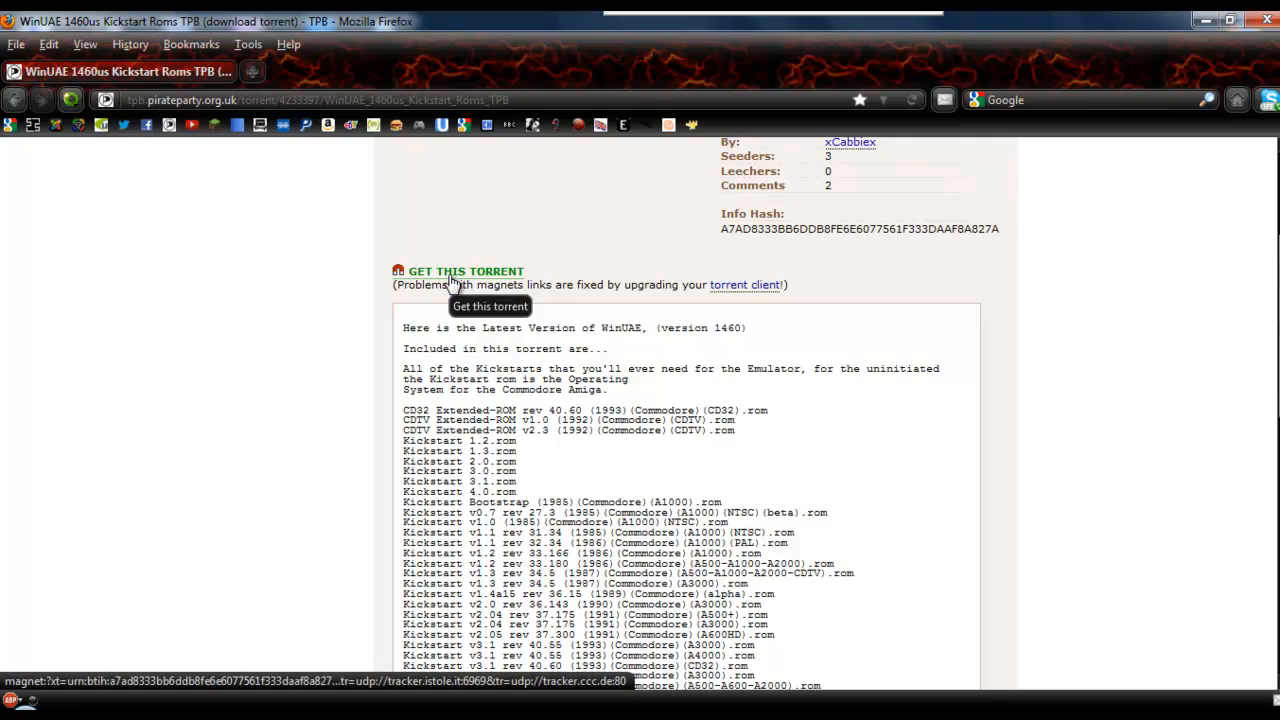
scroll("up", 3)
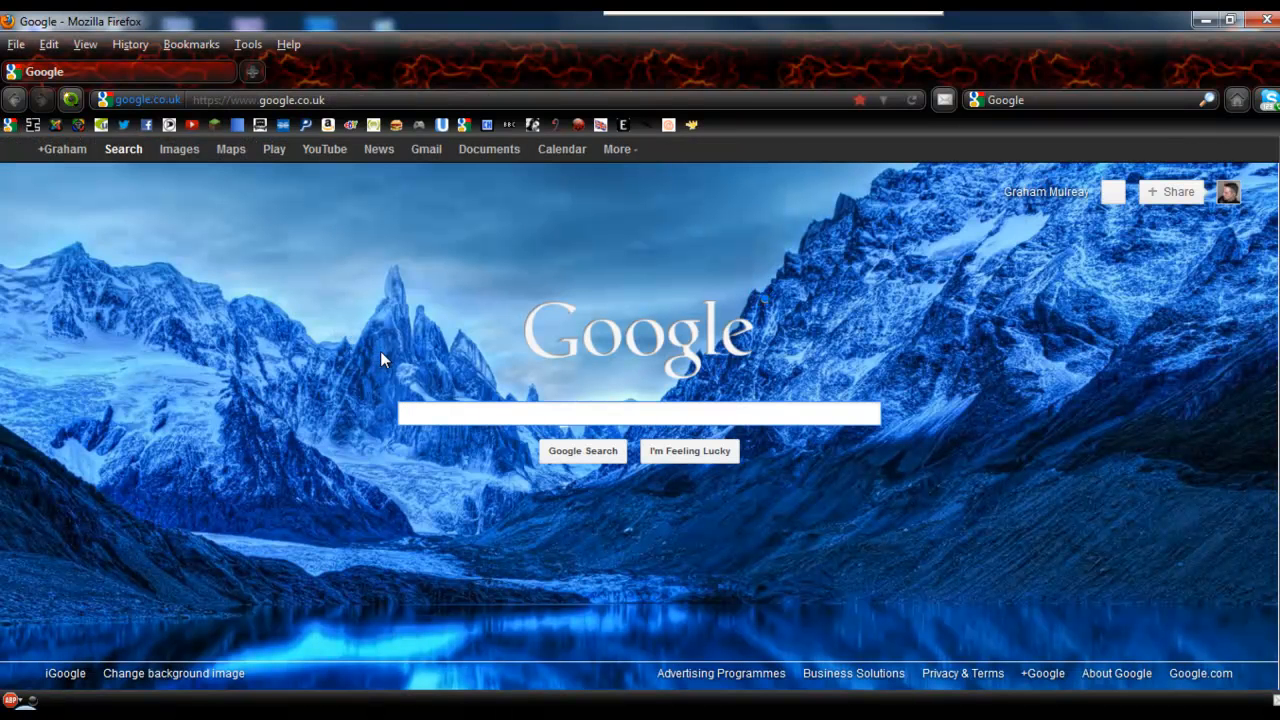
Reach rom-world.com from Google and enter its Amiga Roms section
type("rom world")
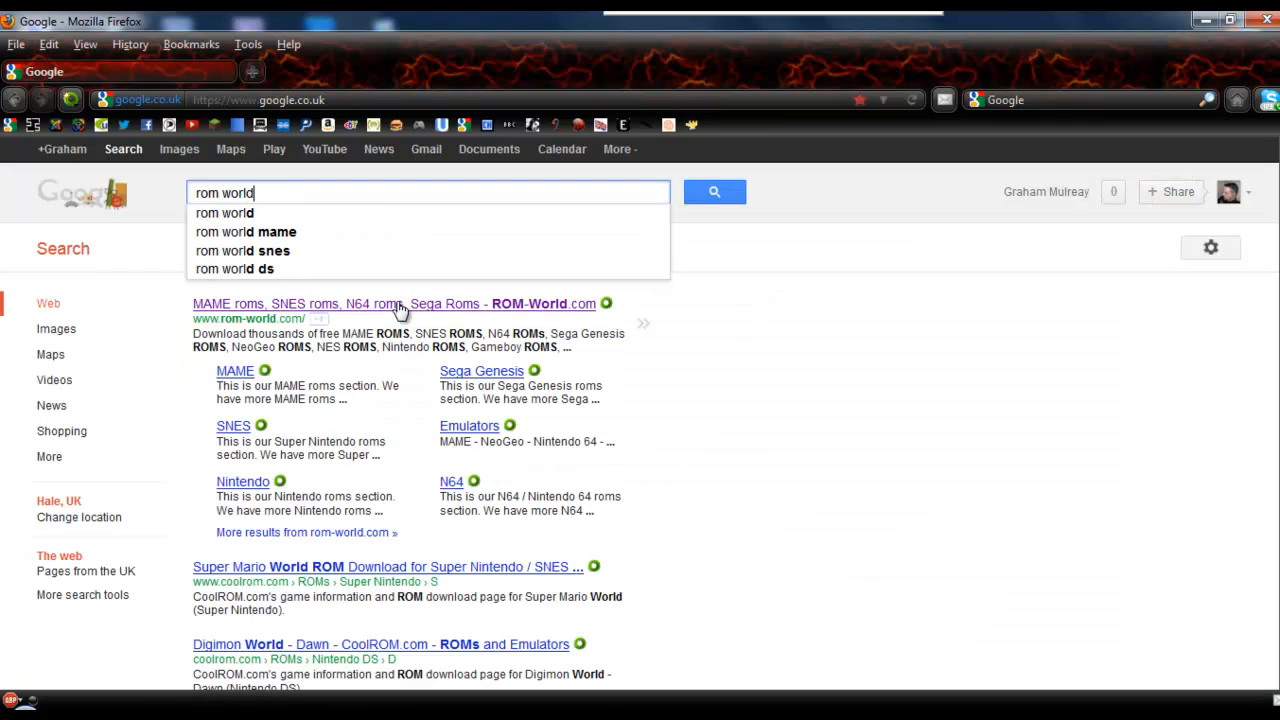
left_click(392, 304)
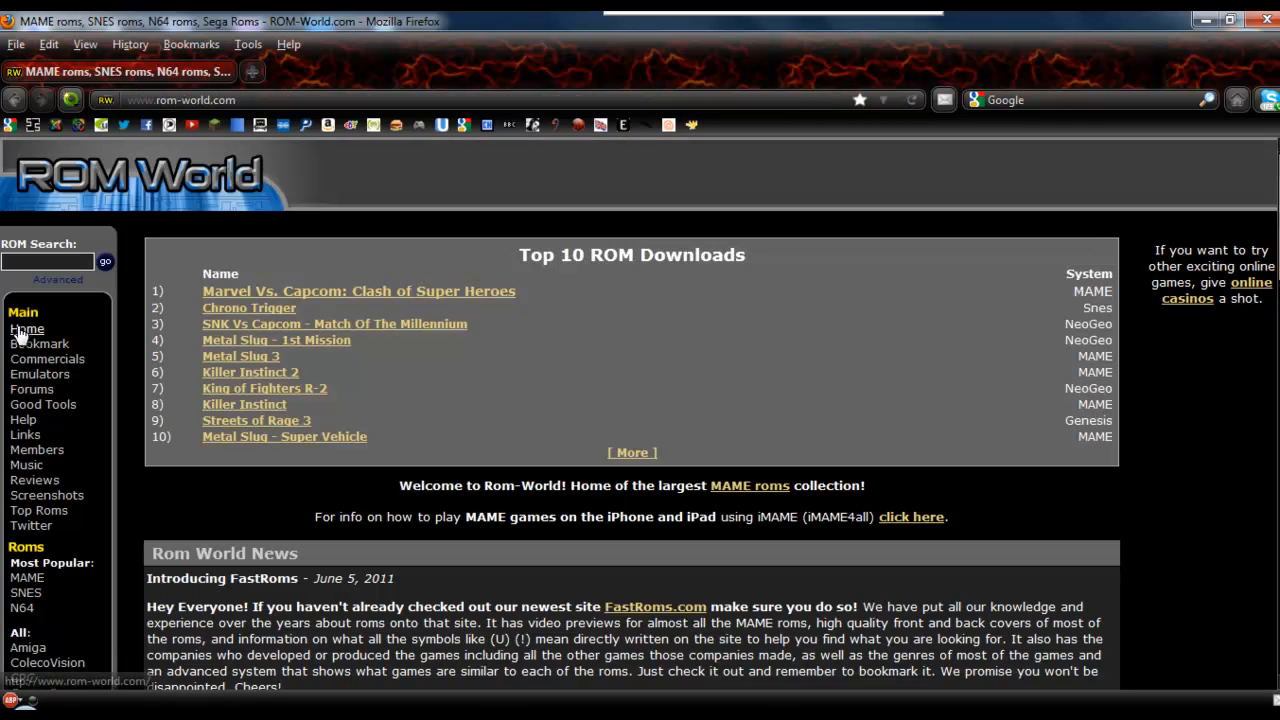
scroll("down", 3)
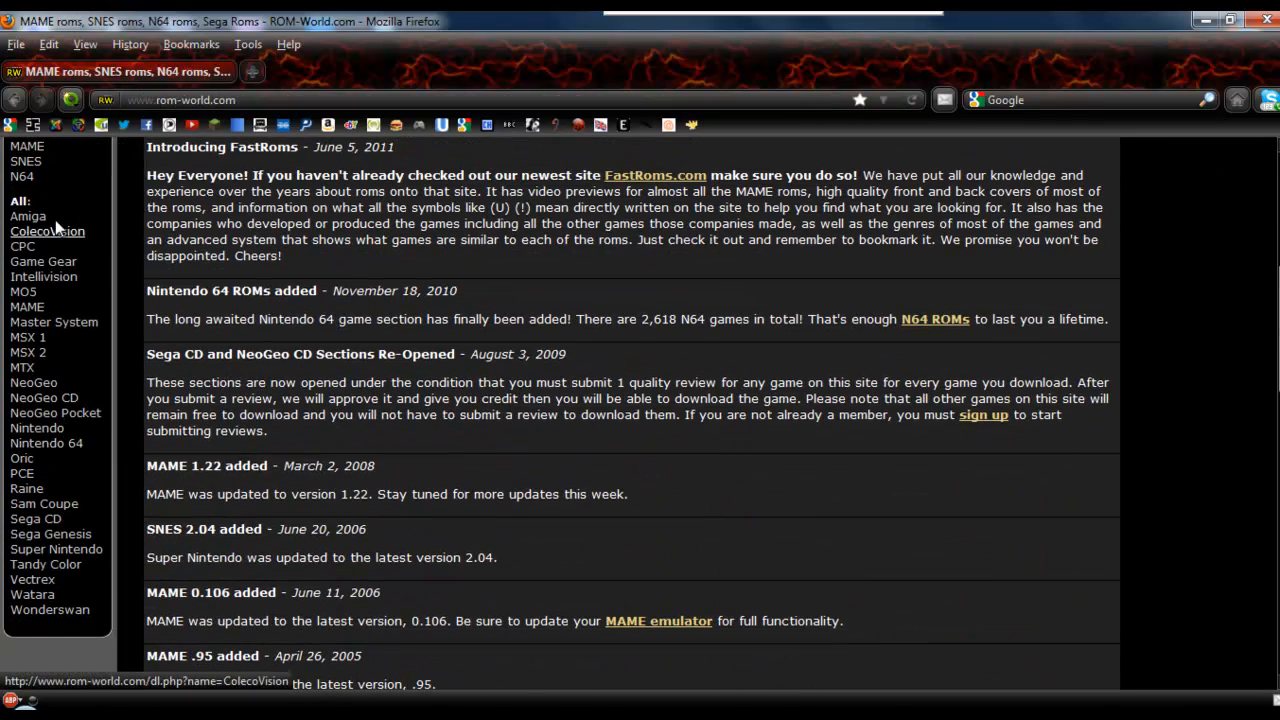
mouse_move(54, 320)
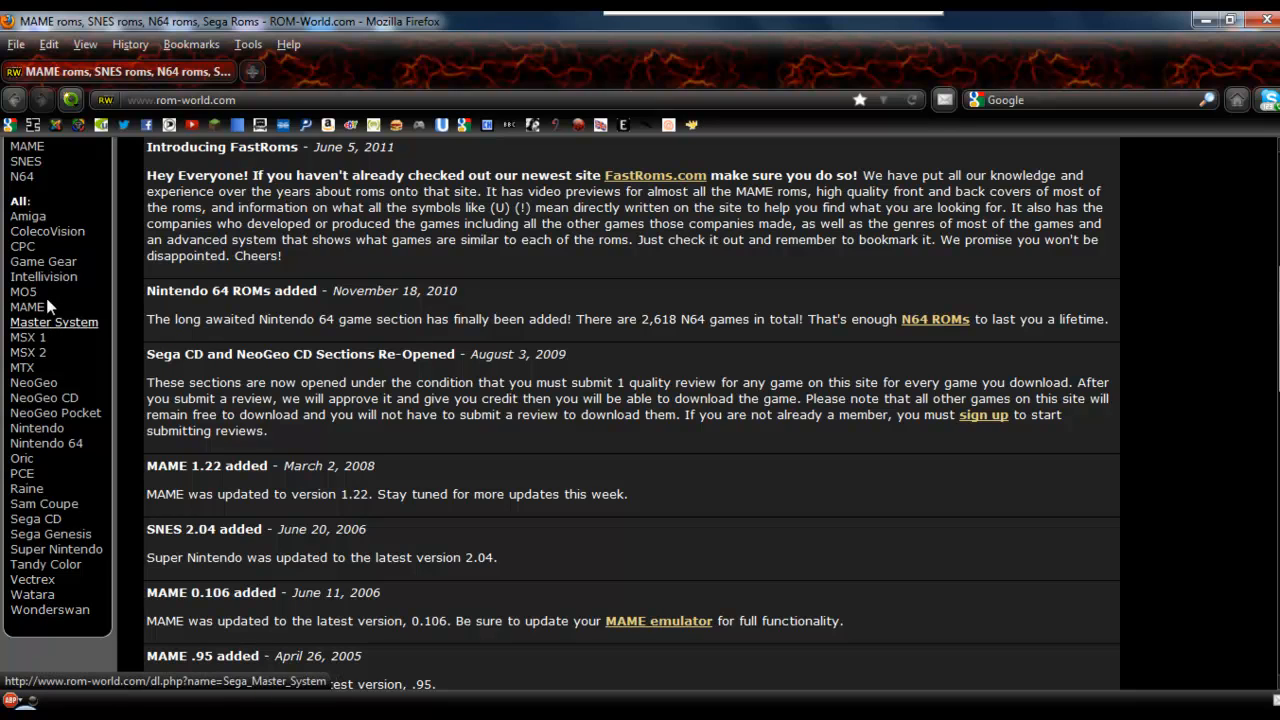
left_click(28, 216)
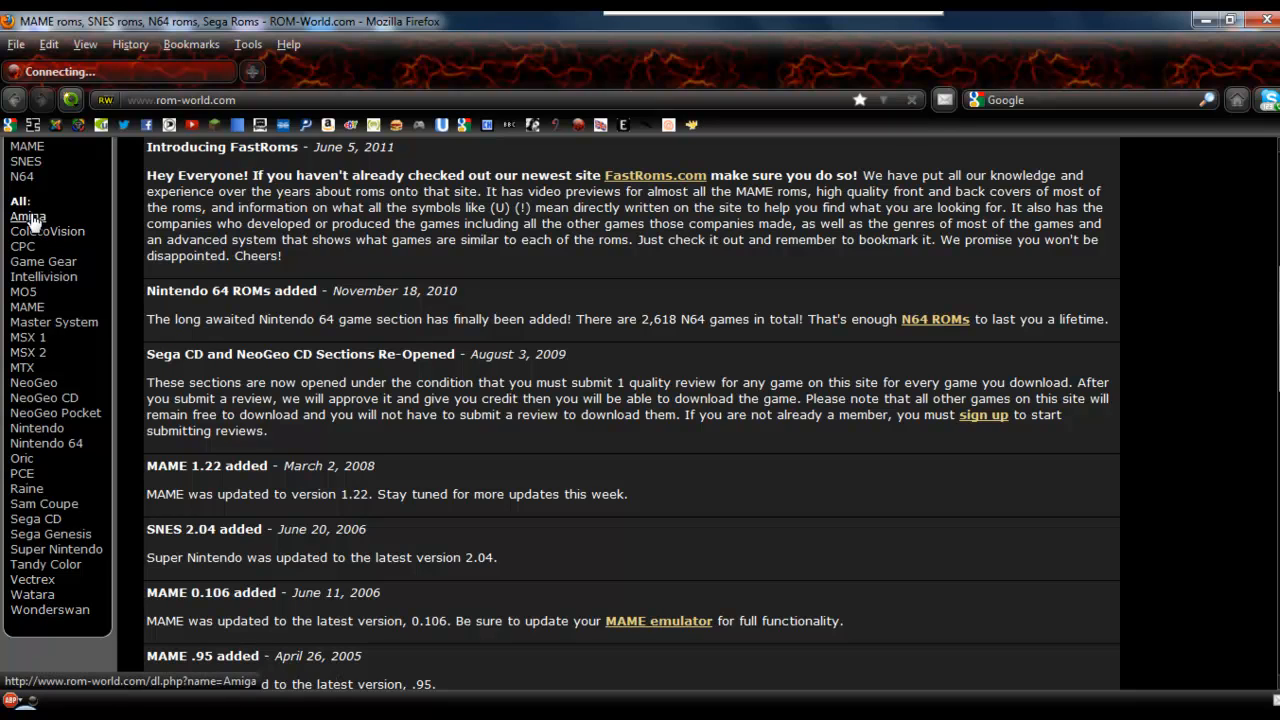
left_click(28, 216)
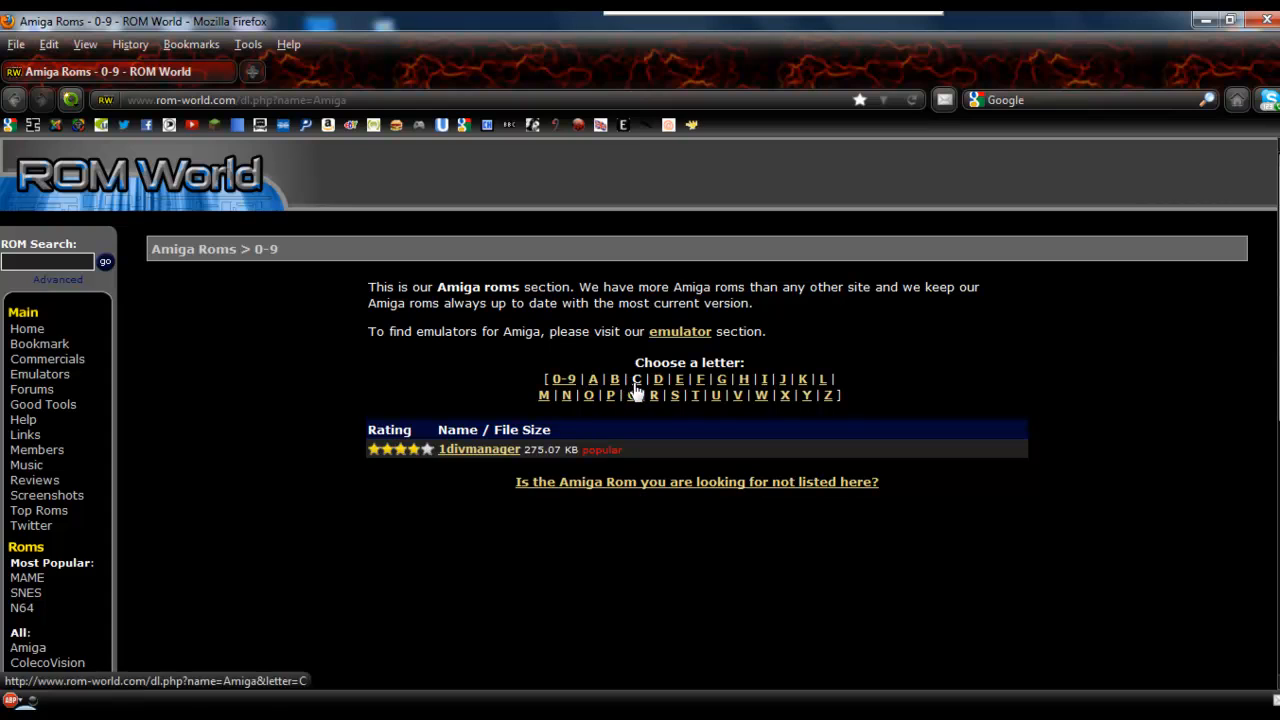
List the Amiga ROMs starting with C and scroll down to castlemaster
left_click(636, 380)
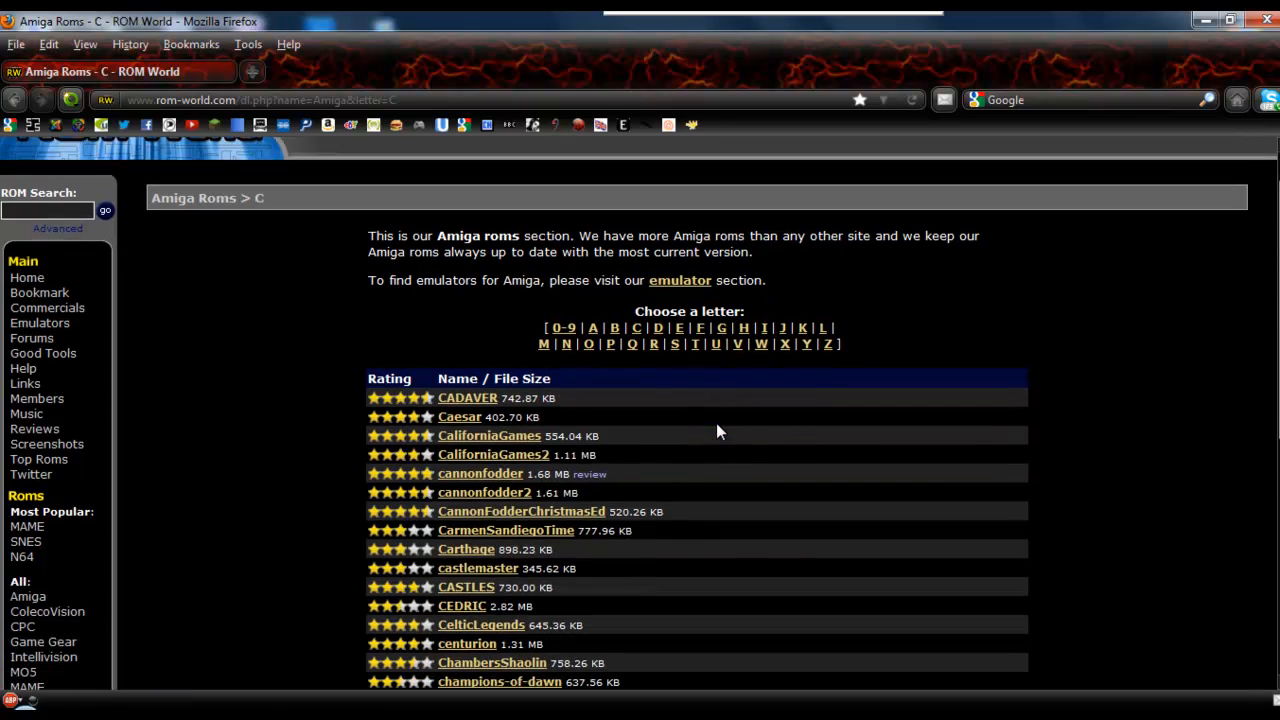
scroll("down", 3)
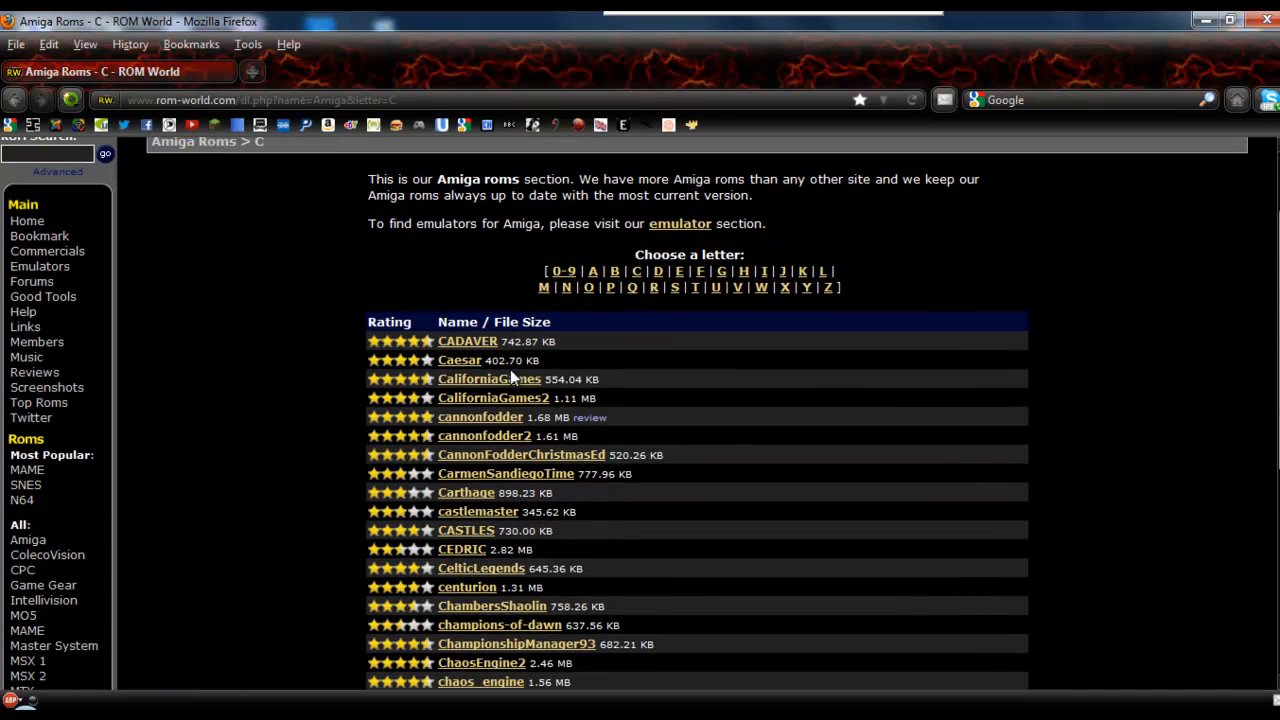
mouse_move(600, 384)
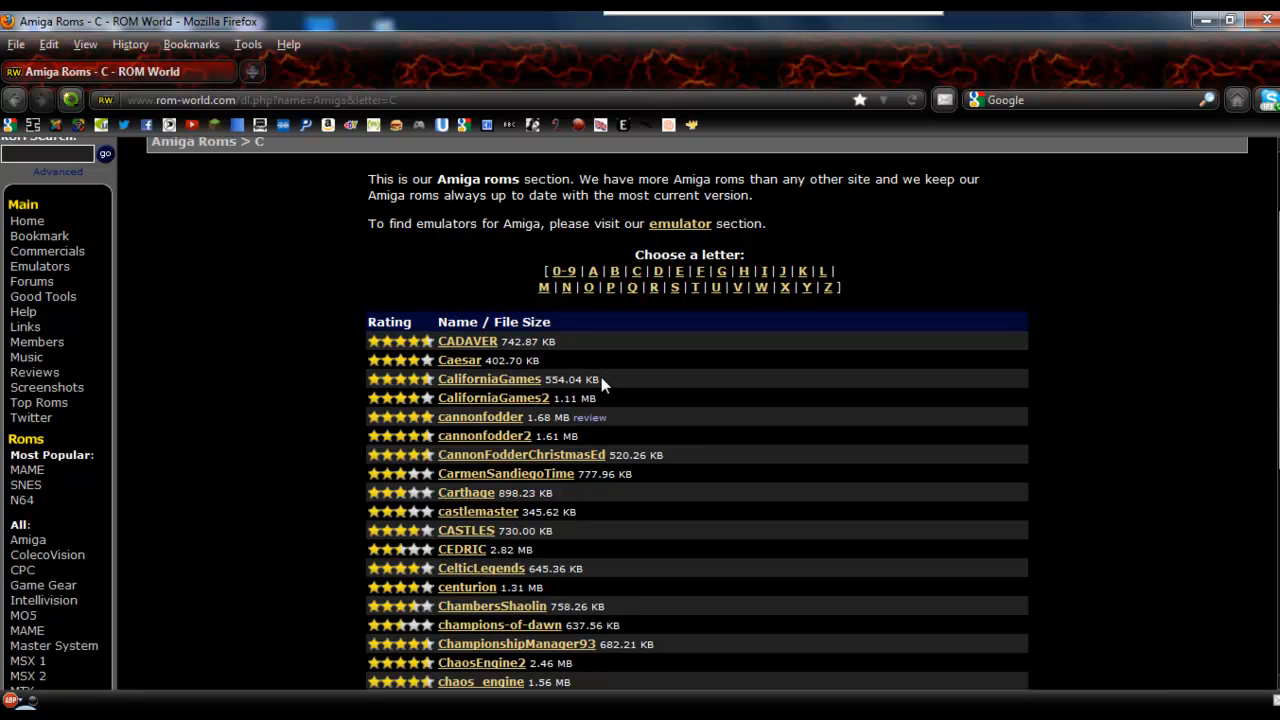
mouse_move(724, 458)
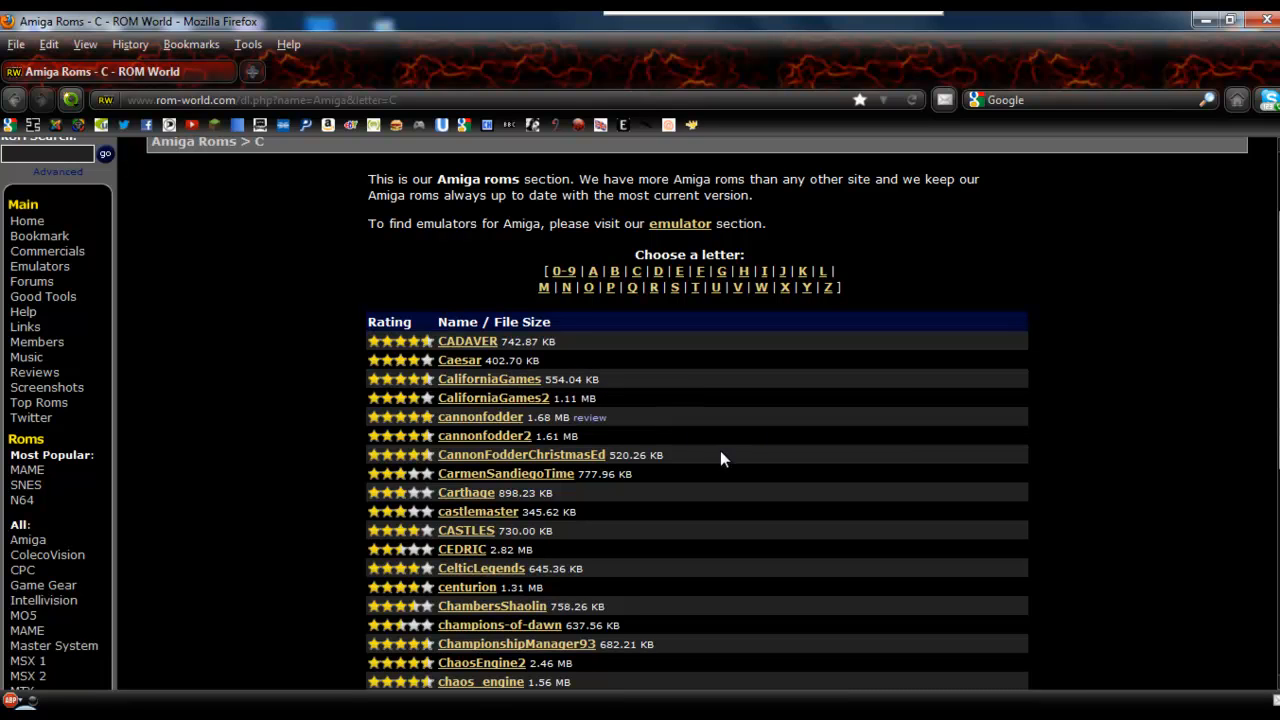
scroll("down", 3)
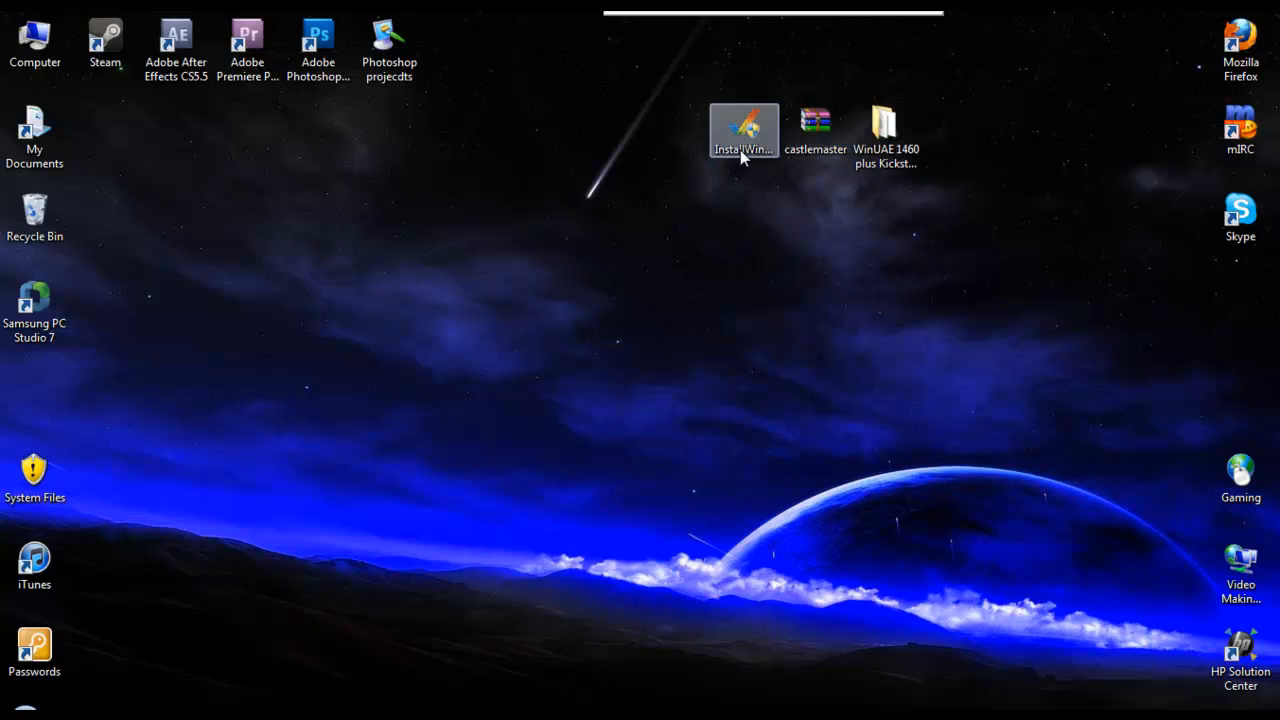
Extract castlemaster into its own desktop folder, check it holds CMASTER.adf, and move the archive aside
right_click(816, 124)
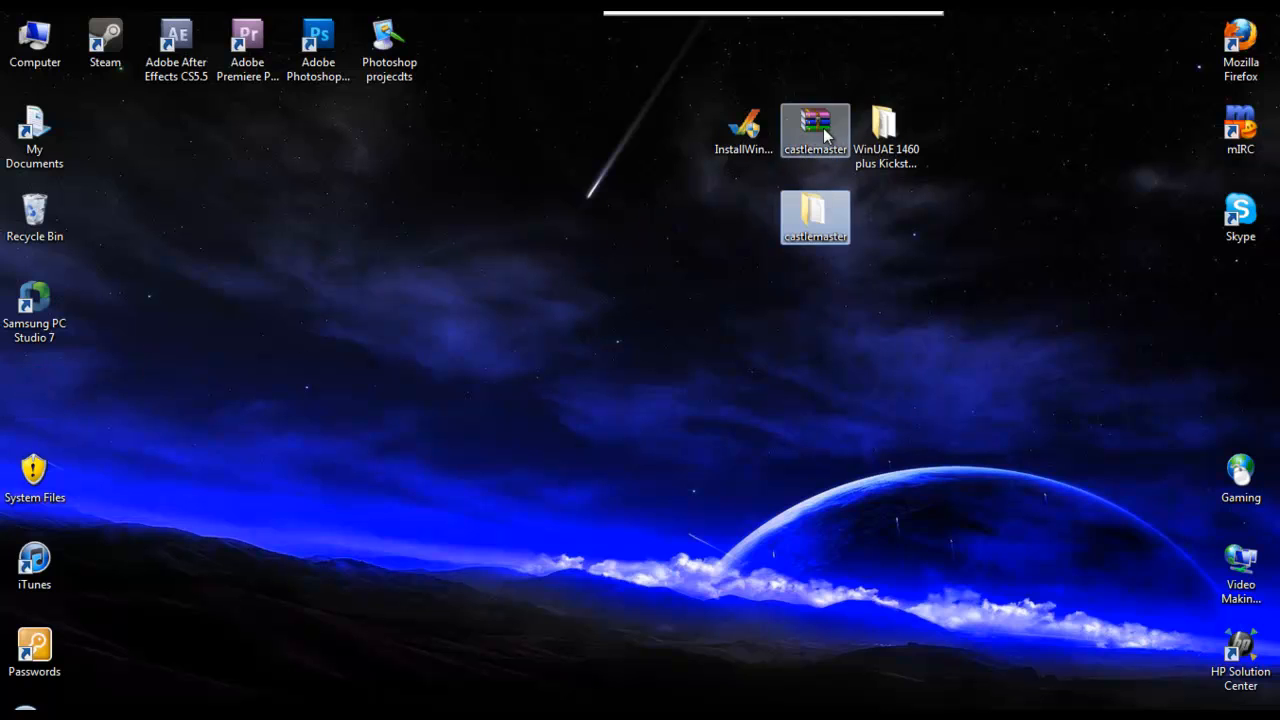
left_click_drag(816, 130, 1100, 124)
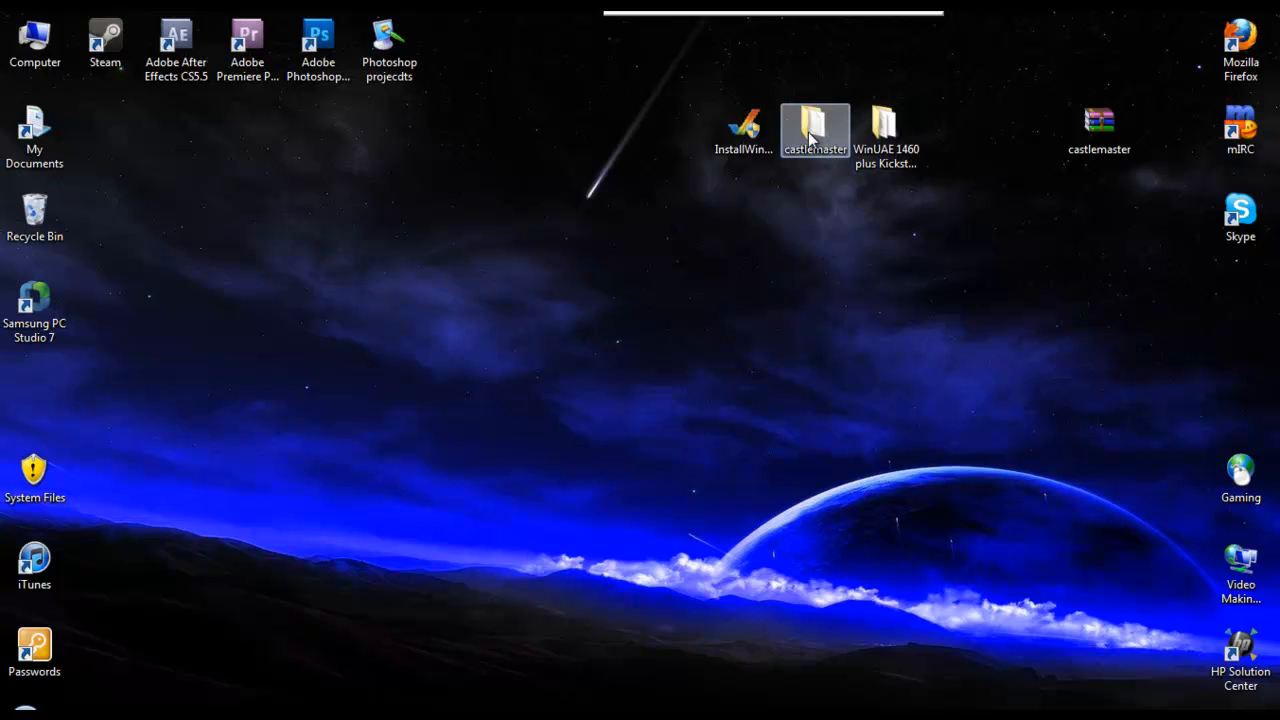
double_click(814, 124)
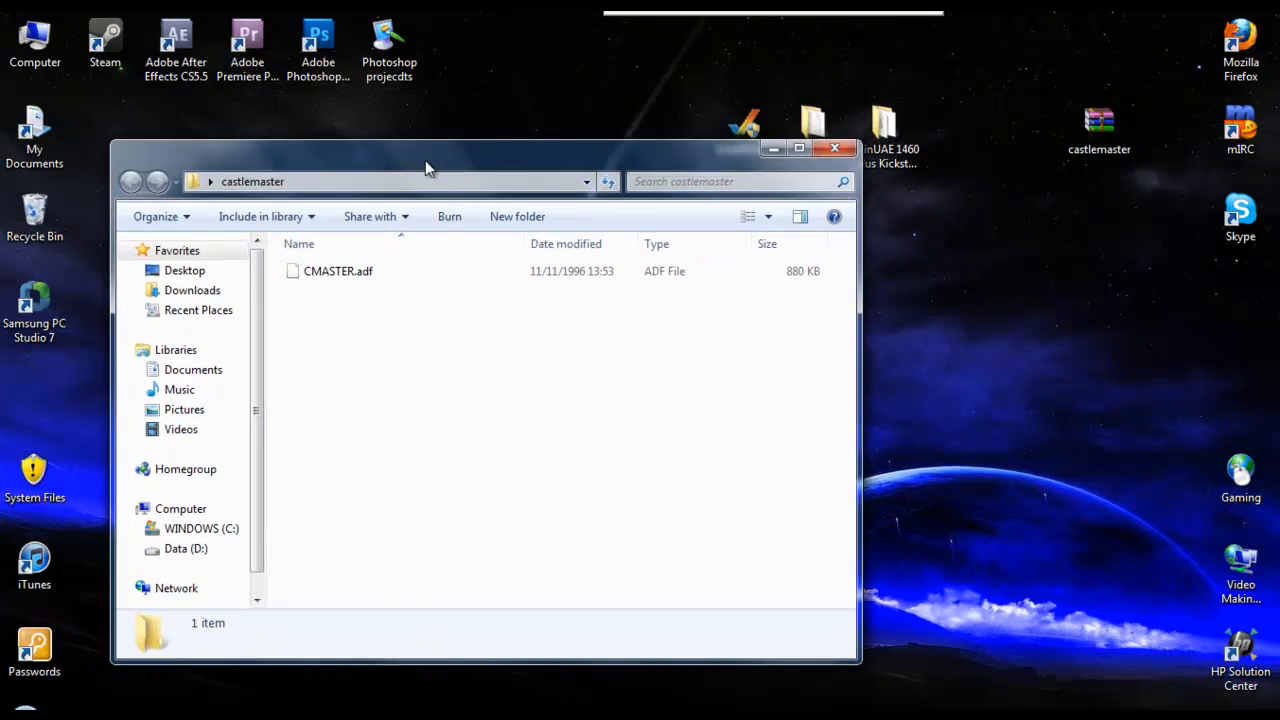
left_click(834, 148)
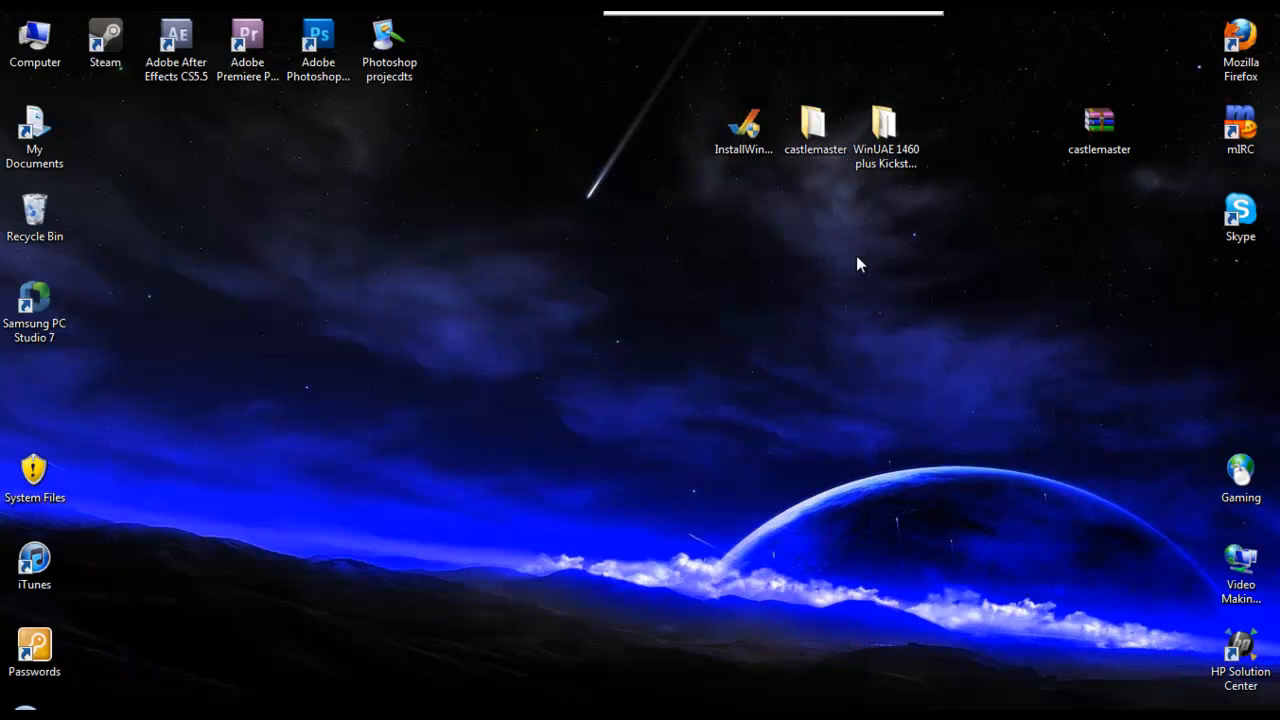
double_click(884, 124)
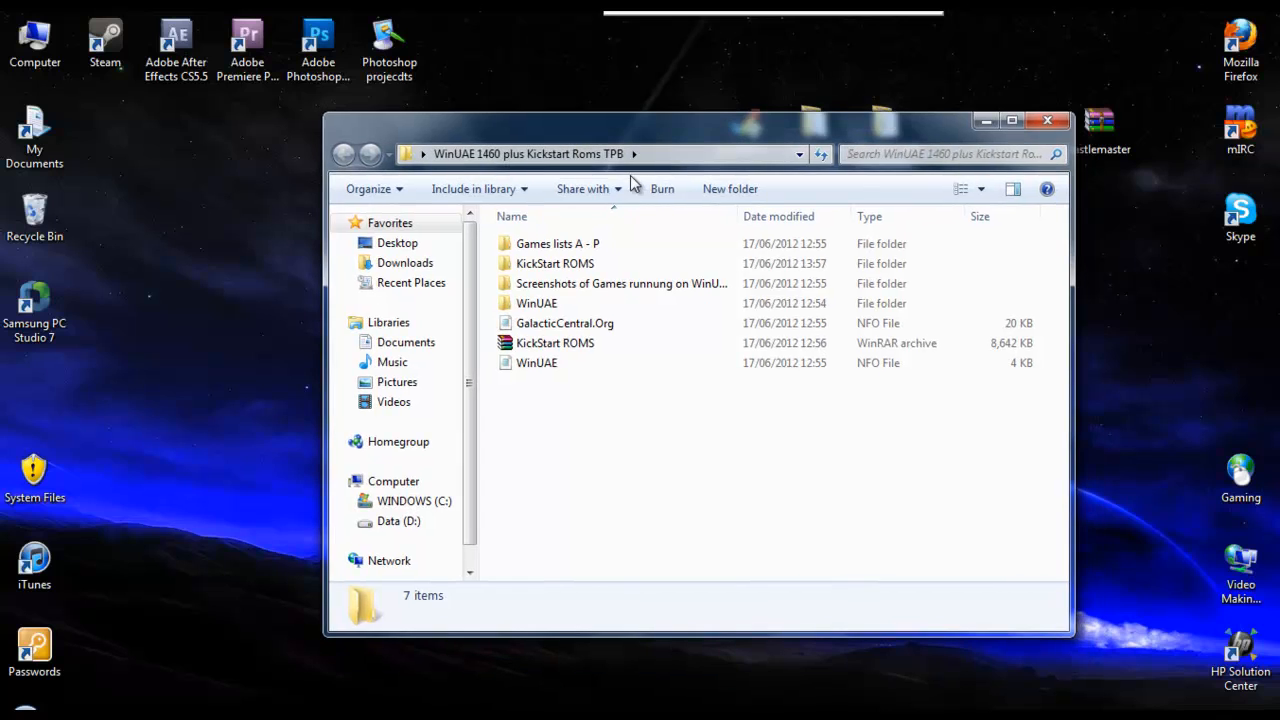
mouse_move(556, 264)
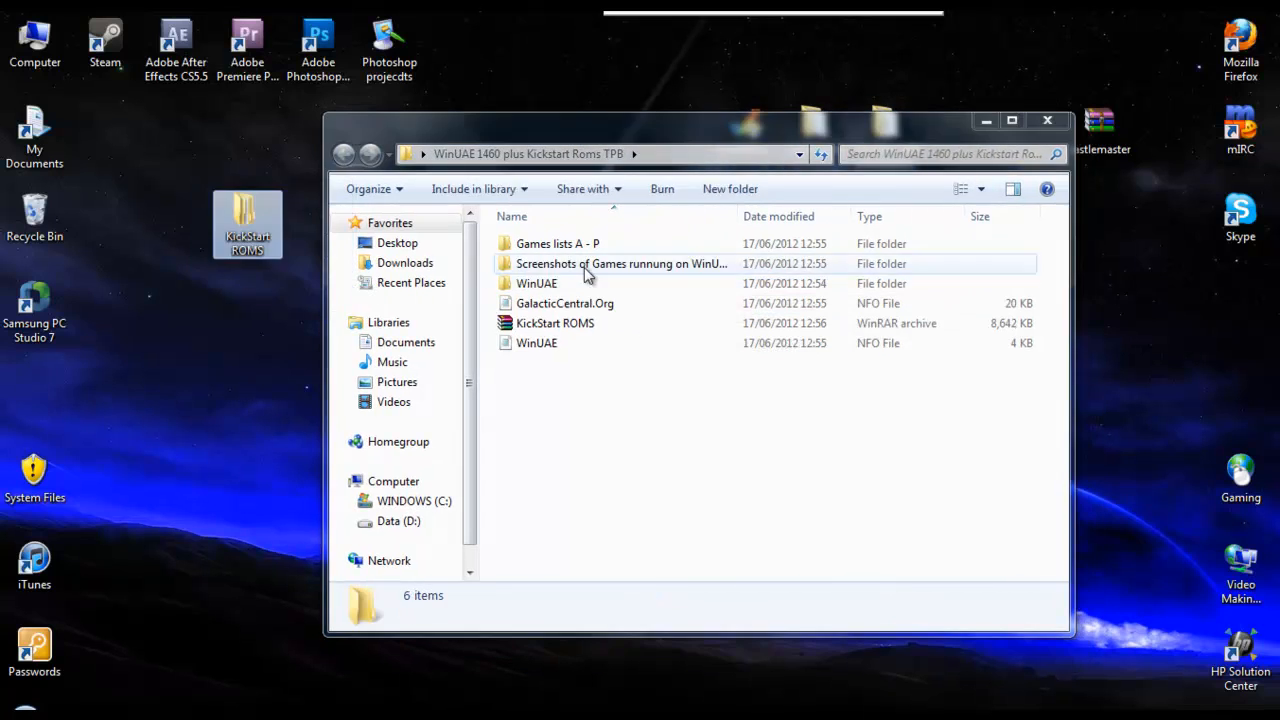
Get the KickStart ROMS folder from the WinUAE 1460 bundle onto the desktop and start InstallWinUAE
left_click(1048, 120)
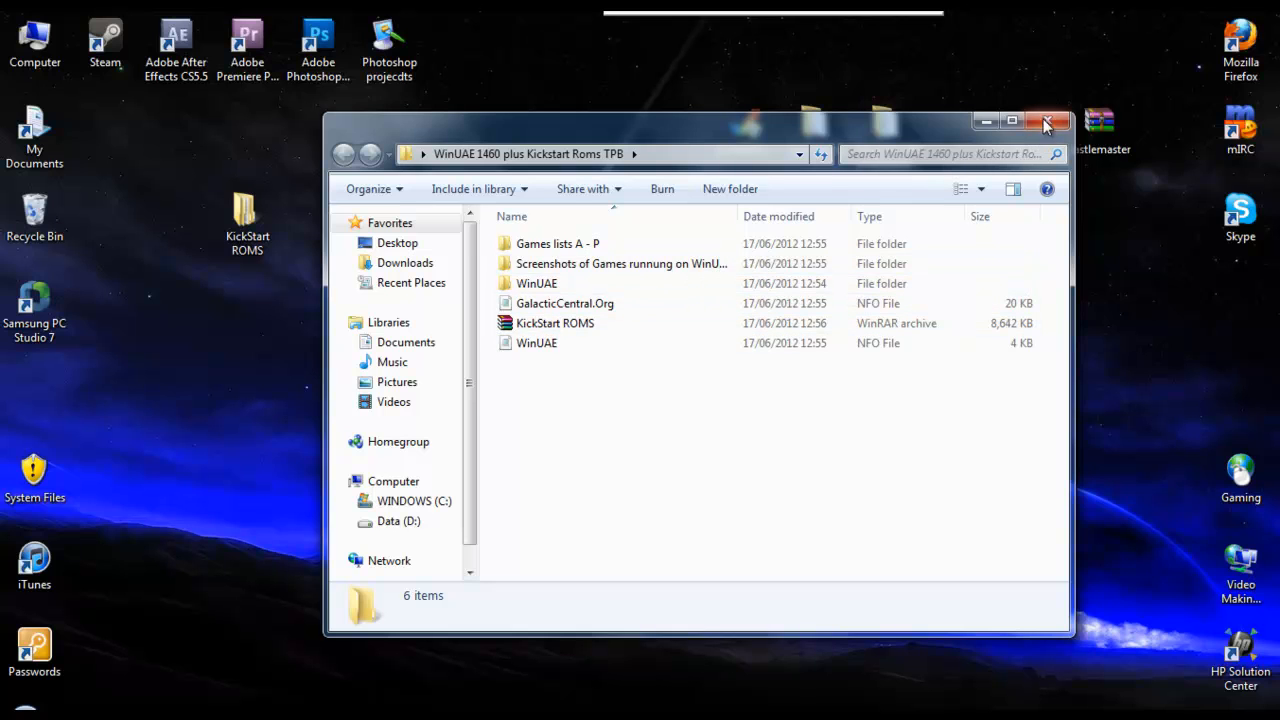
left_click(1056, 122)
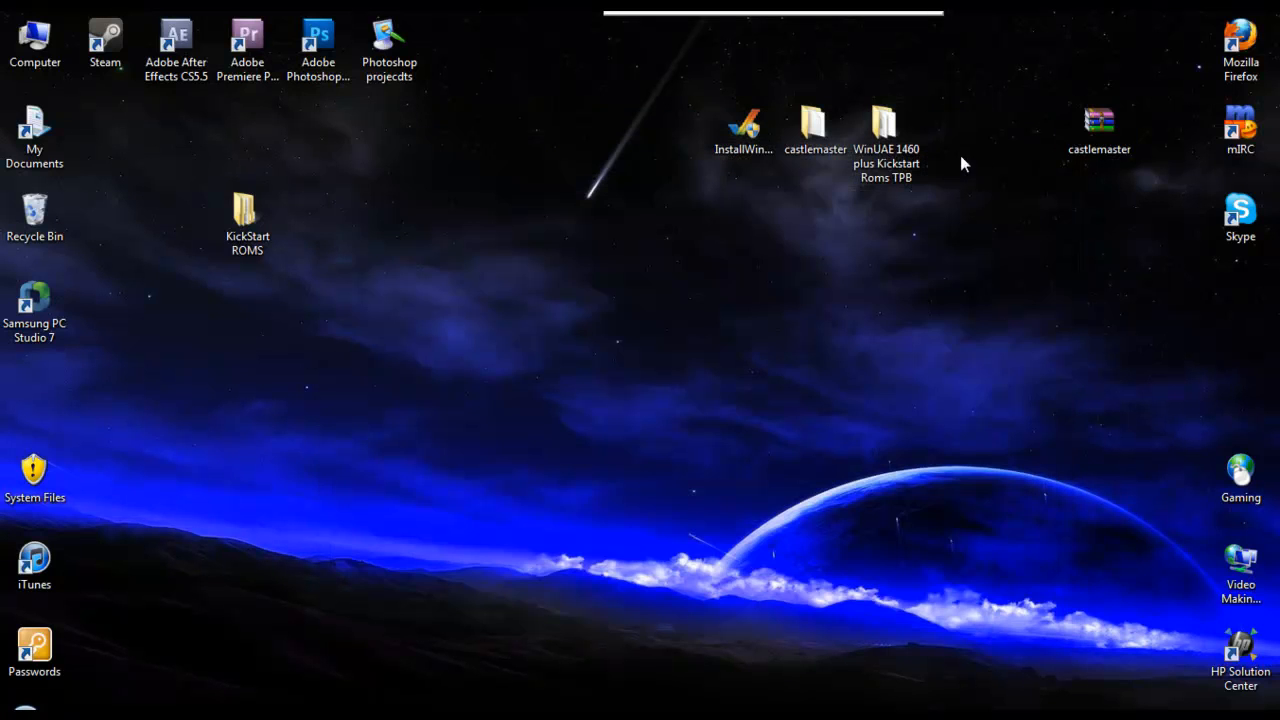
double_click(884, 128)
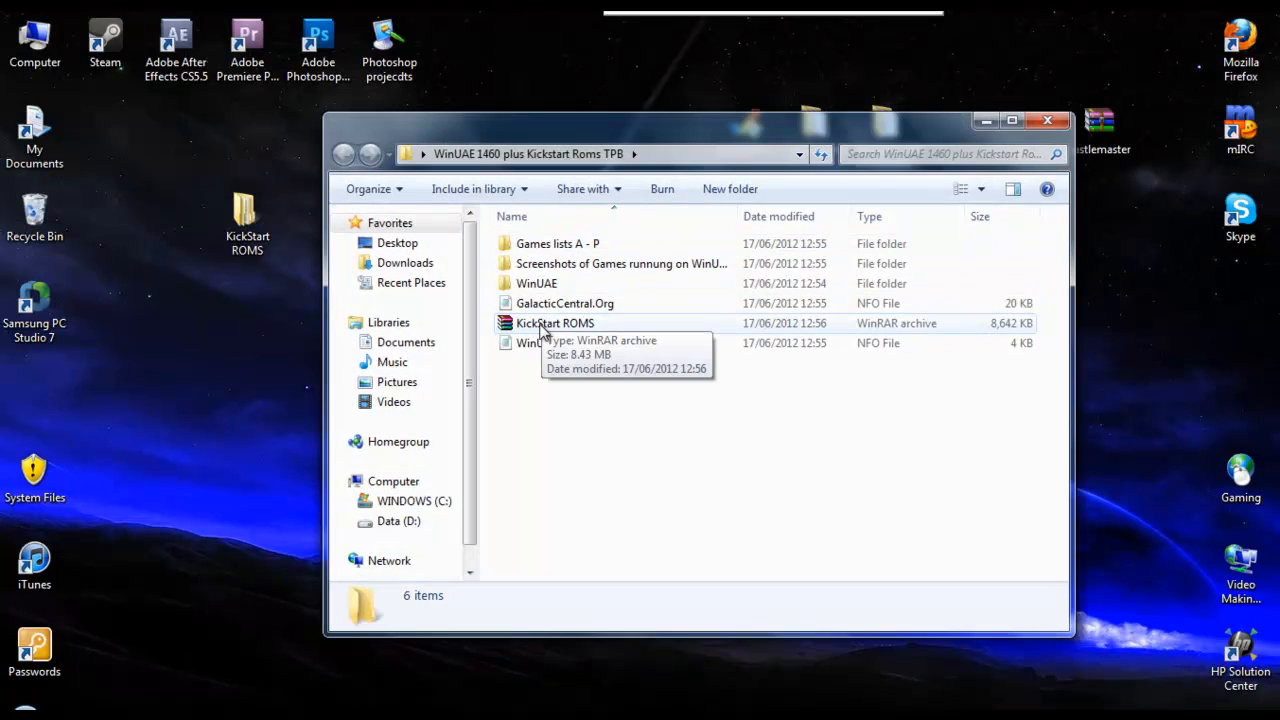
right_click(554, 322)
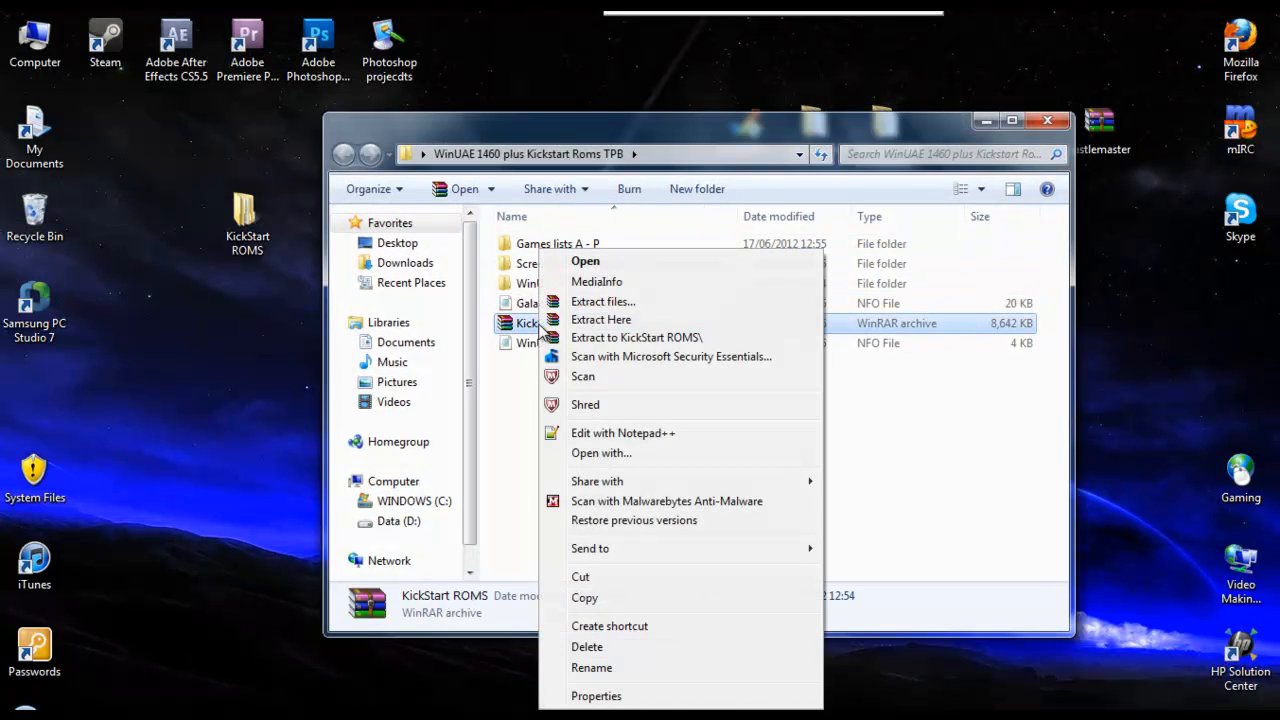
mouse_move(636, 336)
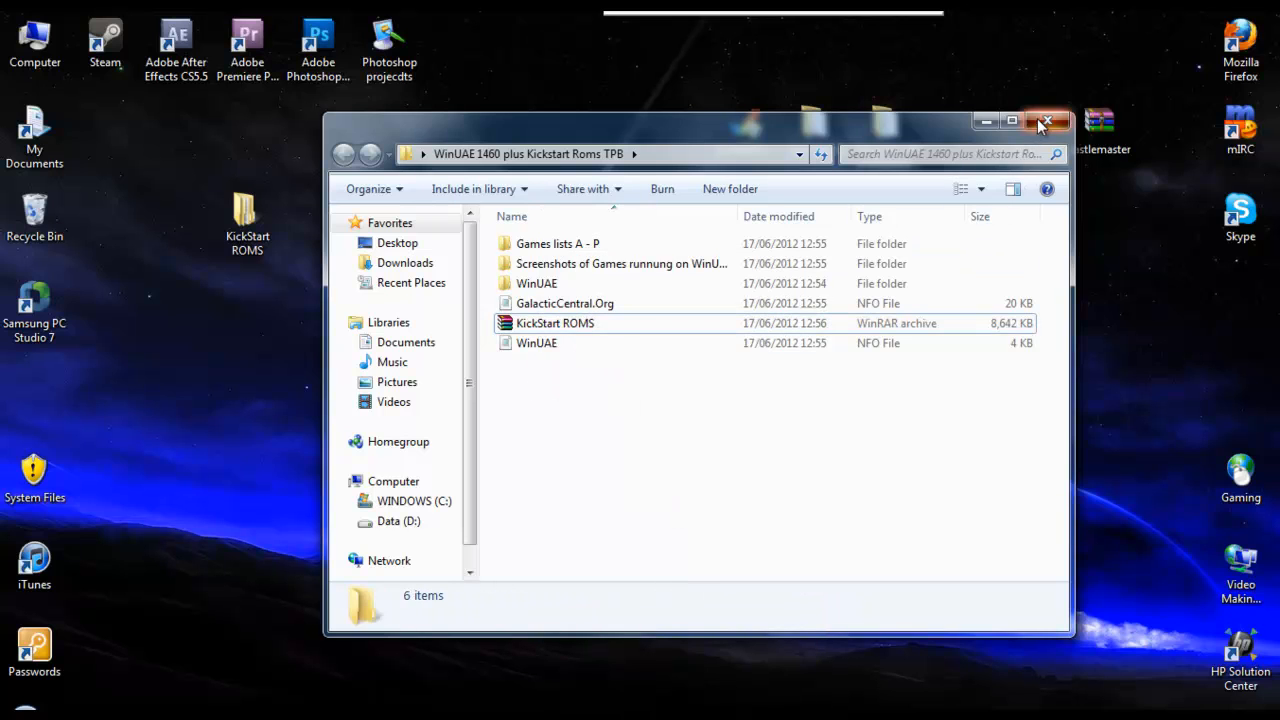
left_click(1048, 122)
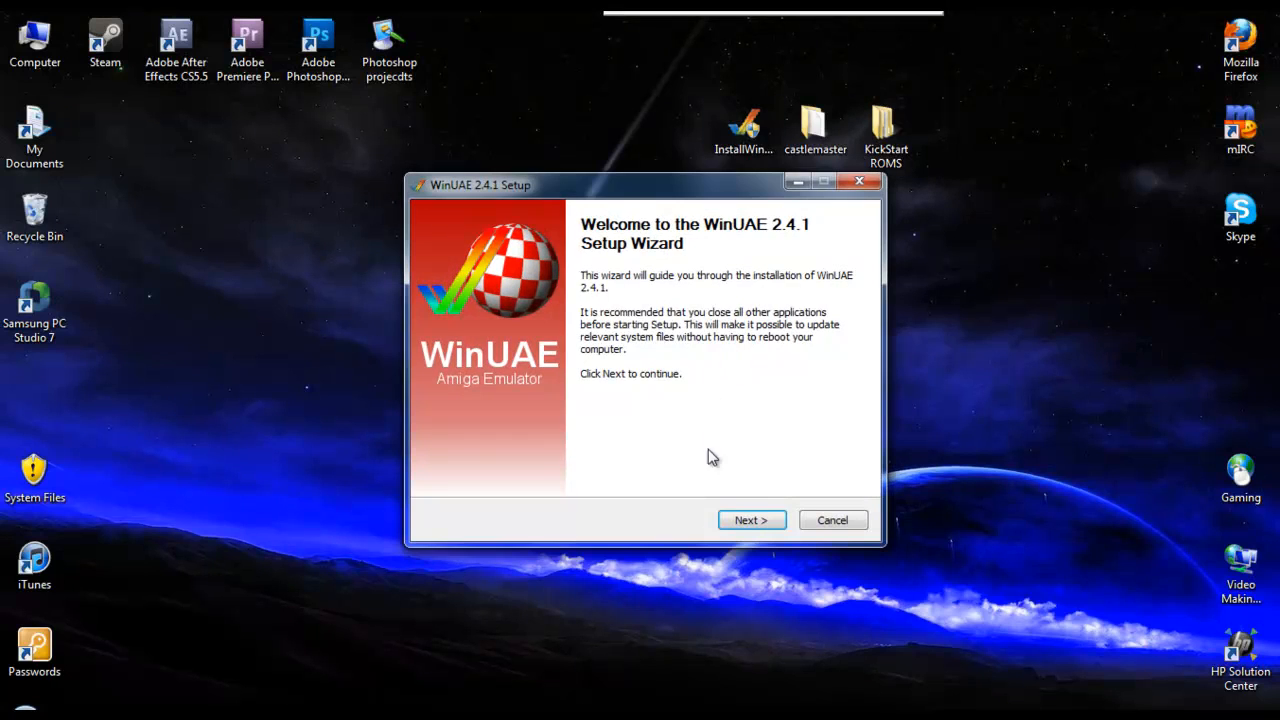
Install WinUAE 2.4.1 to the default folder and finish without showing the readme
left_click(752, 520)
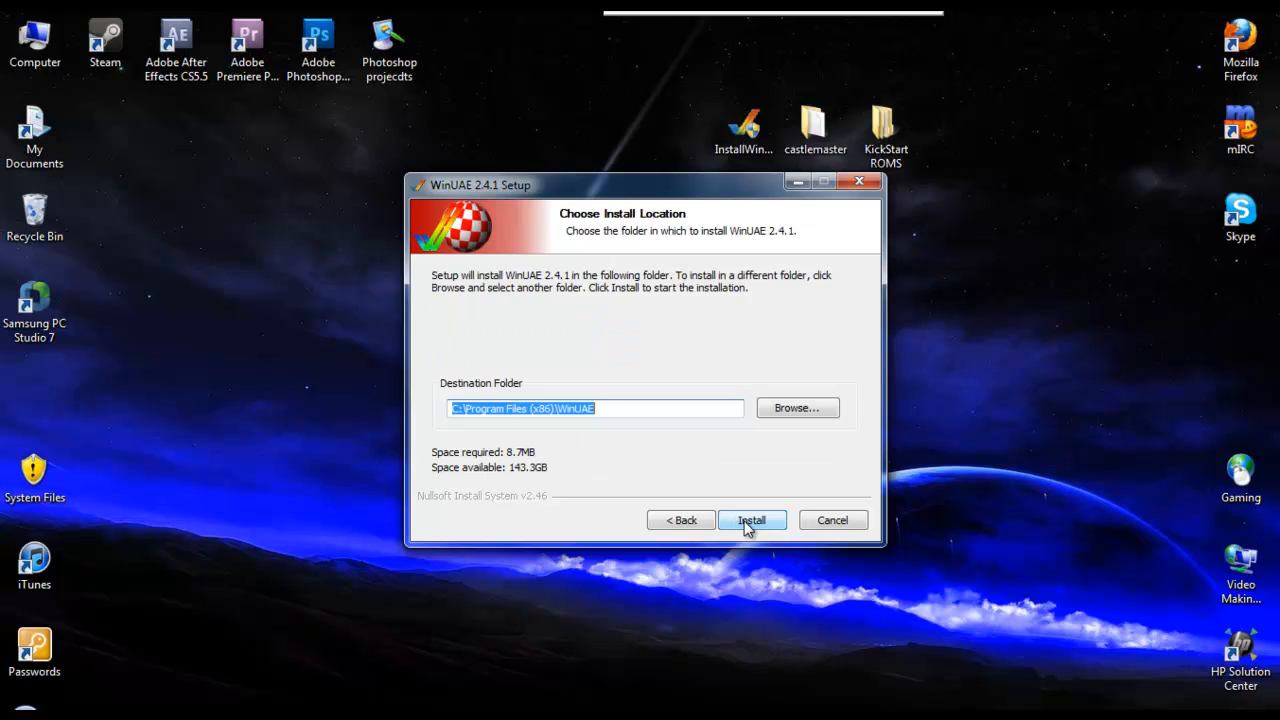
left_click(752, 520)
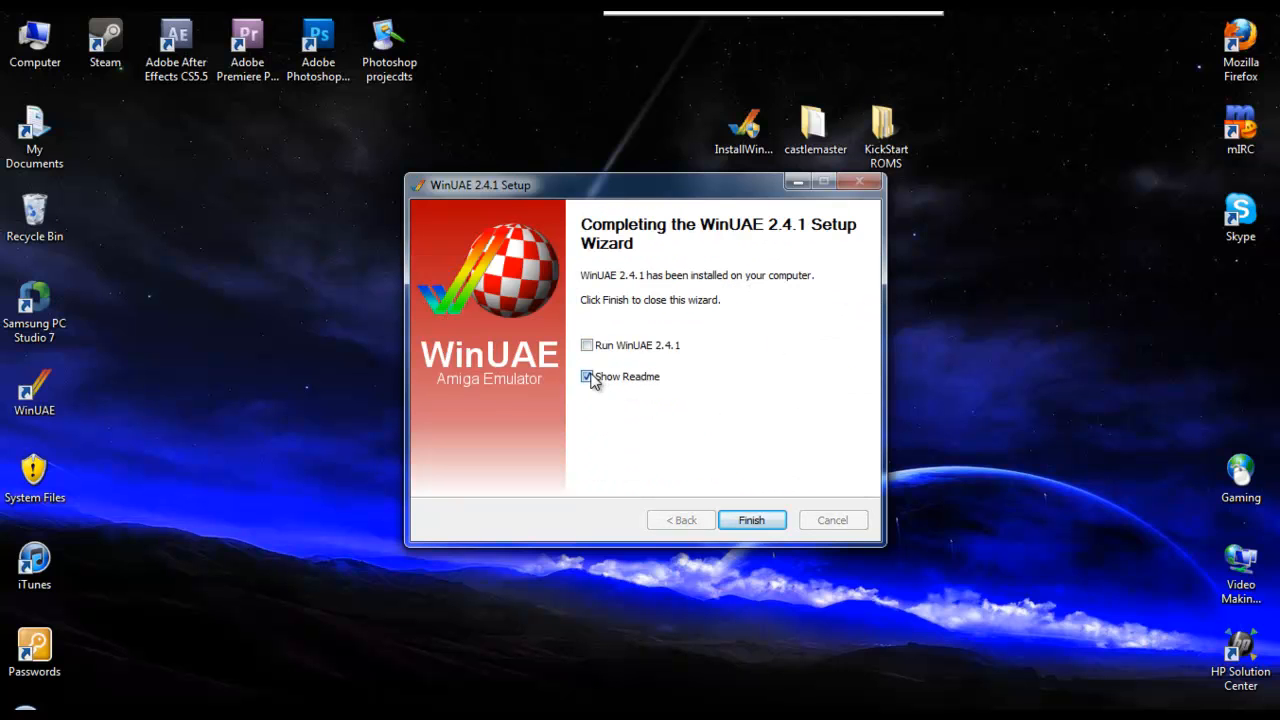
left_click(752, 520)
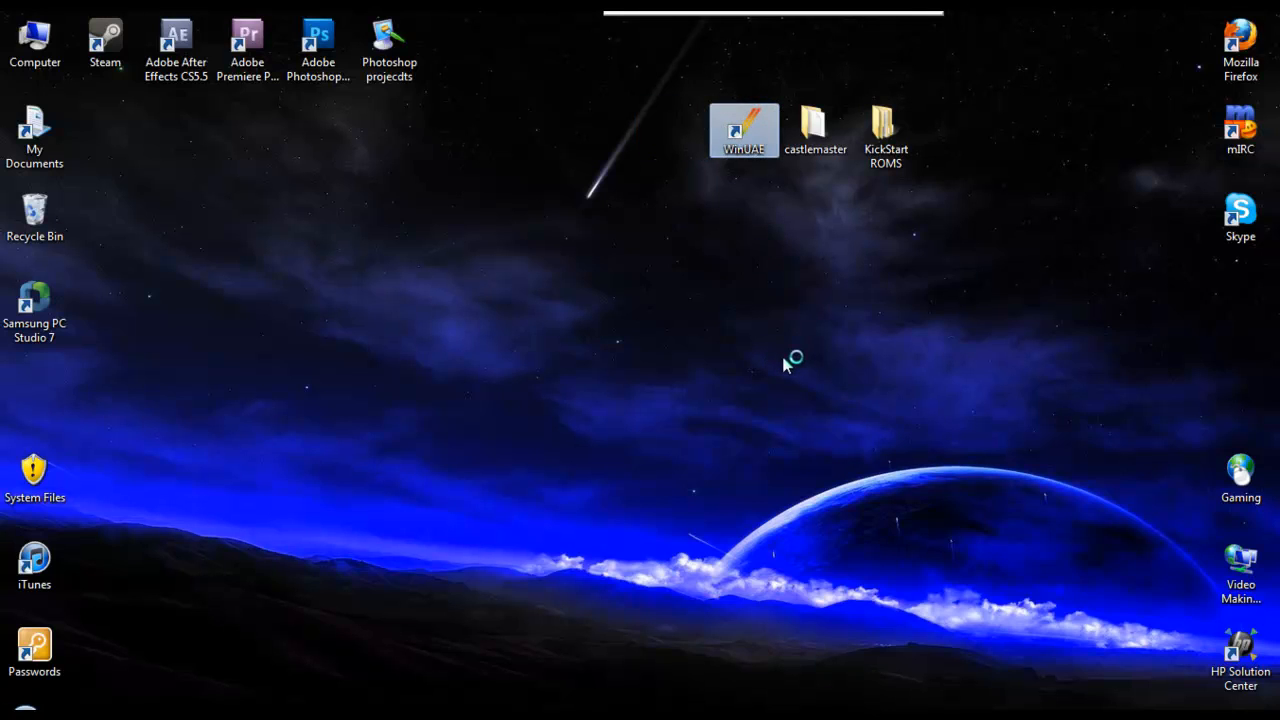
Launch WinUAE, past the Kickstart 1.3 ROM warning, to its Properties window on Quickstart
double_click(744, 130)
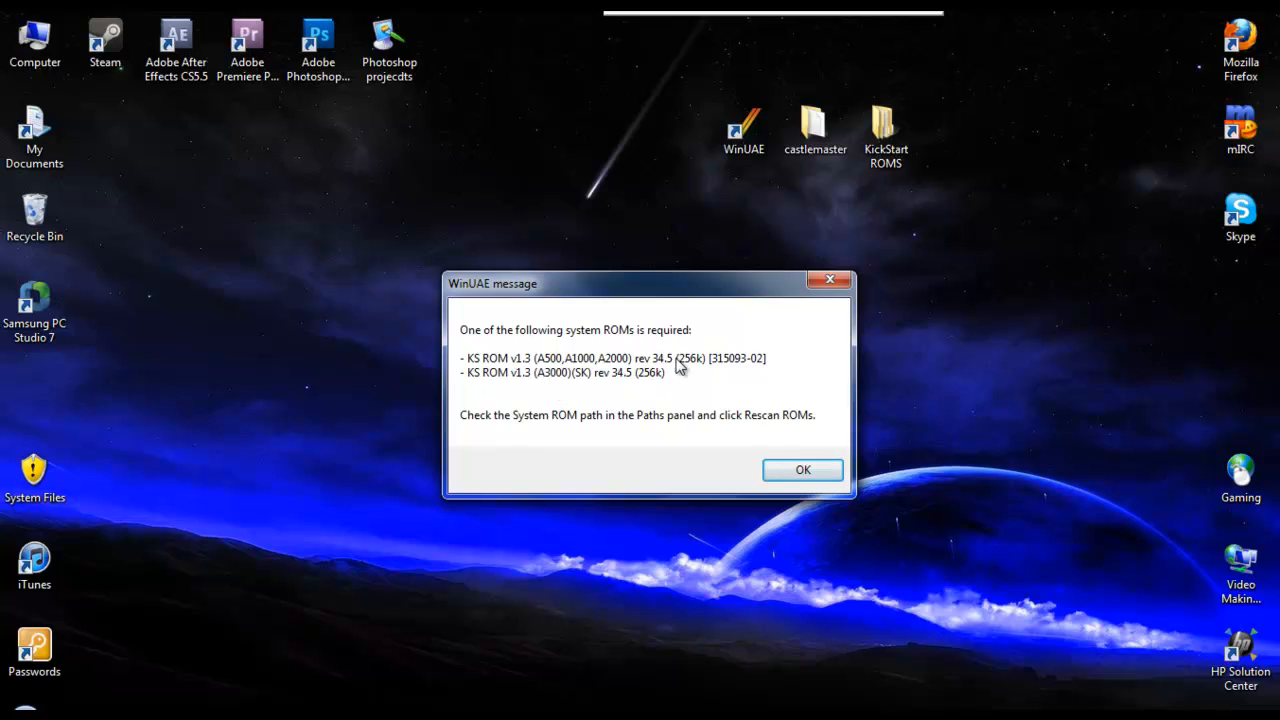
mouse_move(612, 376)
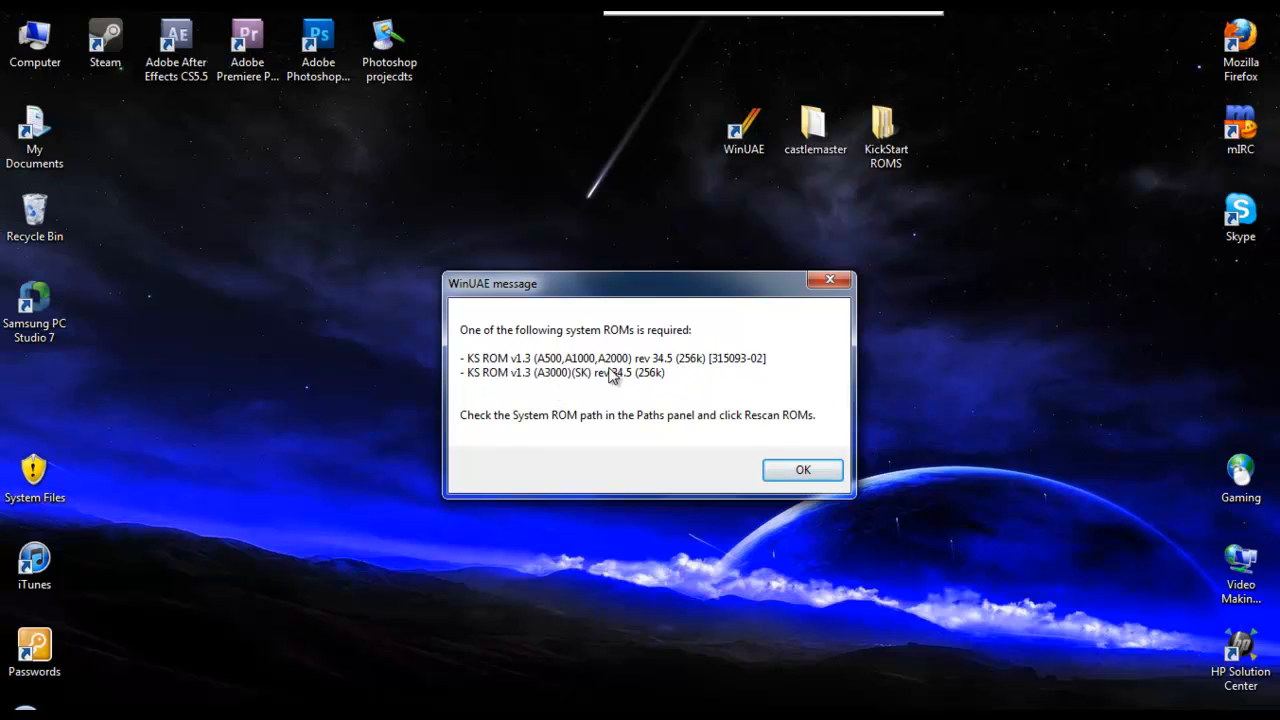
mouse_move(676, 368)
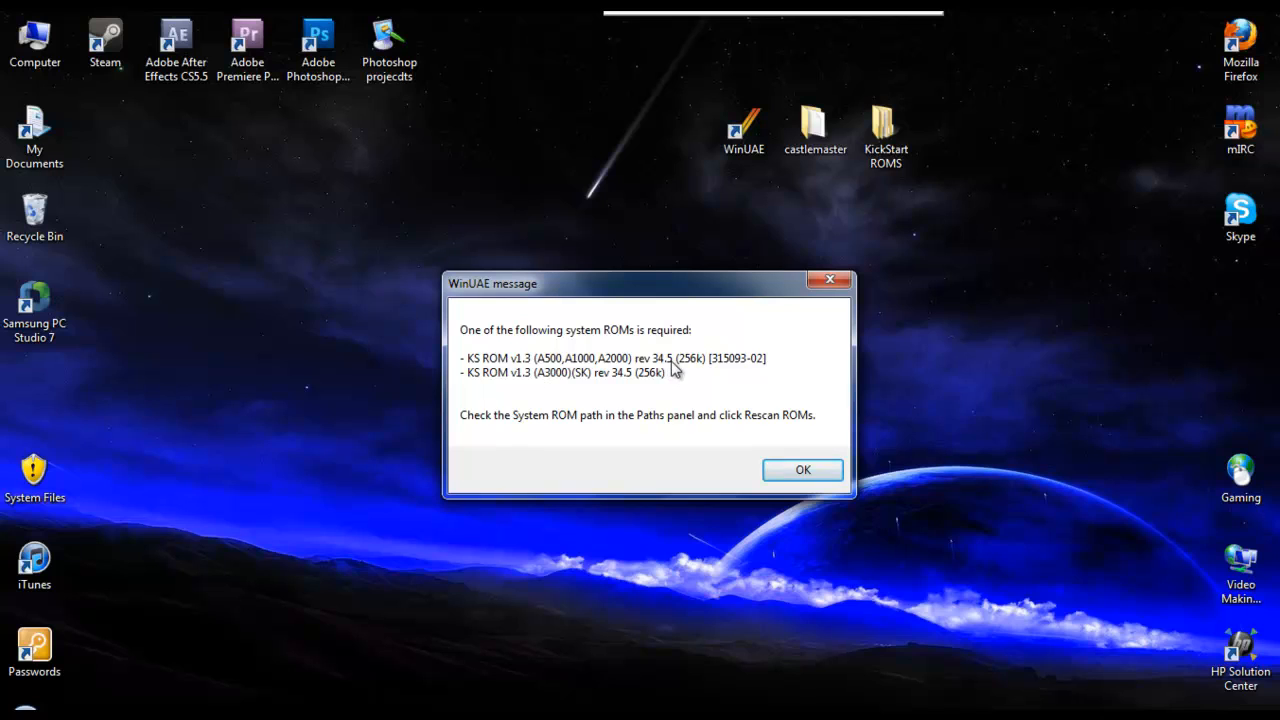
mouse_move(728, 388)
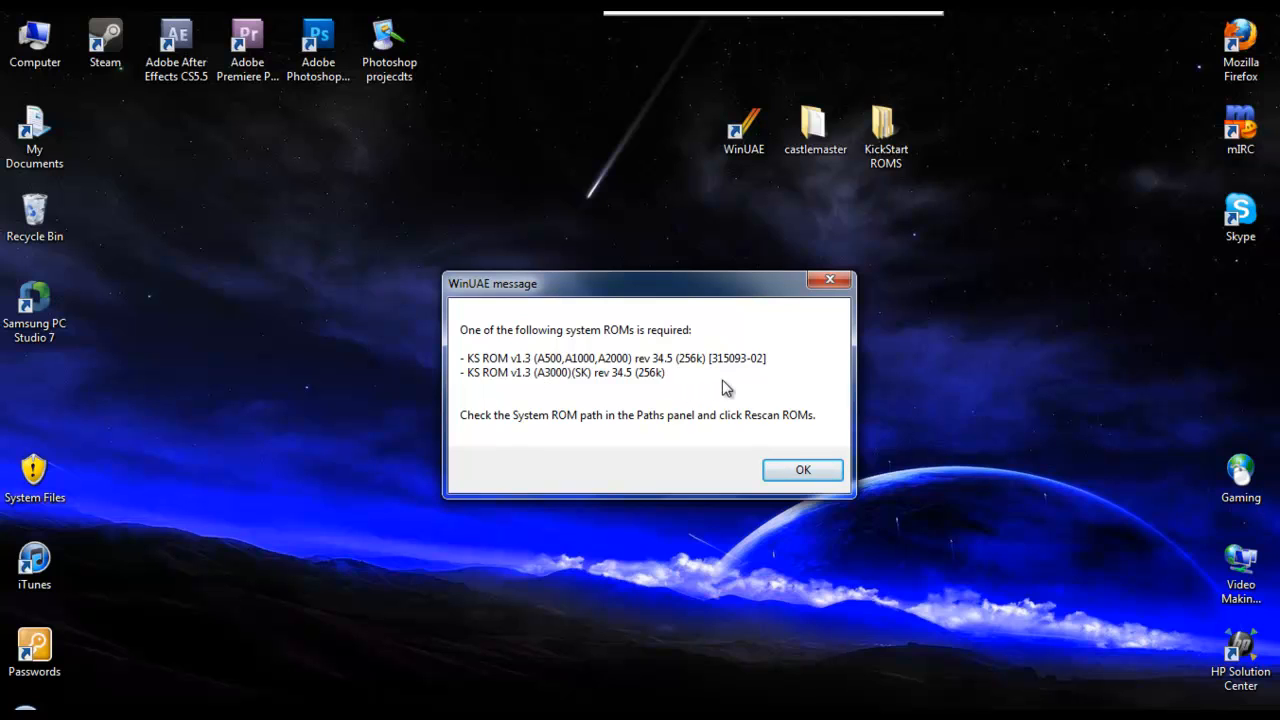
mouse_move(624, 358)
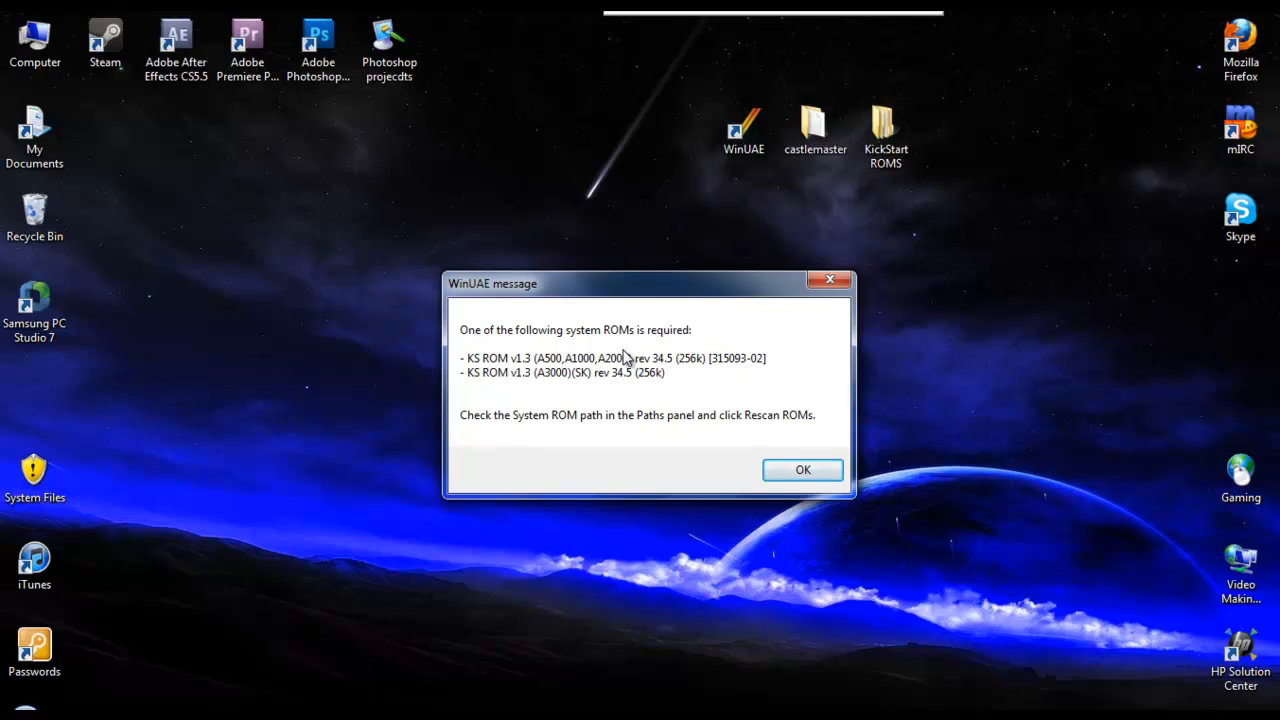
mouse_move(762, 444)
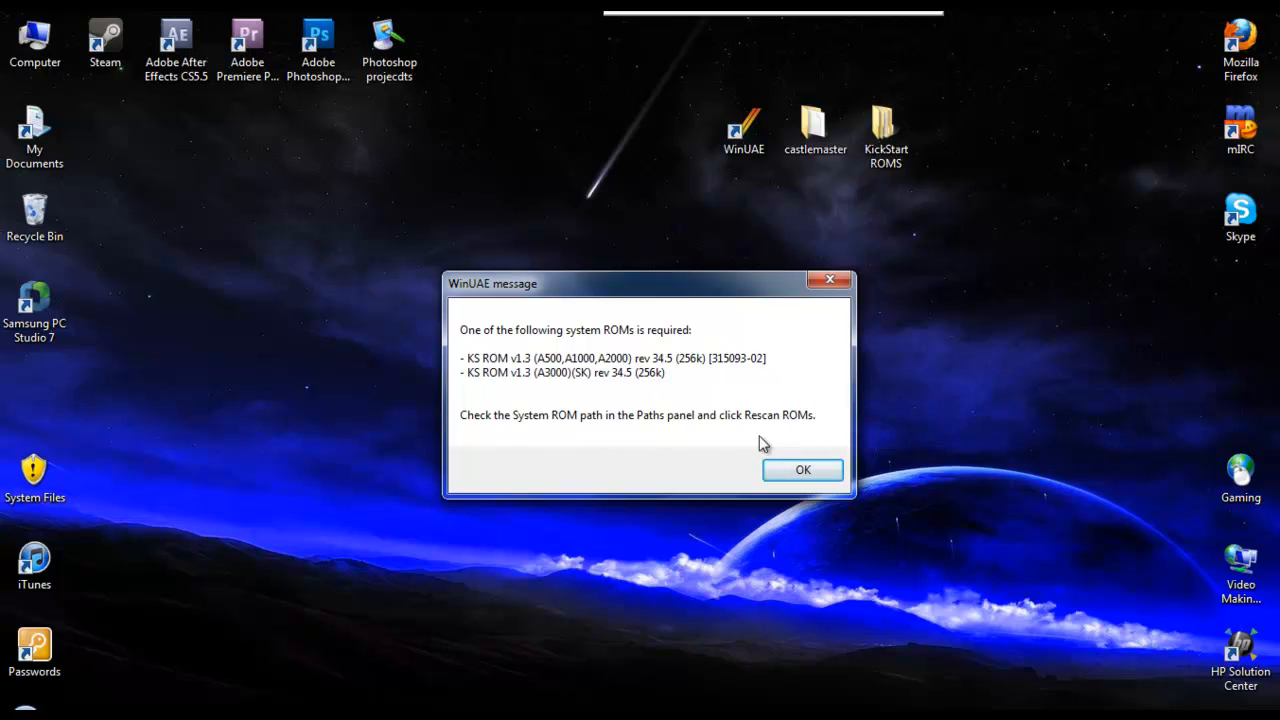
mouse_move(630, 430)
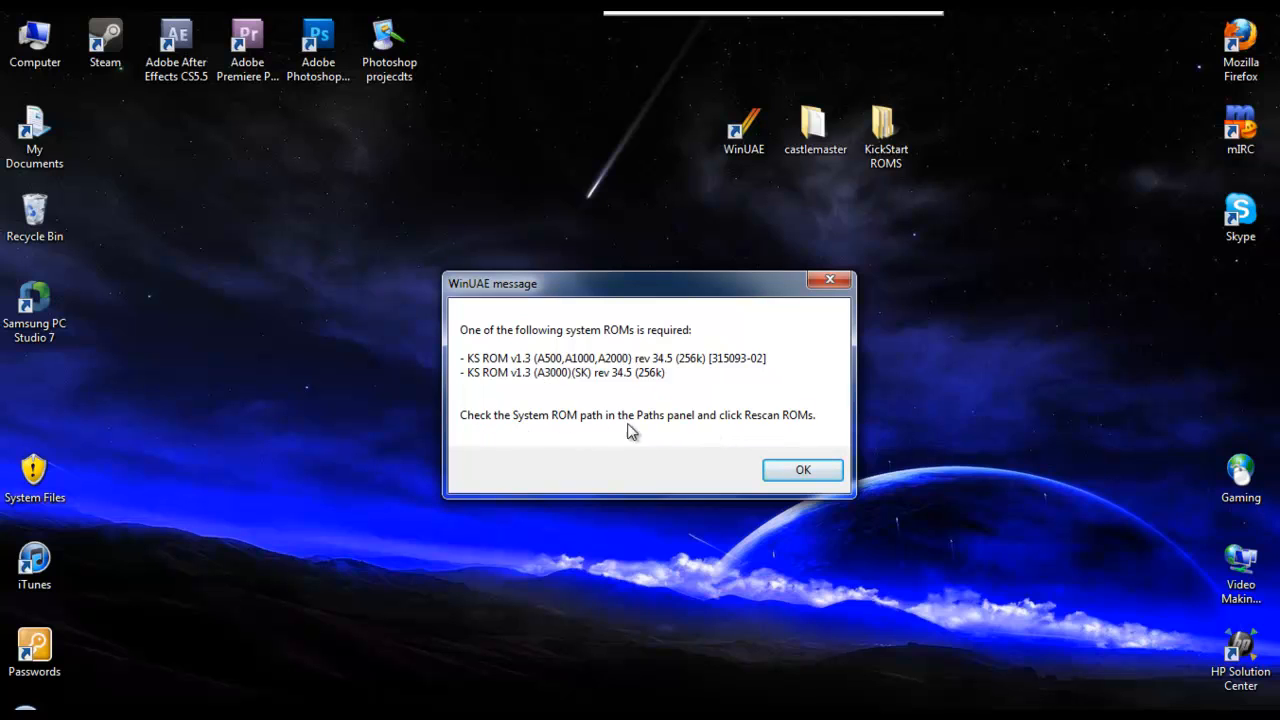
mouse_move(804, 470)
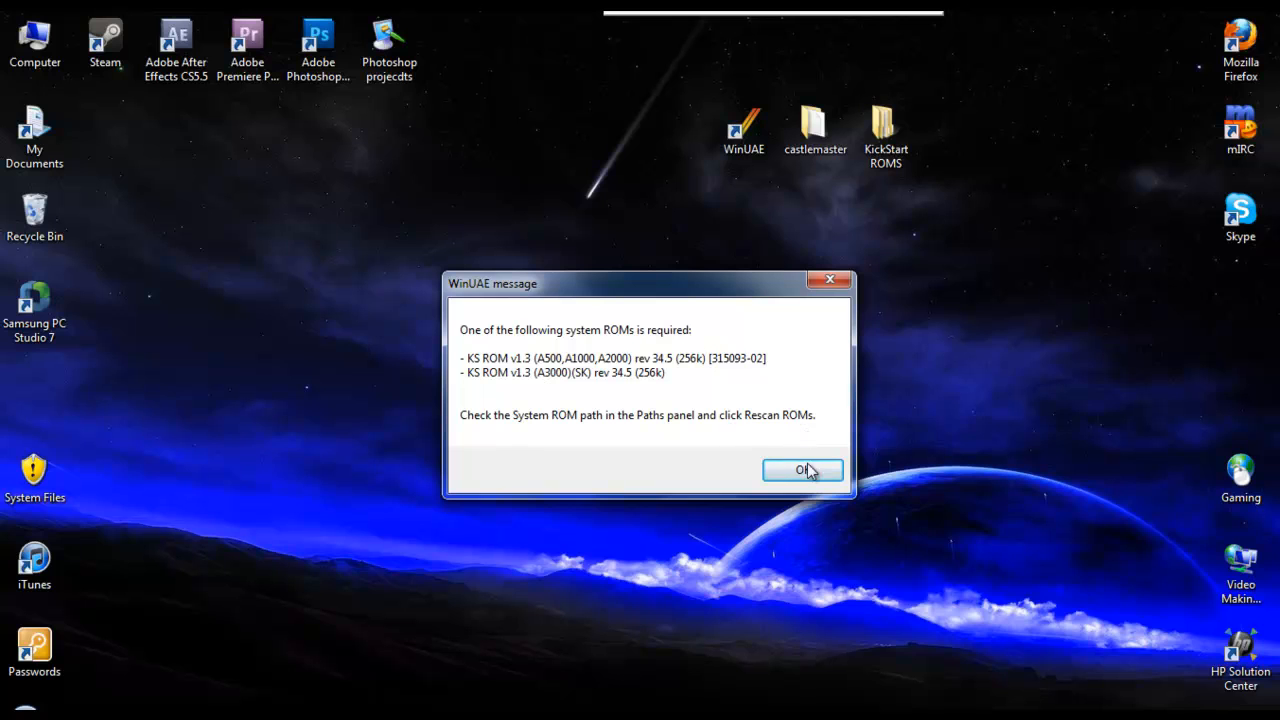
left_click(804, 470)
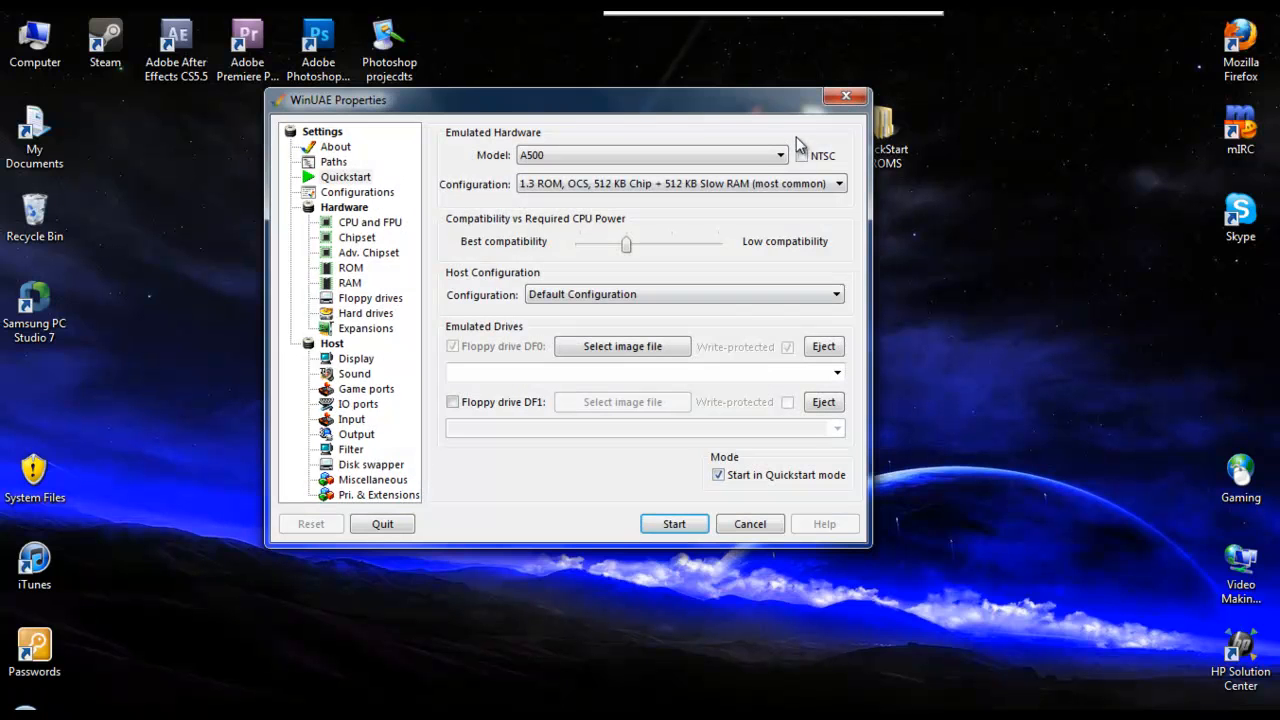
Move the KickStart ROMS folder into Documents\Amiga Files\WinUAE
left_click_drag(560, 100, 670, 204)
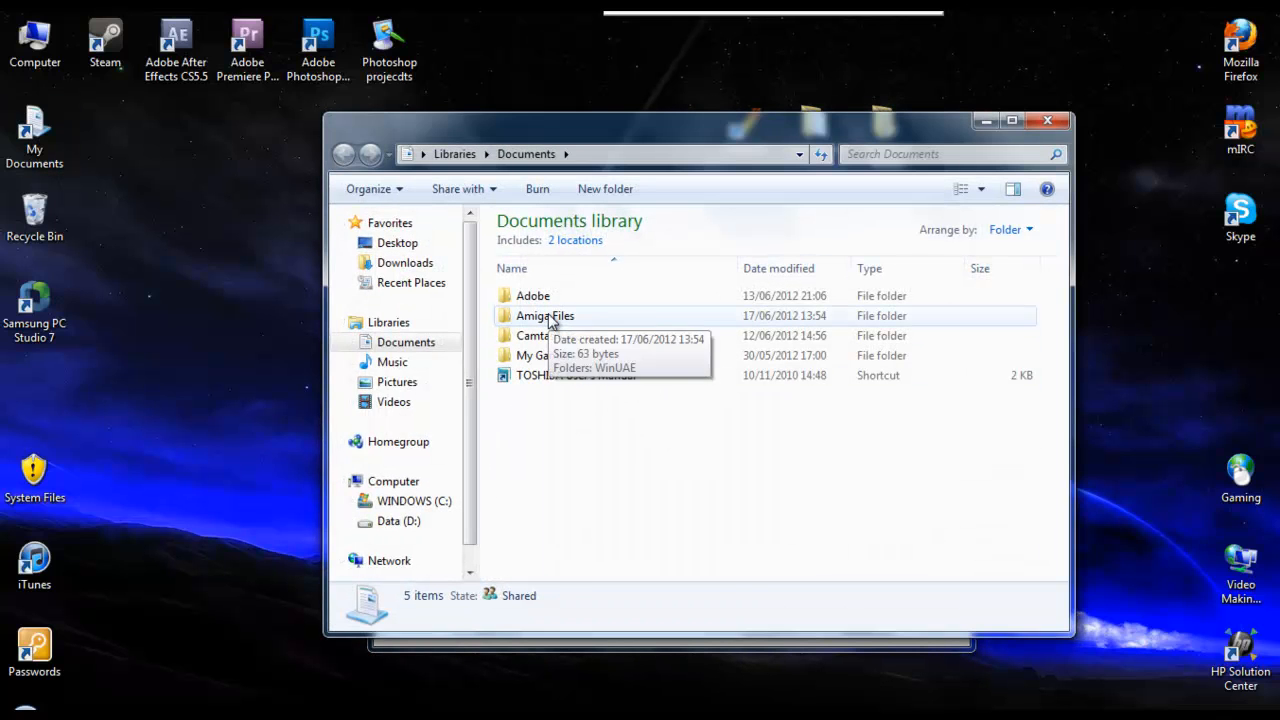
double_click(544, 316)
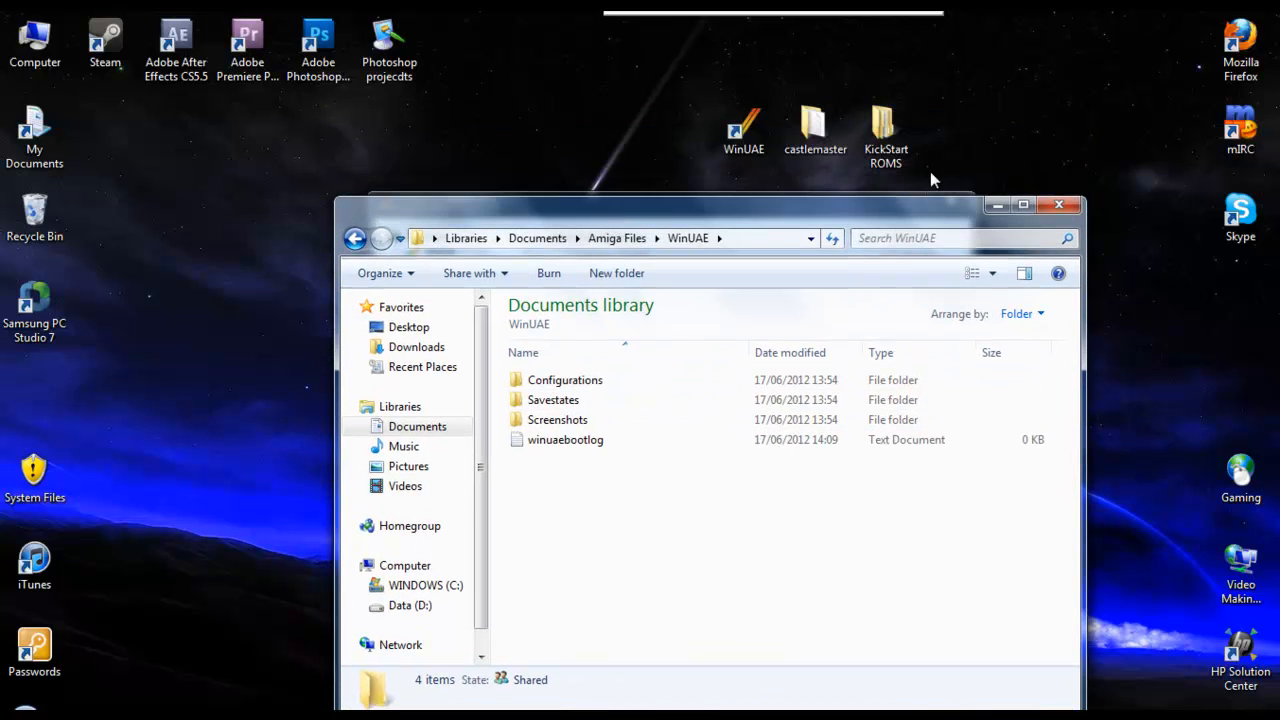
mouse_move(572, 482)
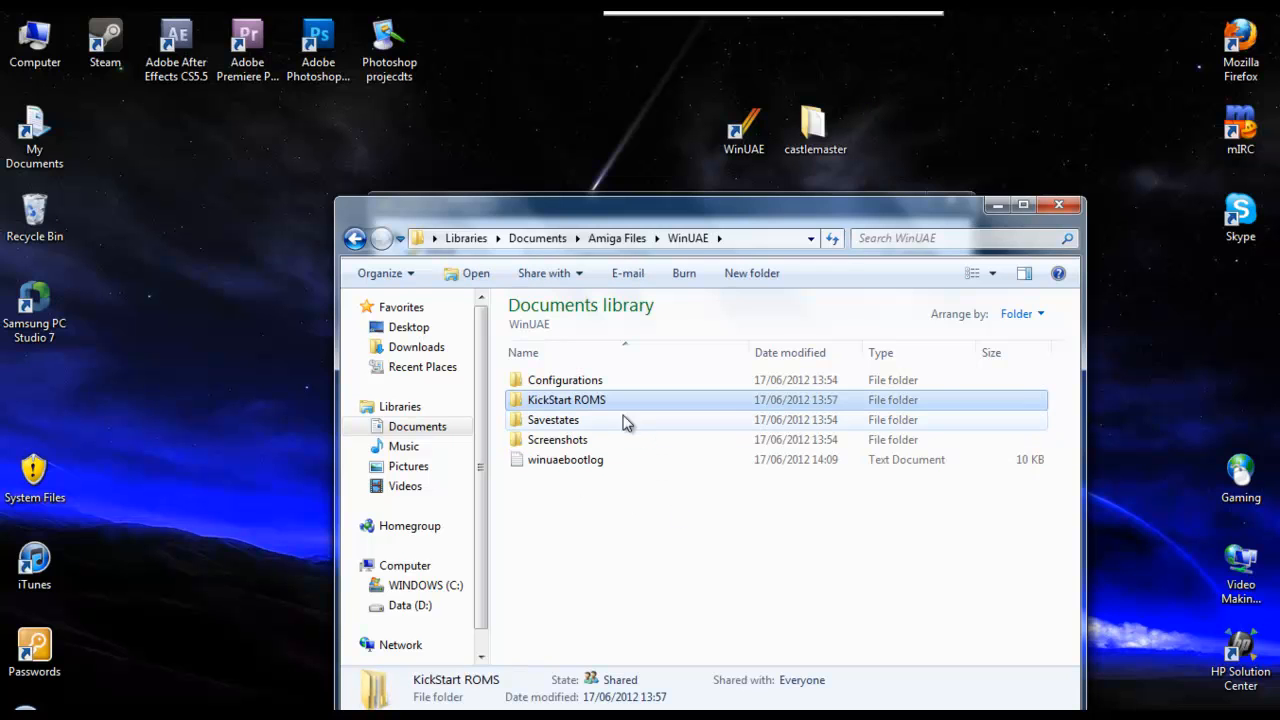
mouse_move(1058, 204)
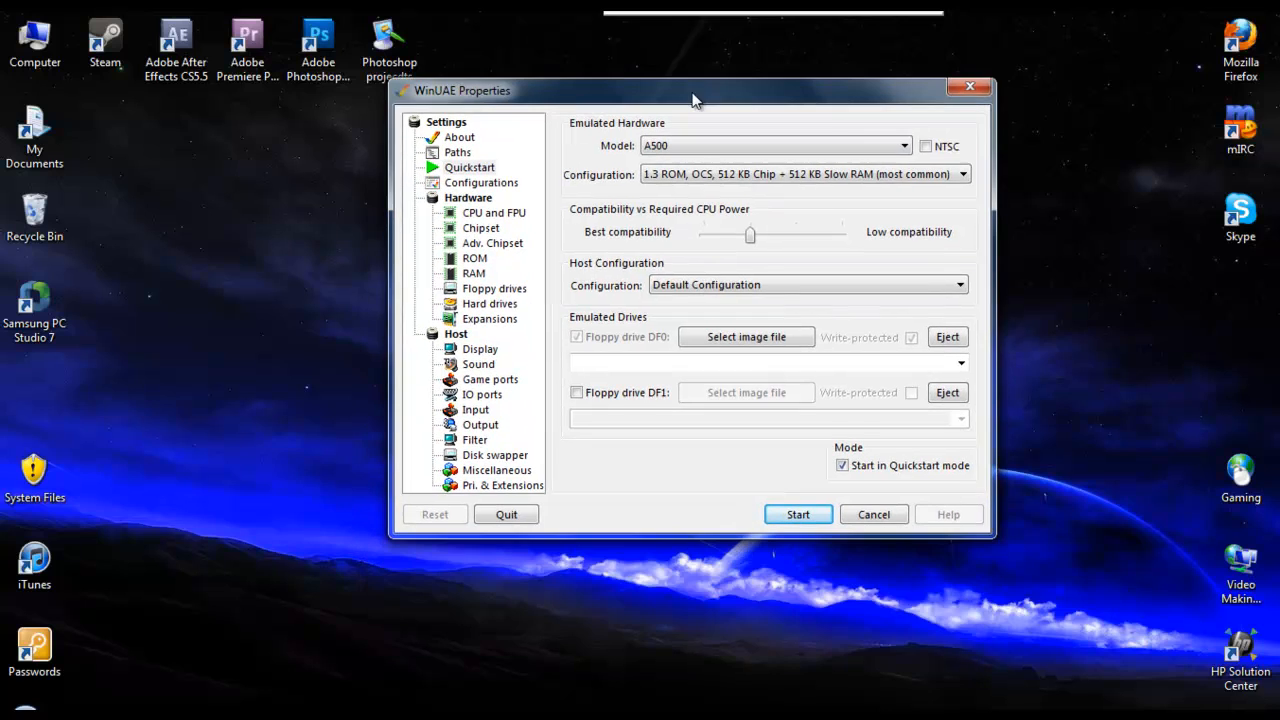
mouse_move(782, 204)
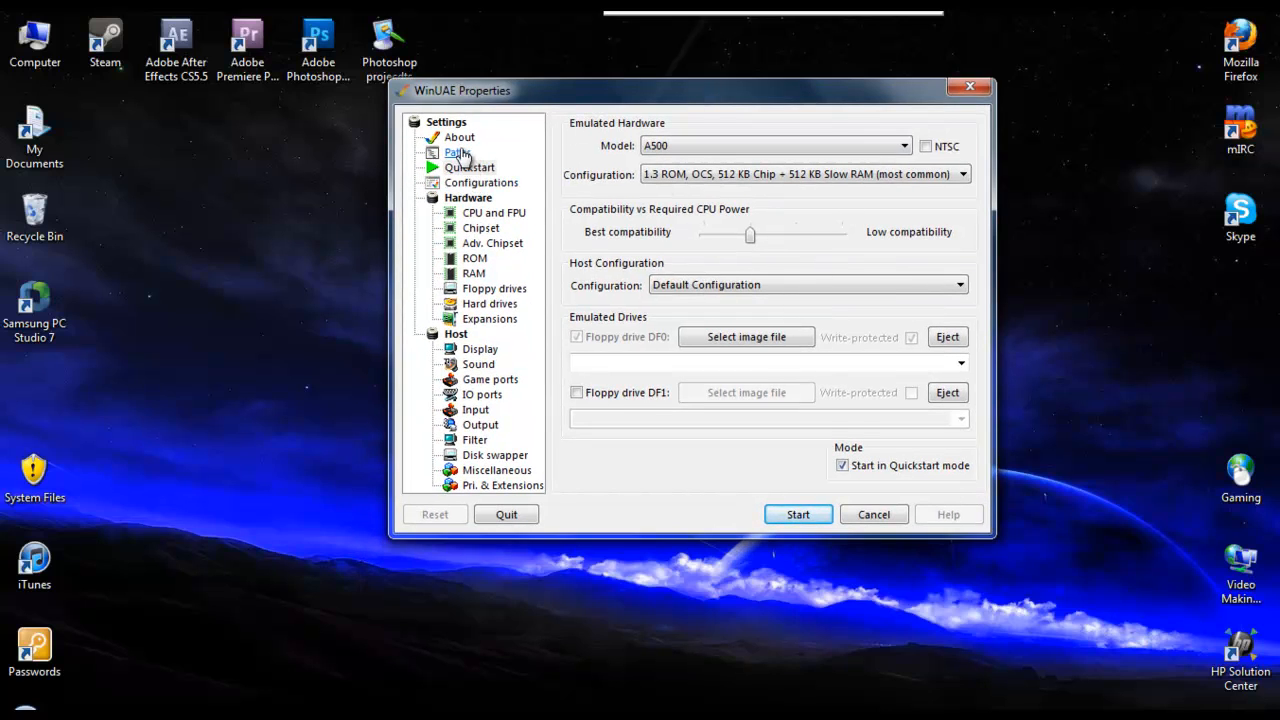
Set the System ROMs path to KickStart ROMS\ROMS and rescan so A500 boot ROMs show as available
left_click(456, 152)
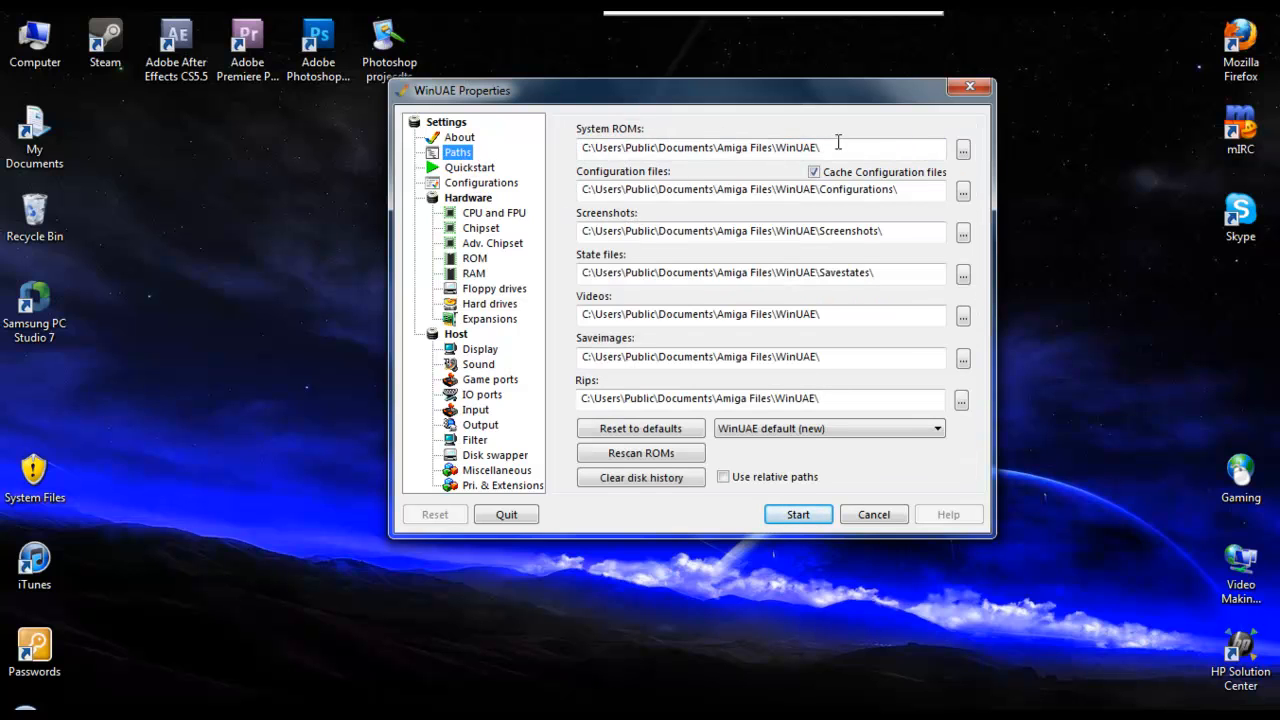
left_click(960, 148)
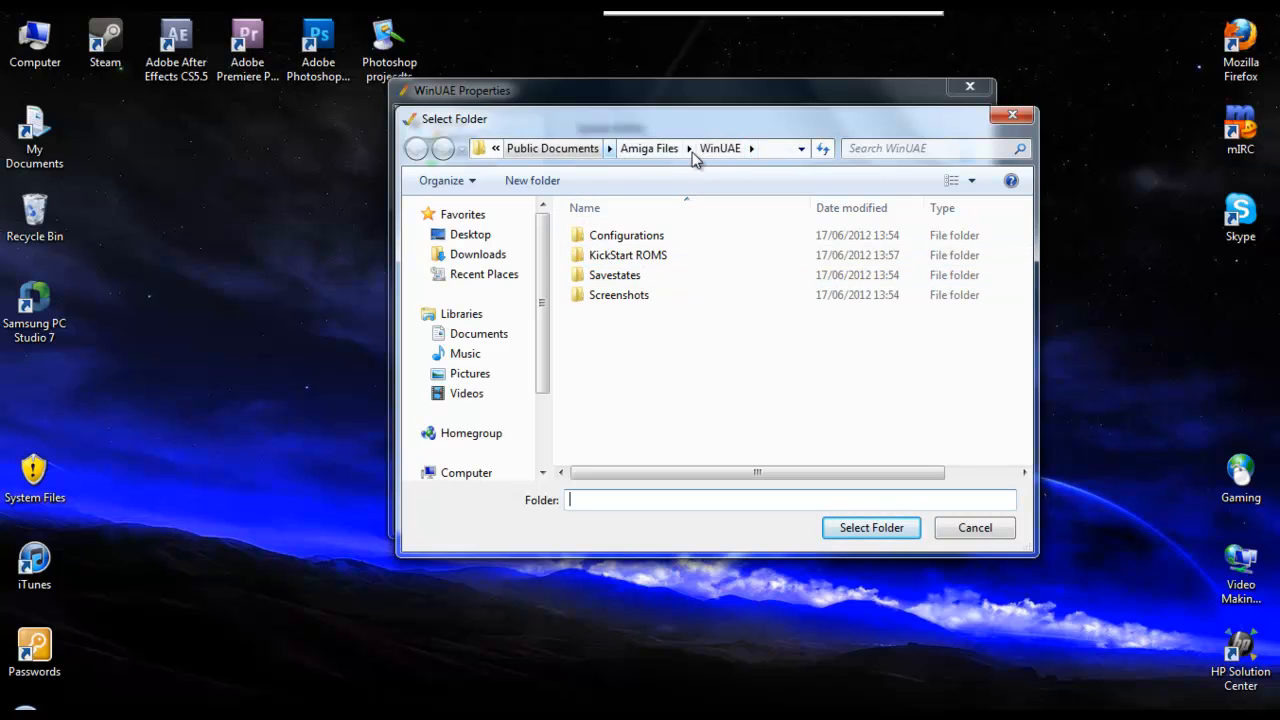
mouse_move(628, 256)
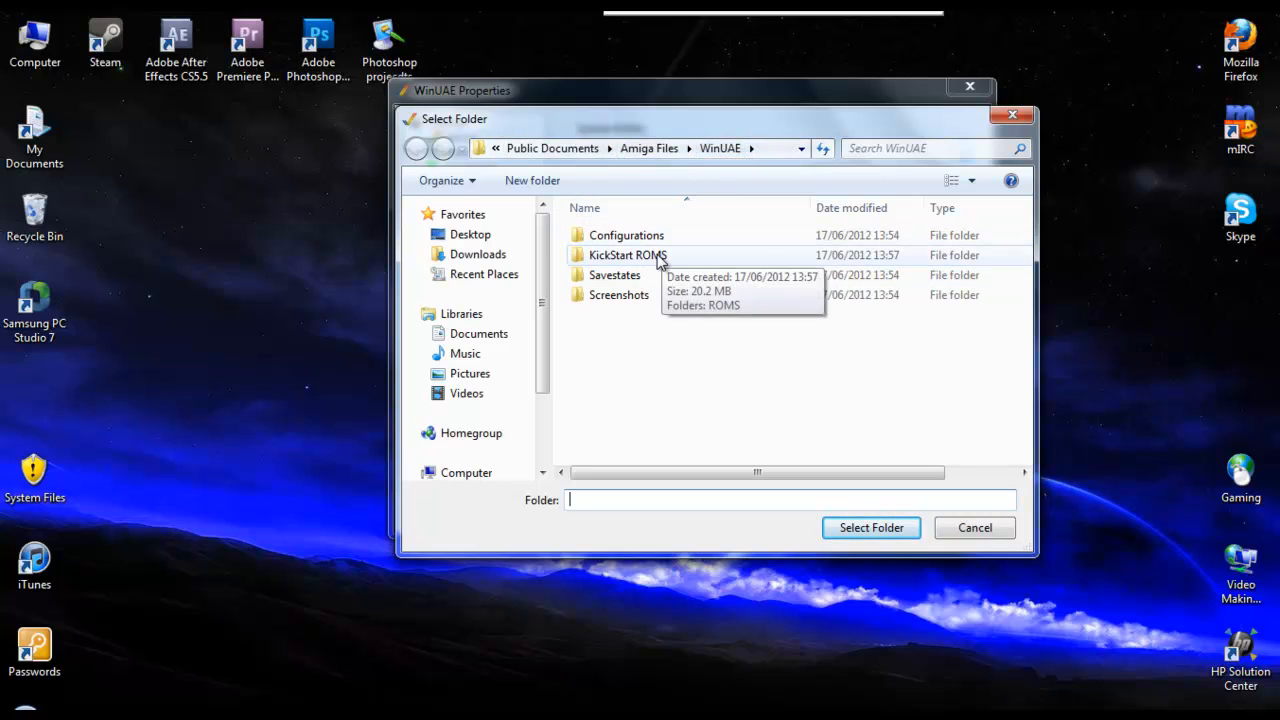
double_click(628, 256)
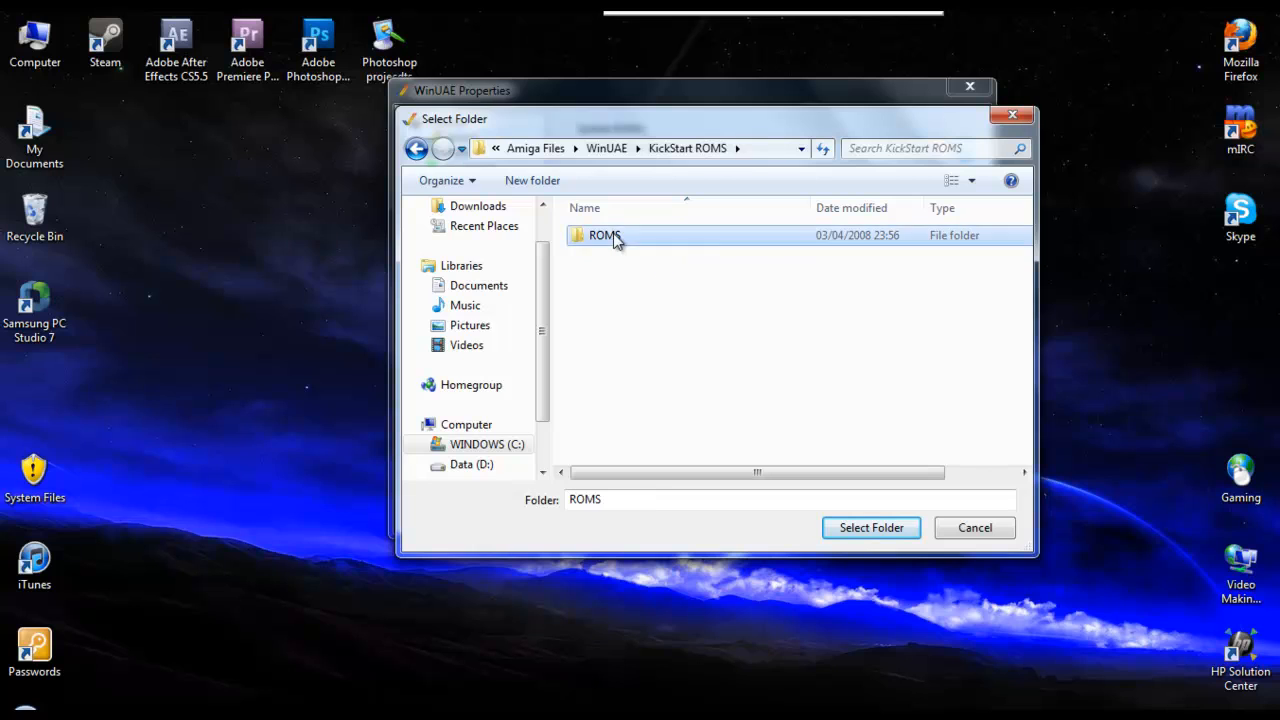
double_click(604, 236)
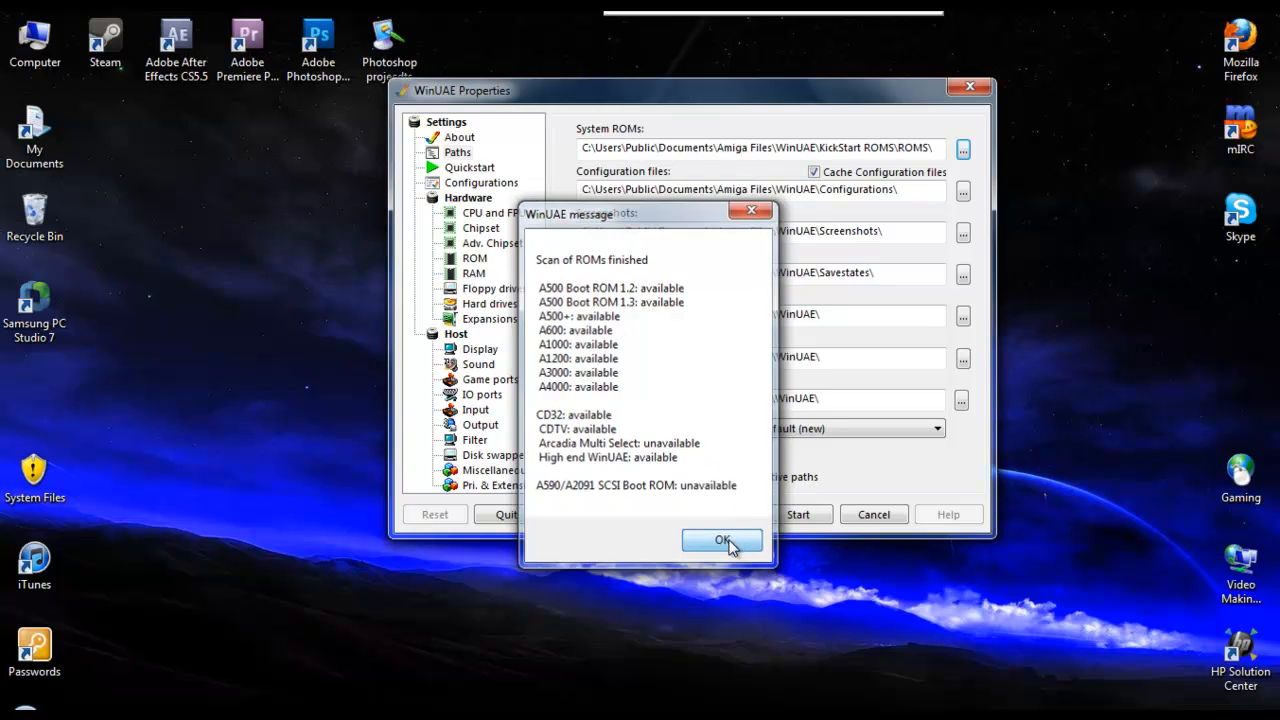
left_click(722, 540)
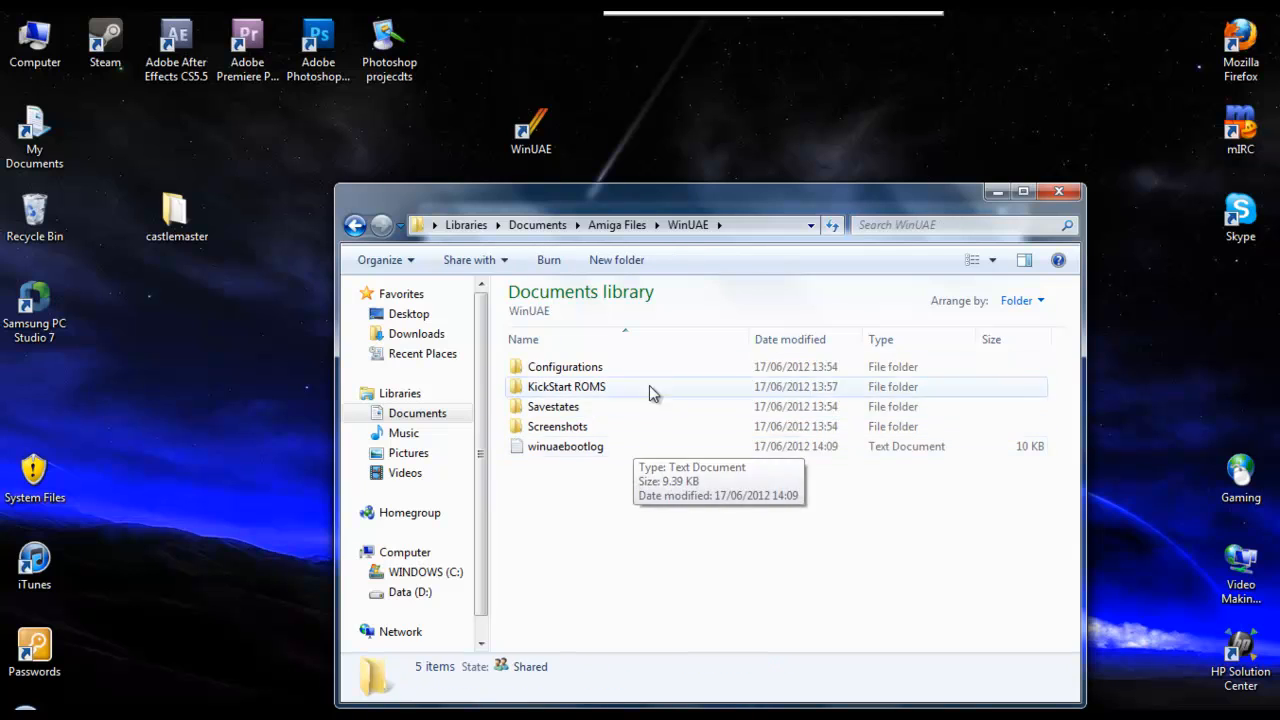
Create a new folder named Games inside the WinUAE folder
left_click(616, 260)
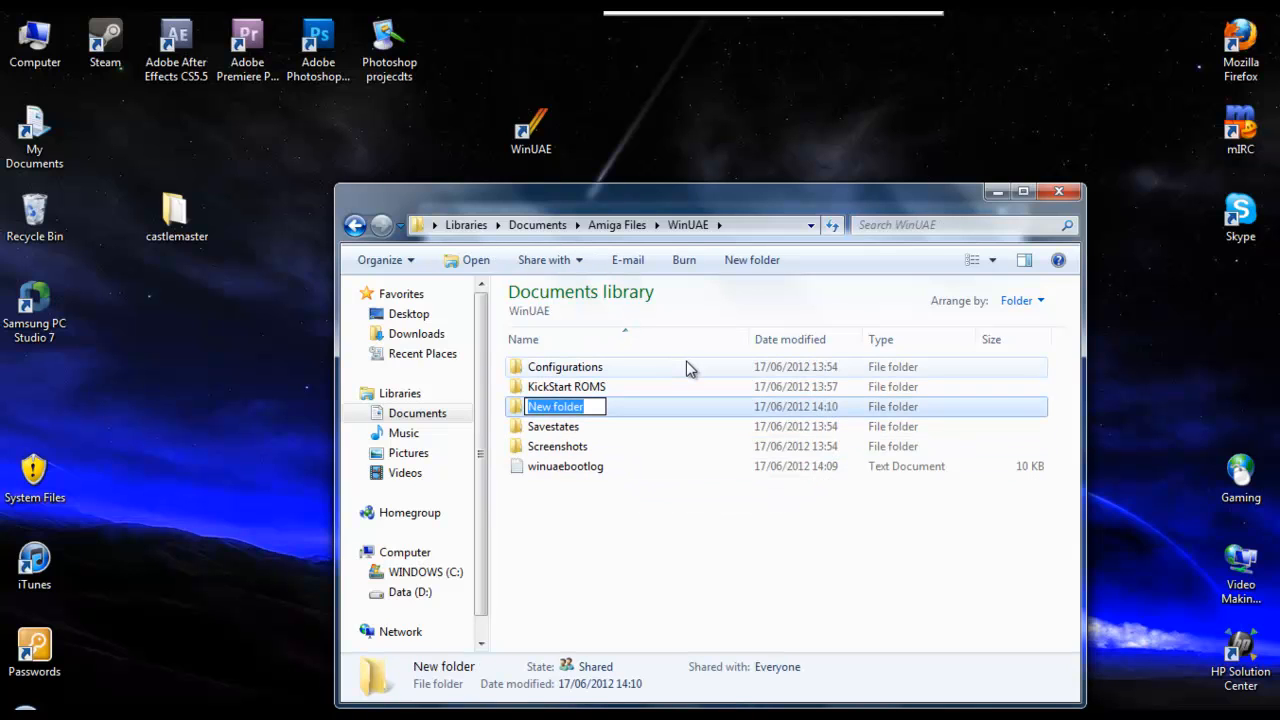
type("Games")
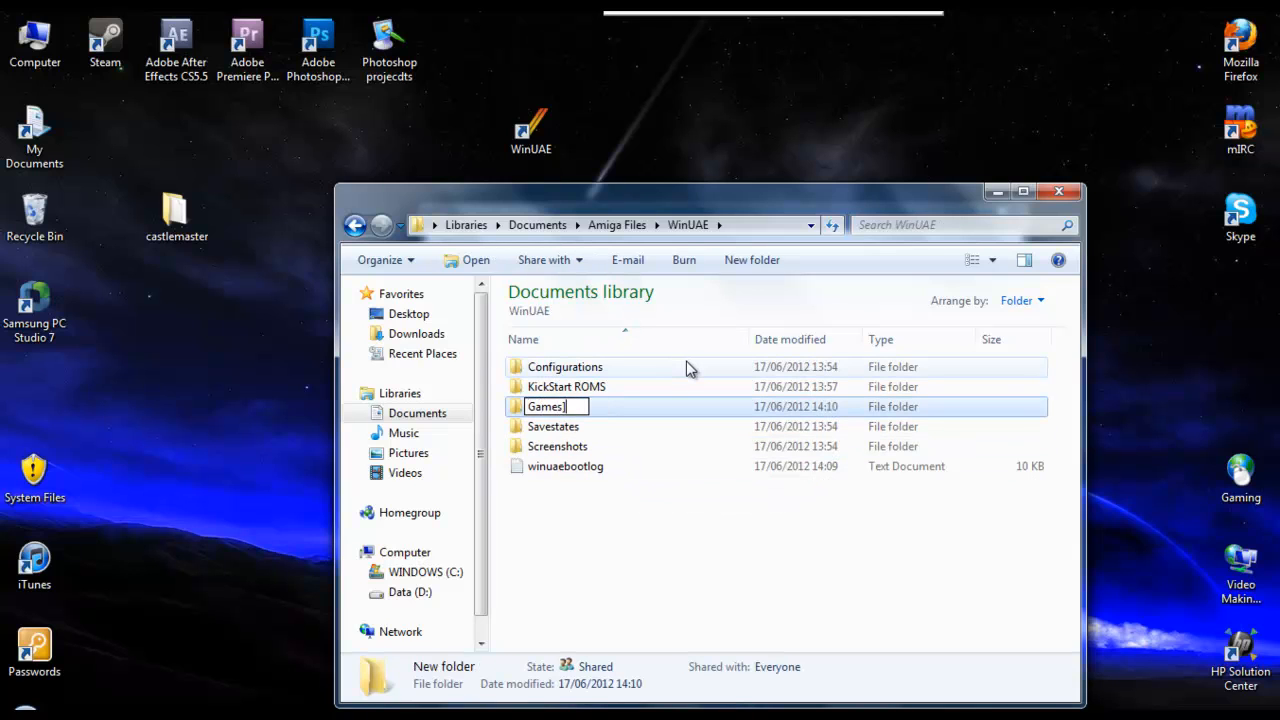
key("enter")
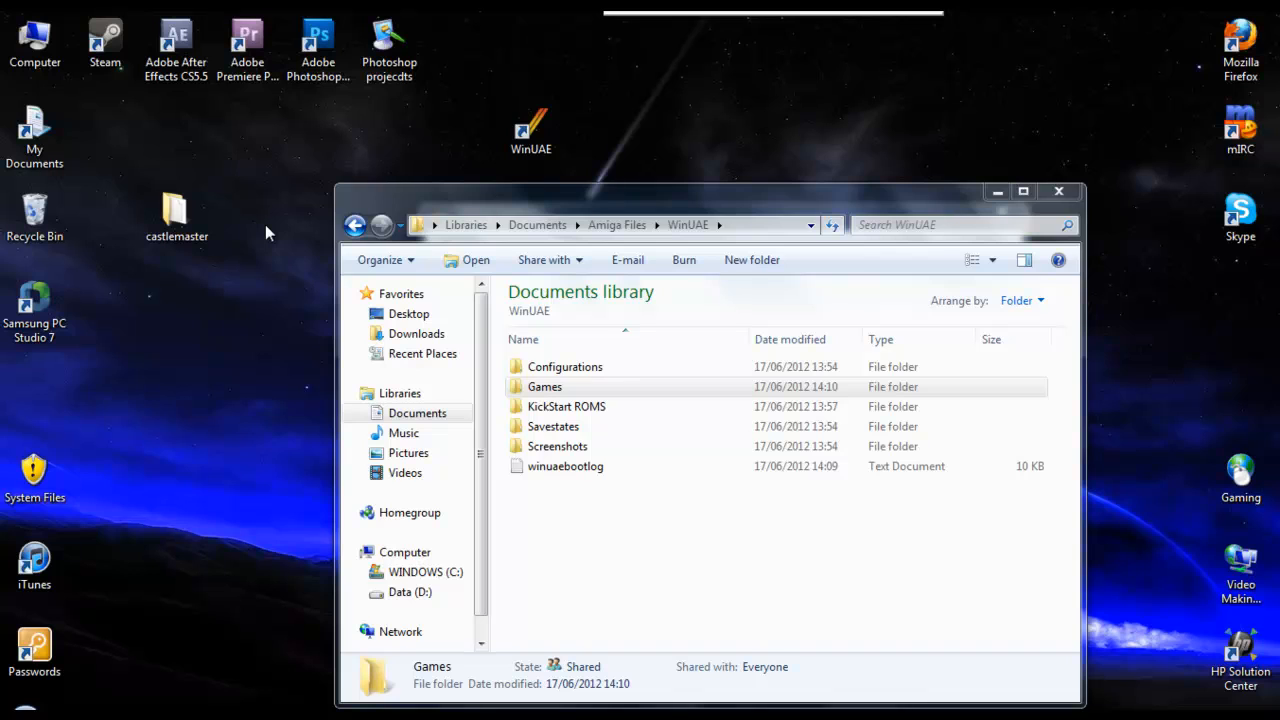
mouse_move(230, 232)
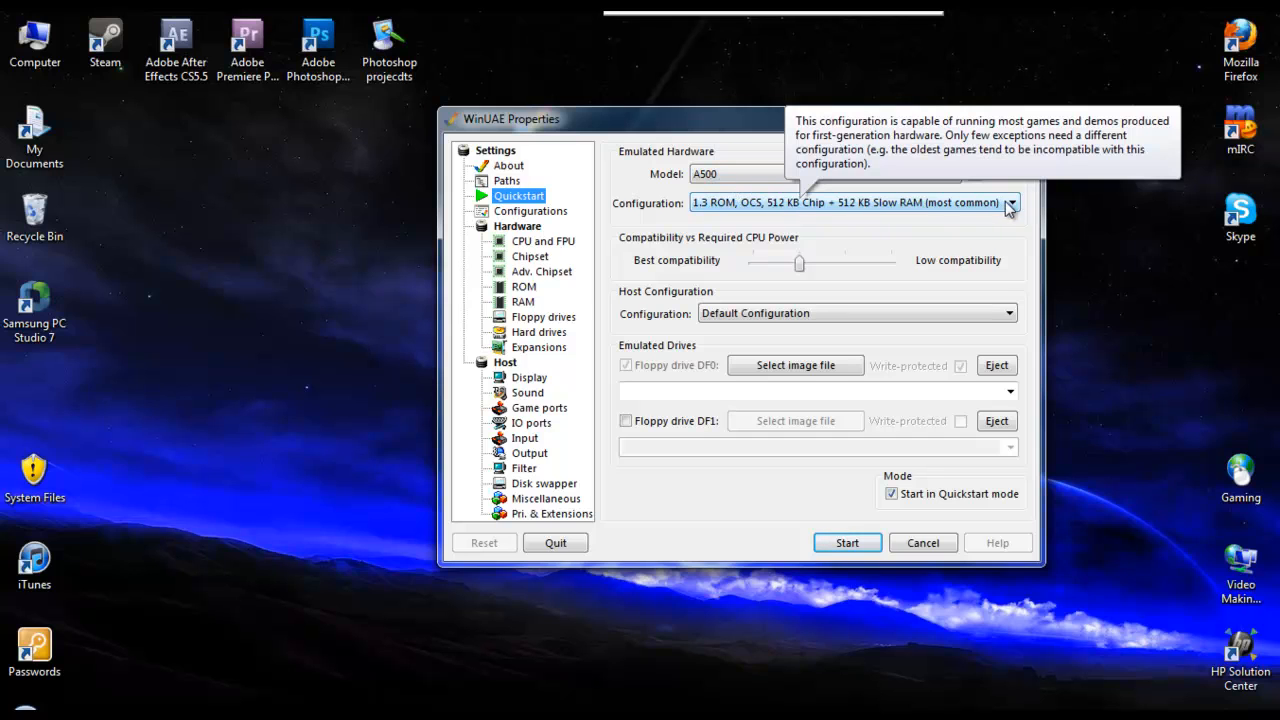
Choose the '1.3 ROM, ECS Agnus, 1 MB Chip RAM' A500 configuration in Quickstart
left_click(1010, 202)
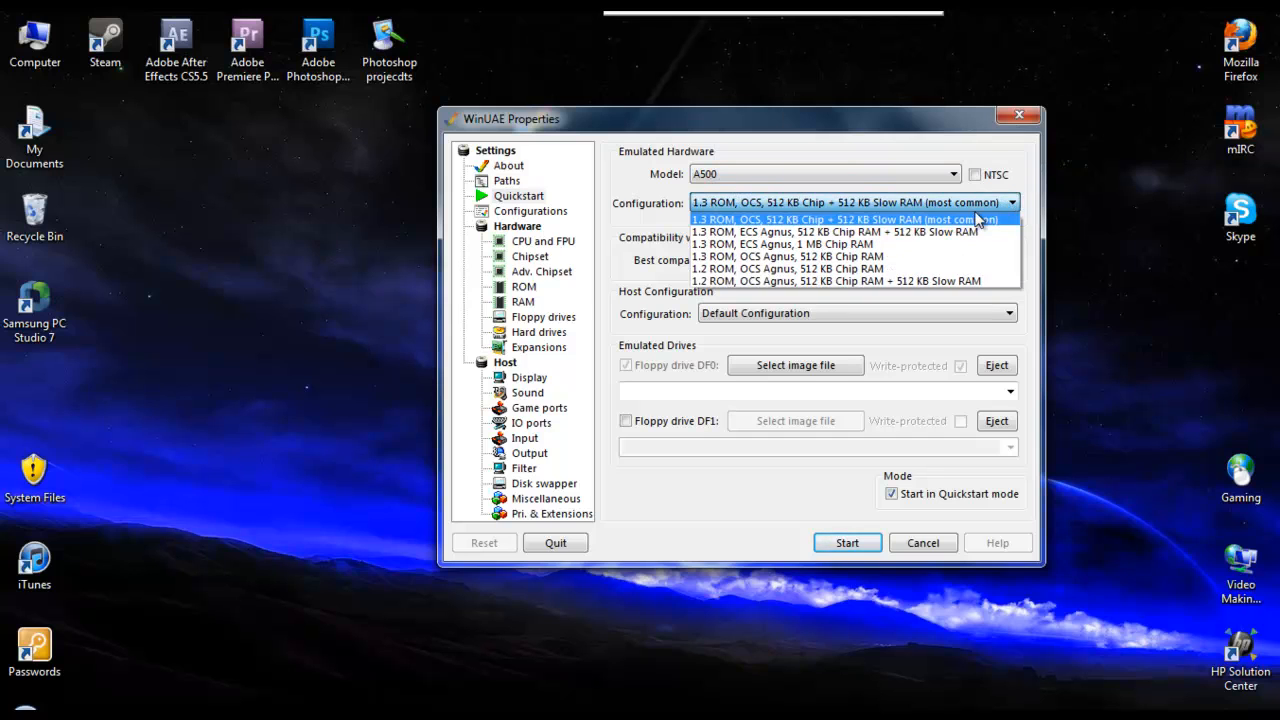
mouse_move(900, 244)
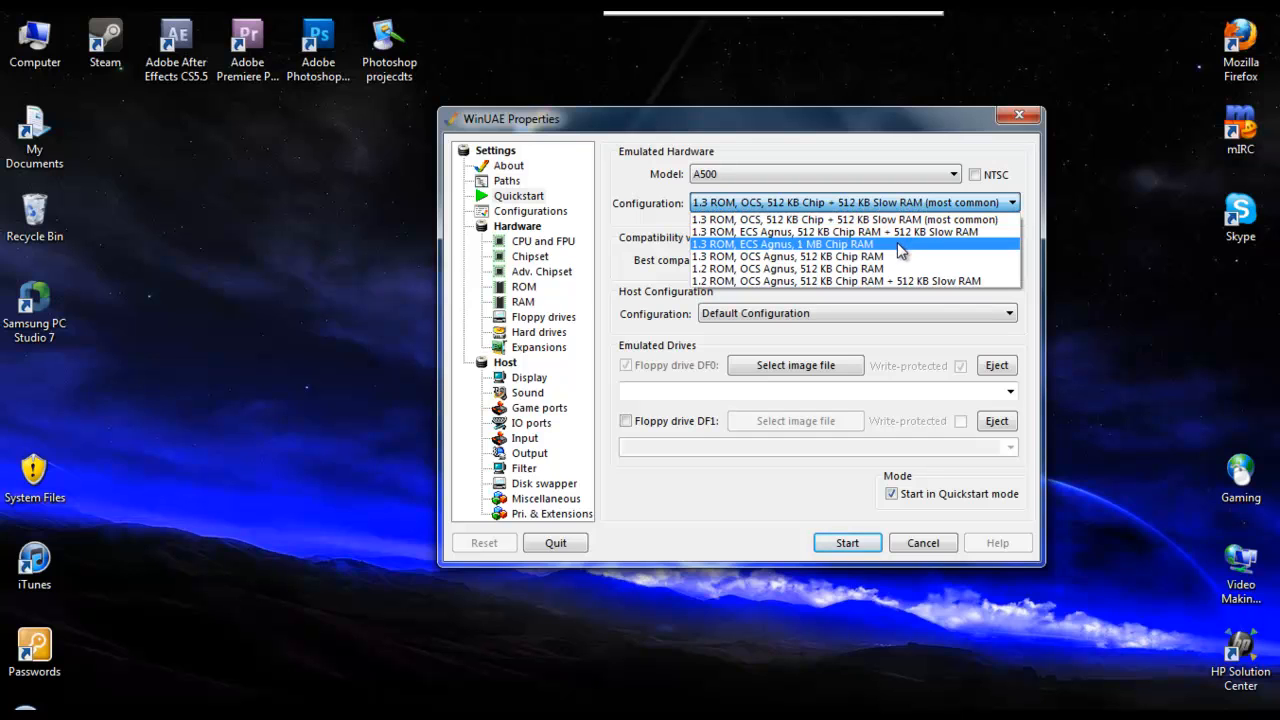
left_click(782, 244)
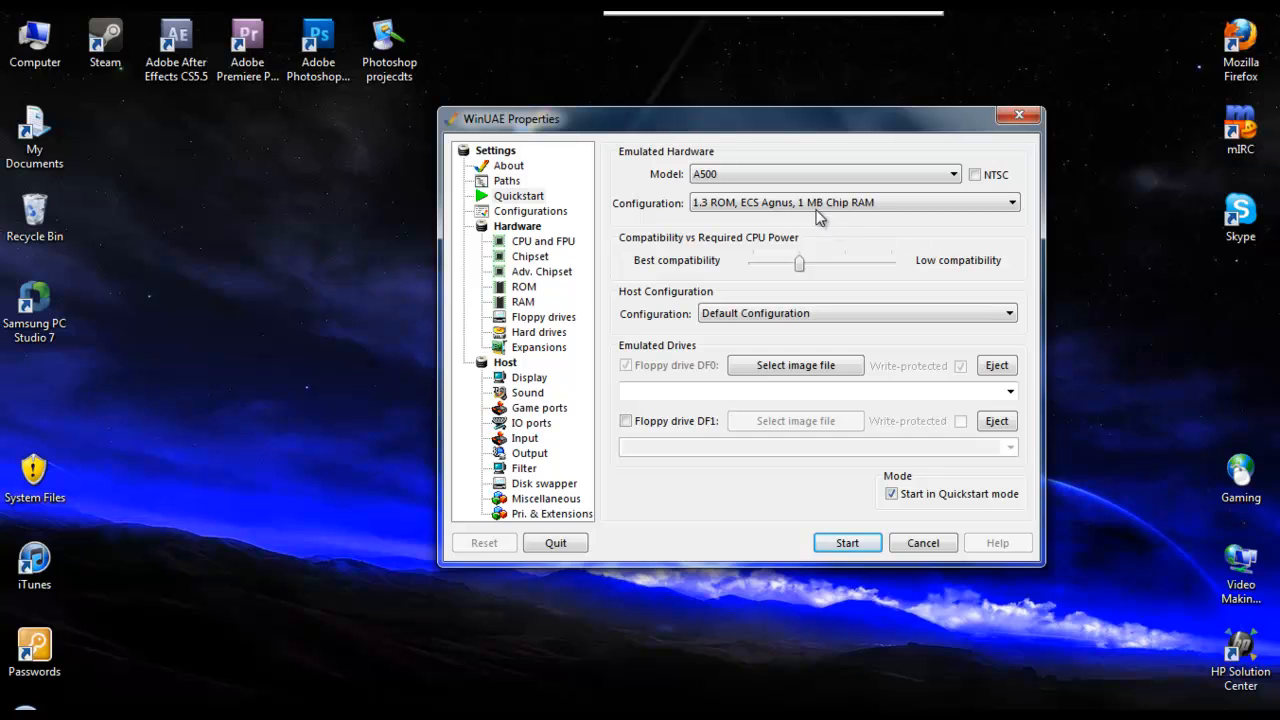
mouse_move(860, 202)
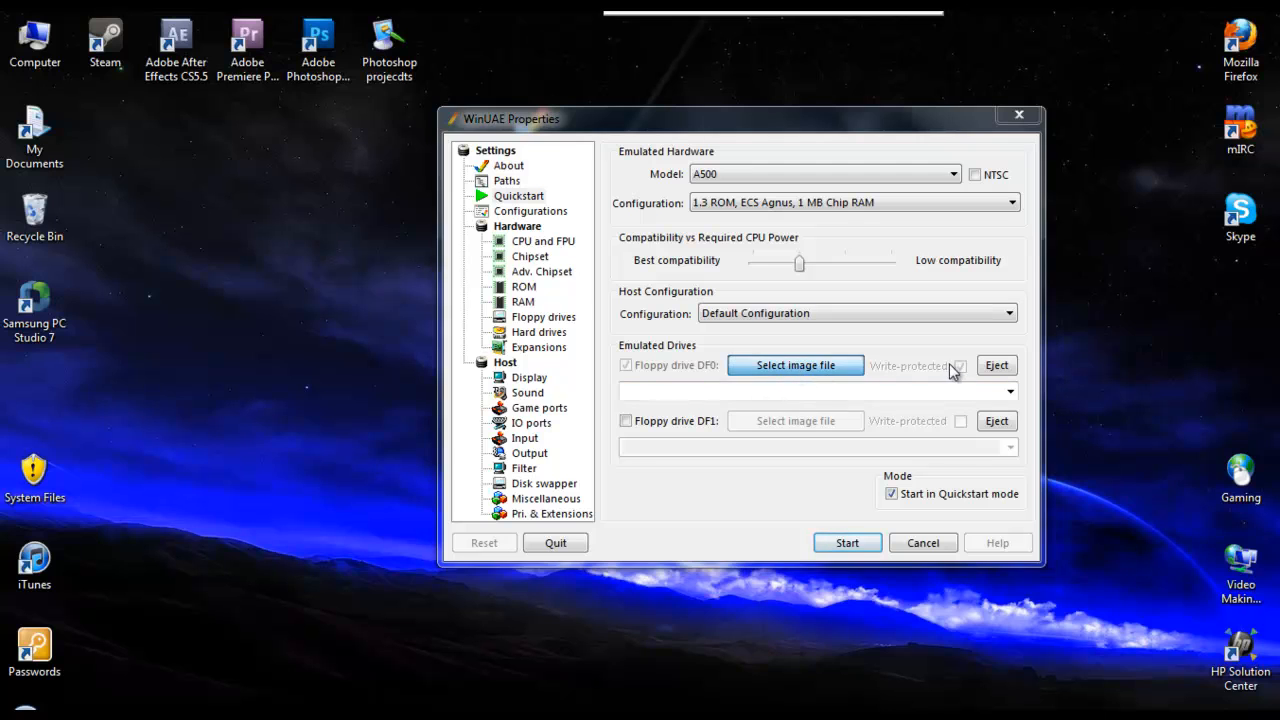
Load Games\castlemaster\CMASTER.adf into DF0, leaving write protection on
left_click(796, 364)
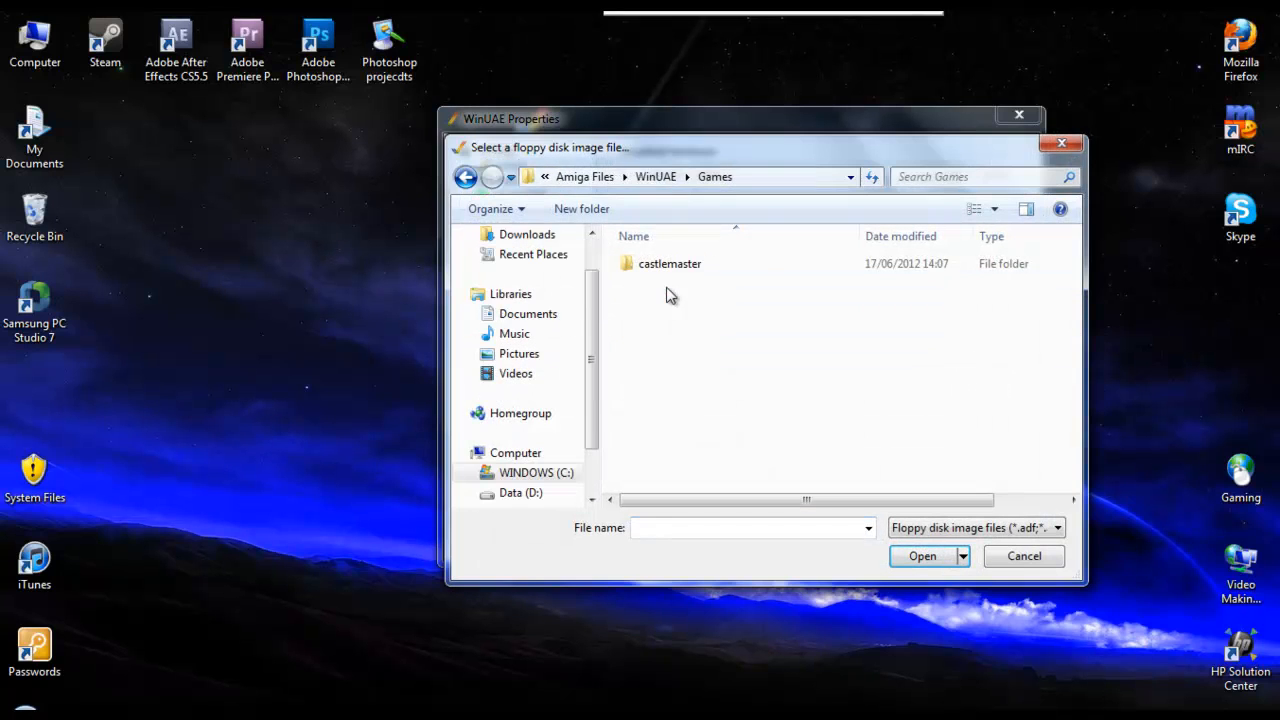
double_click(668, 264)
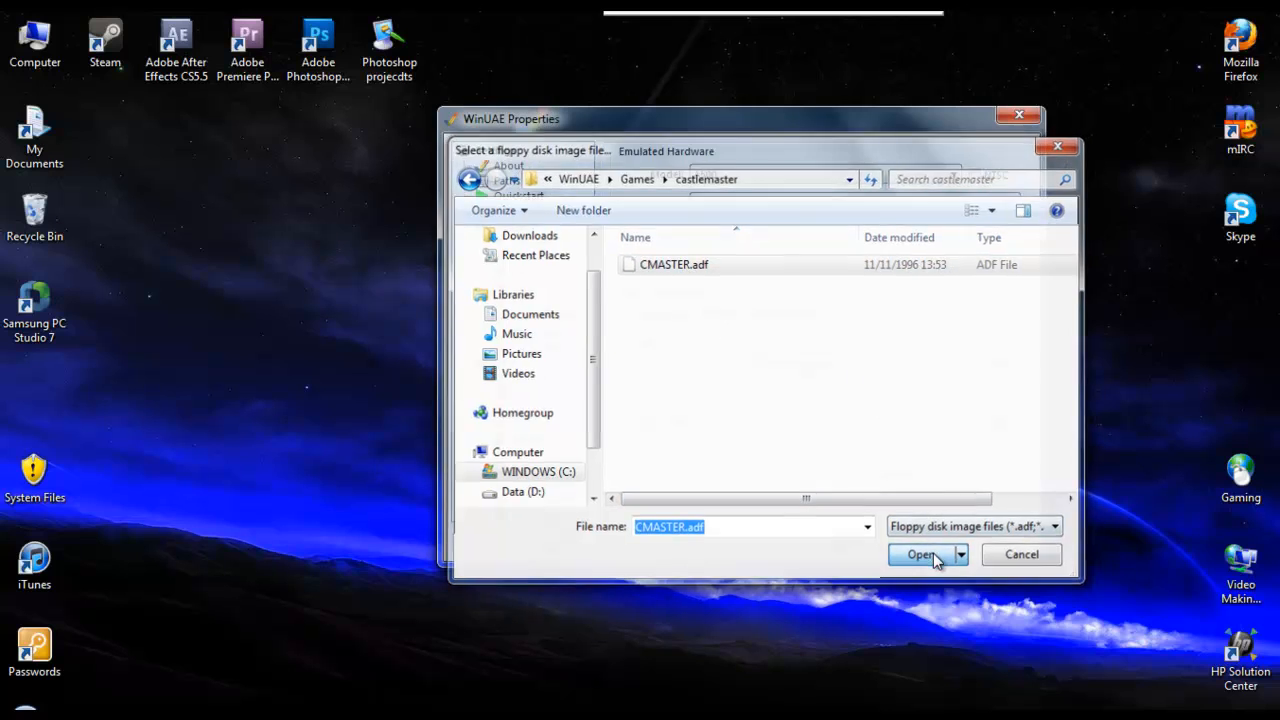
left_click(920, 554)
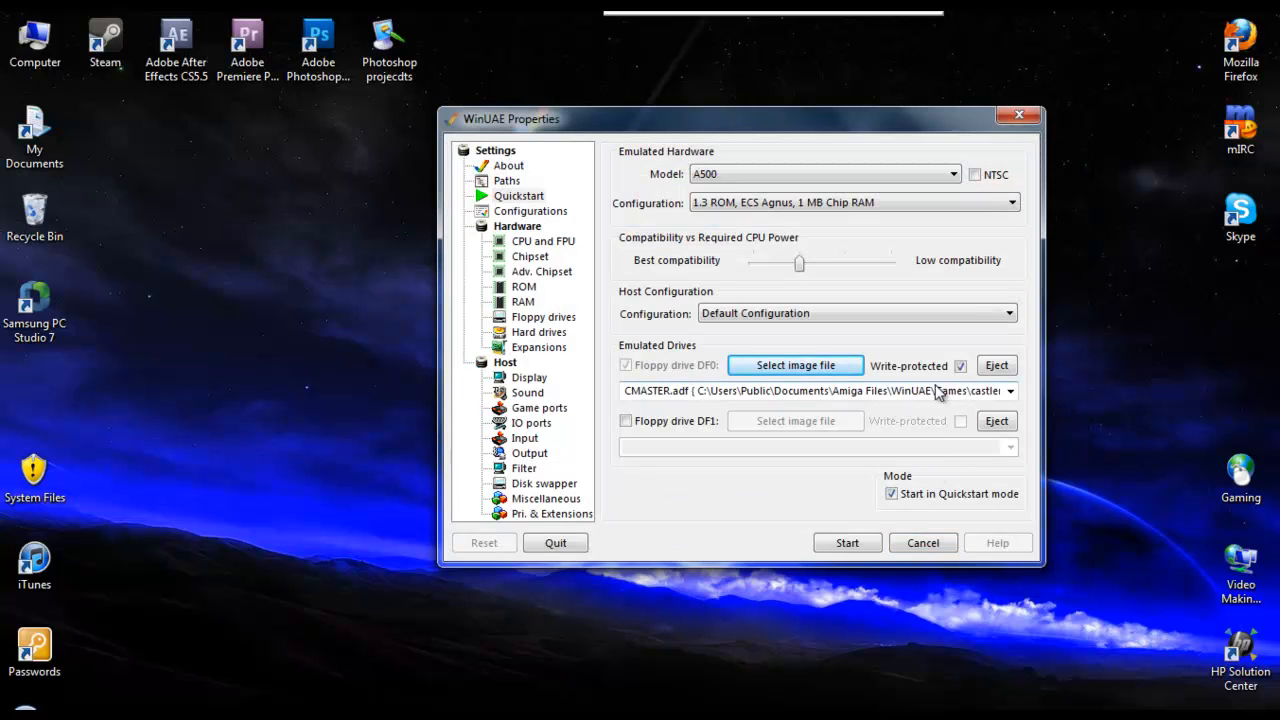
left_click(960, 364)
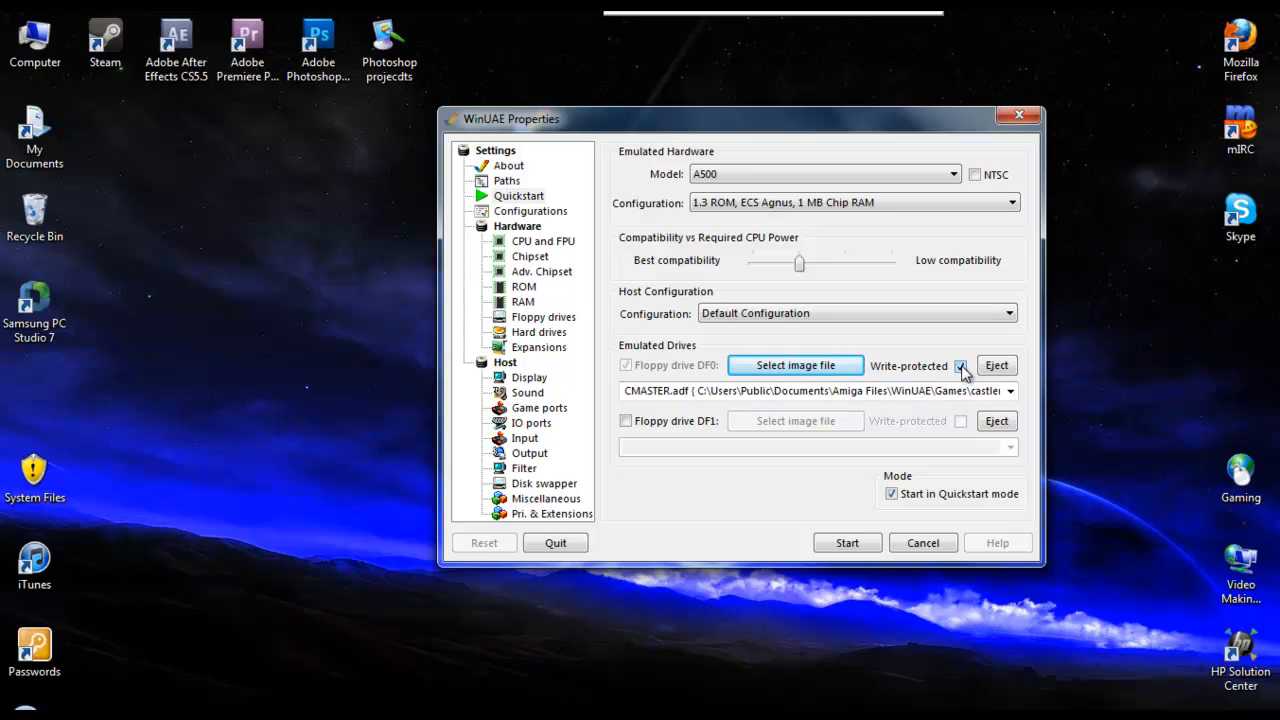
left_click(960, 364)
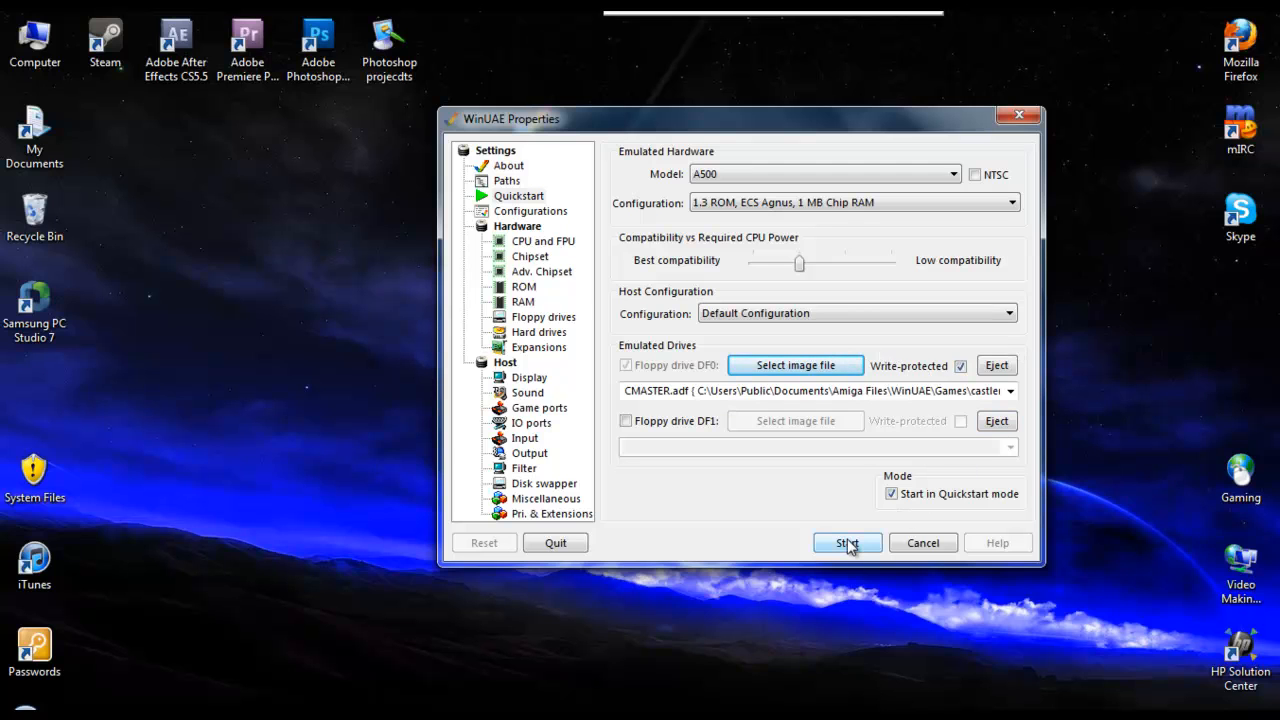
Start the emulated Amiga so AmigaDOS boots the Castle Master disk
left_click(846, 542)
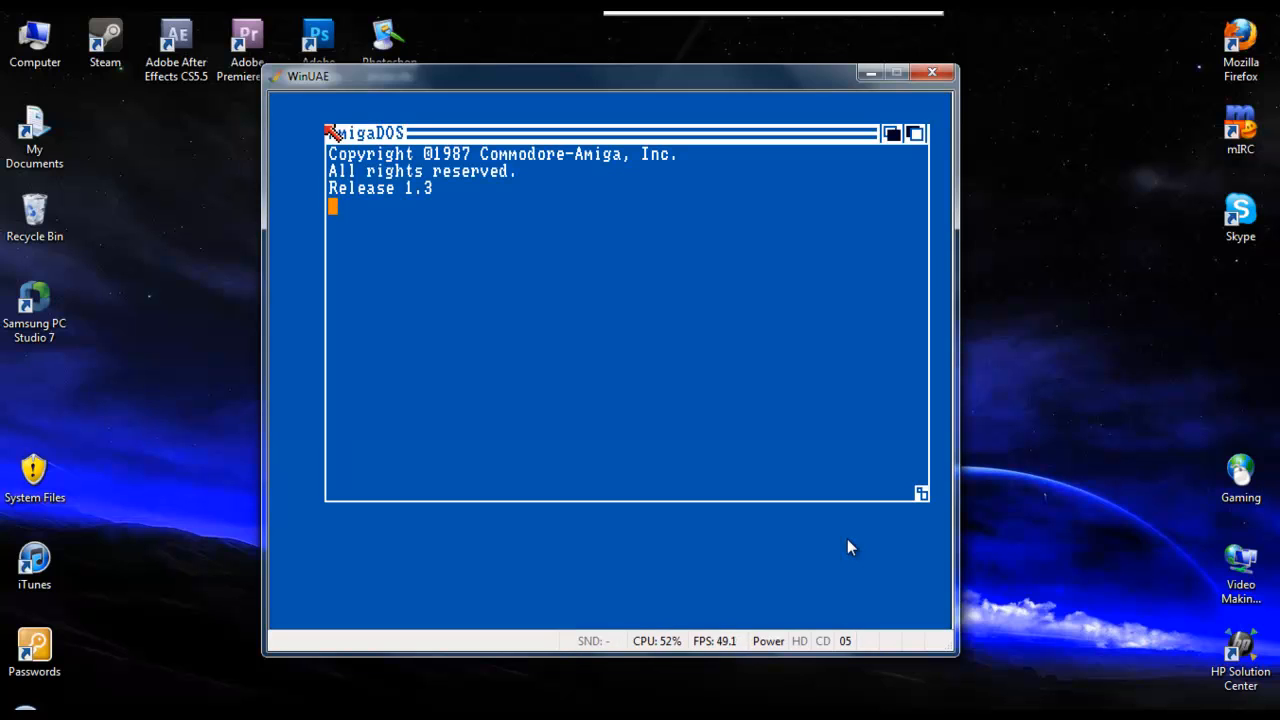
mouse_move(684, 258)
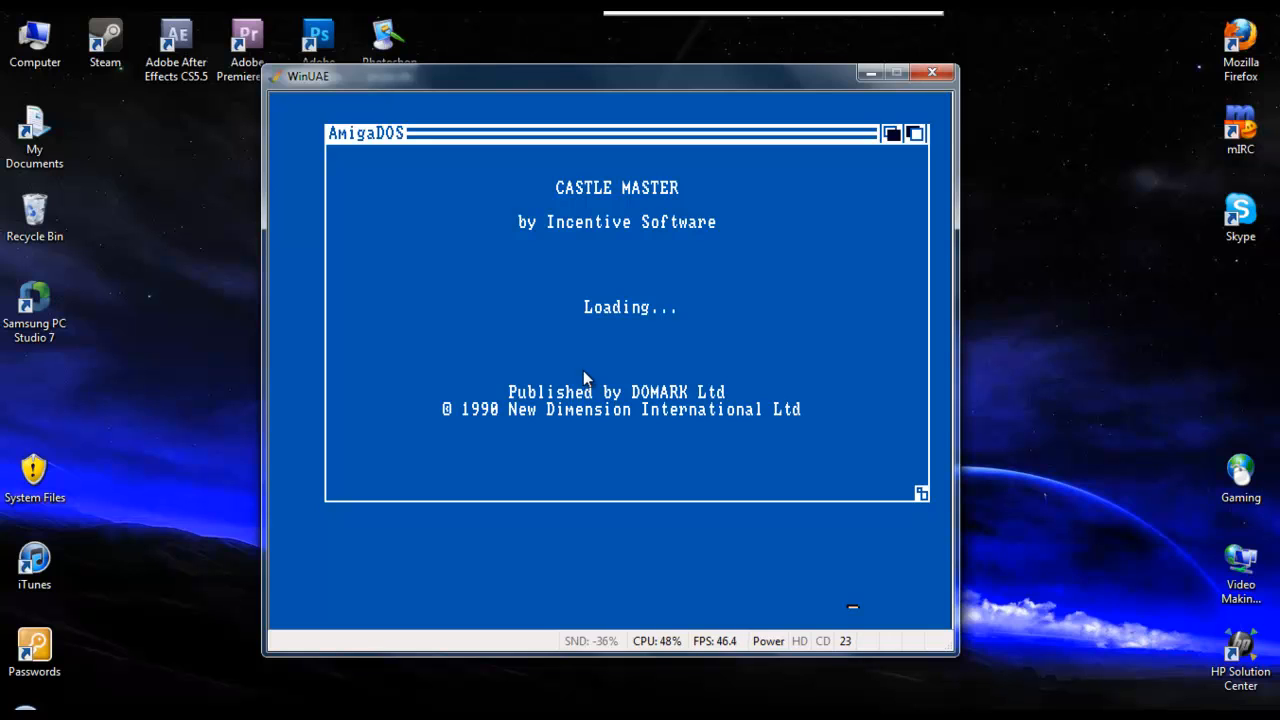
mouse_move(588, 380)
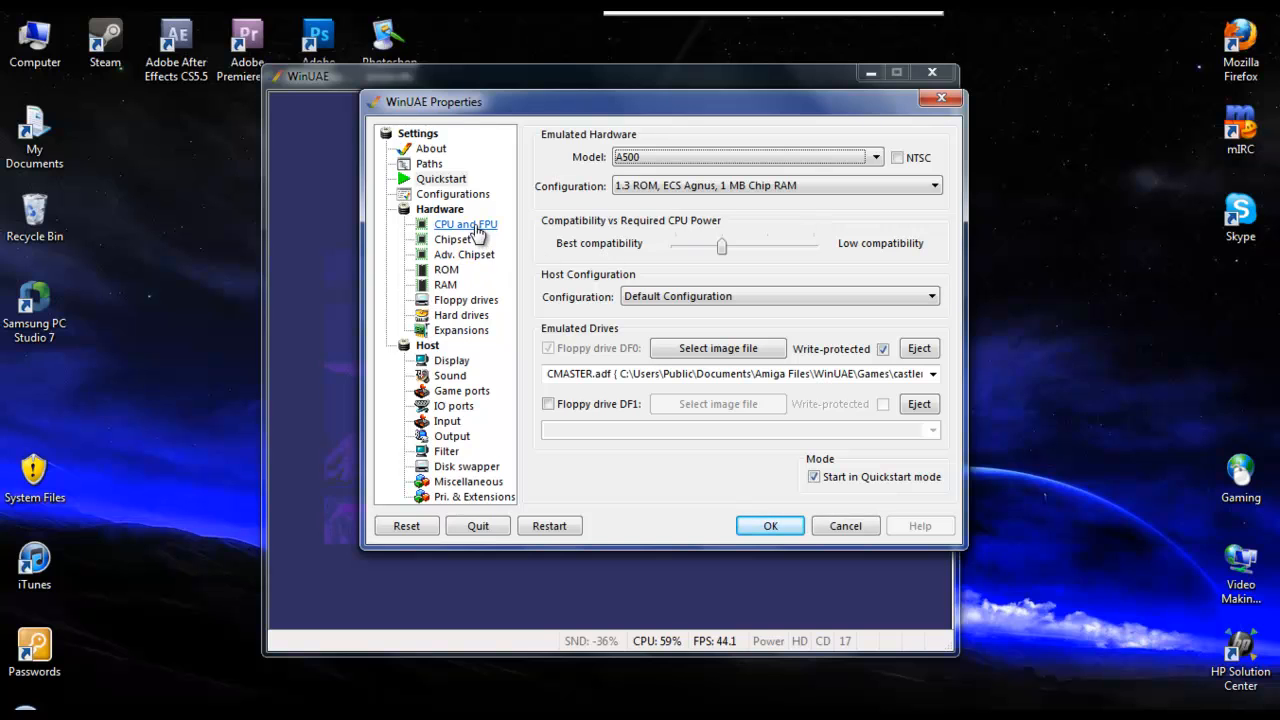
Review Chipset, ROM and Configurations pages, then pick '1.3 ROM, ECS Agnus, 512 KB Chip + 512 KB Slow RAM'
left_click(452, 240)
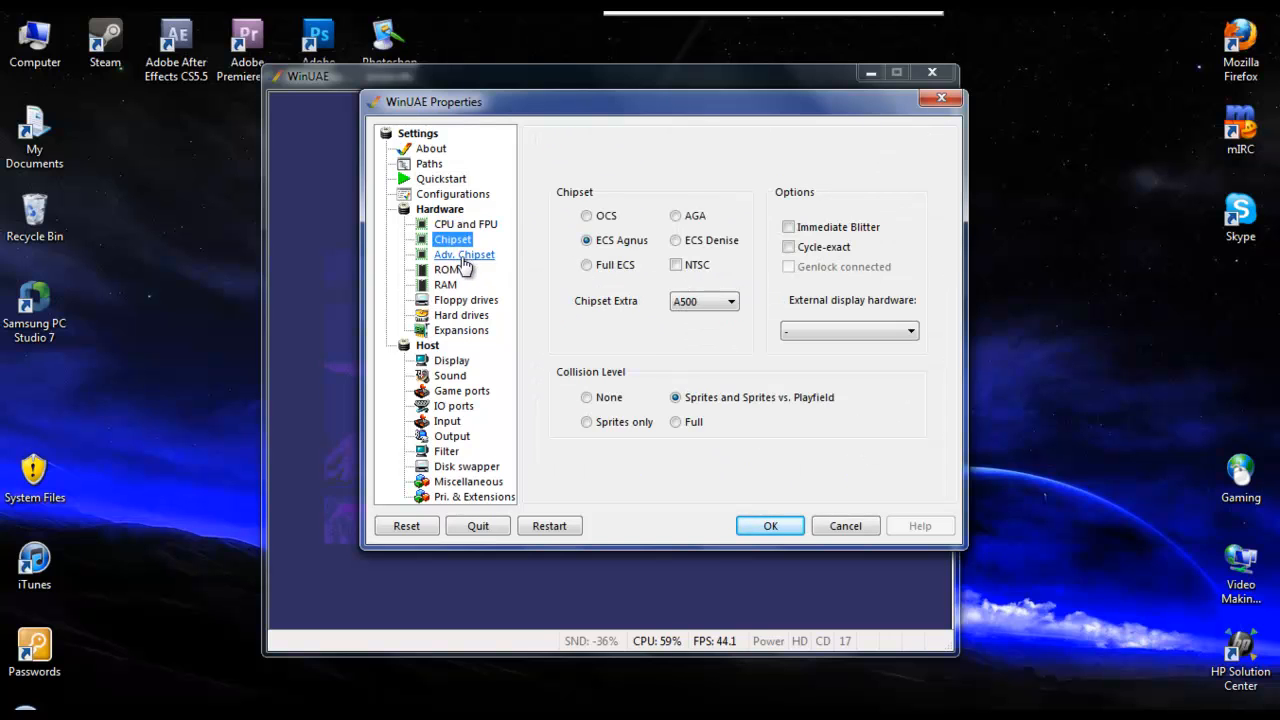
left_click(446, 268)
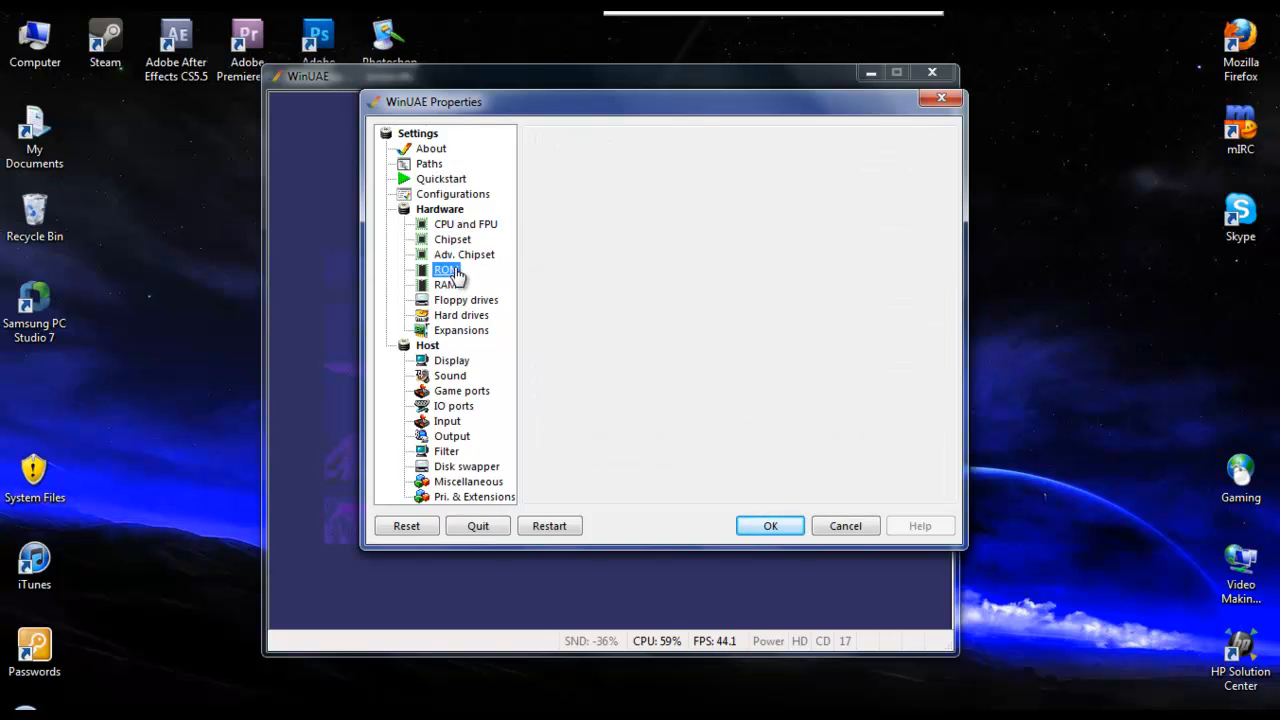
left_click(452, 192)
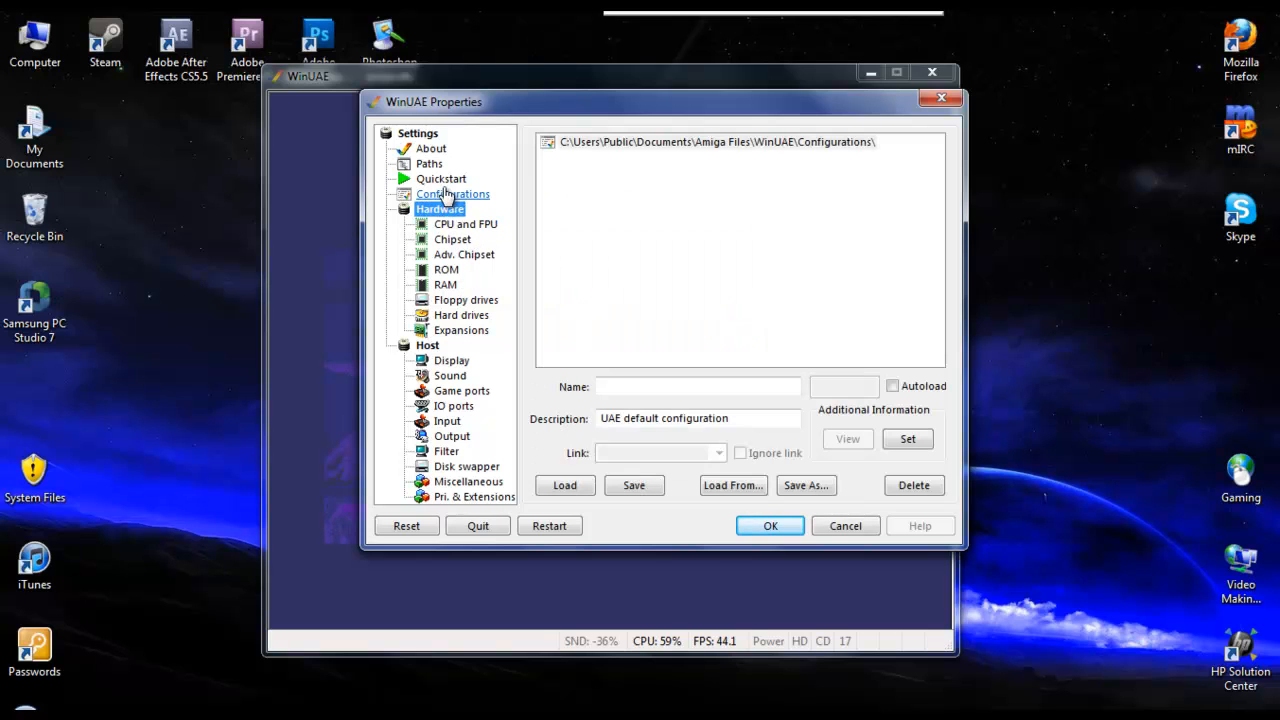
left_click(440, 178)
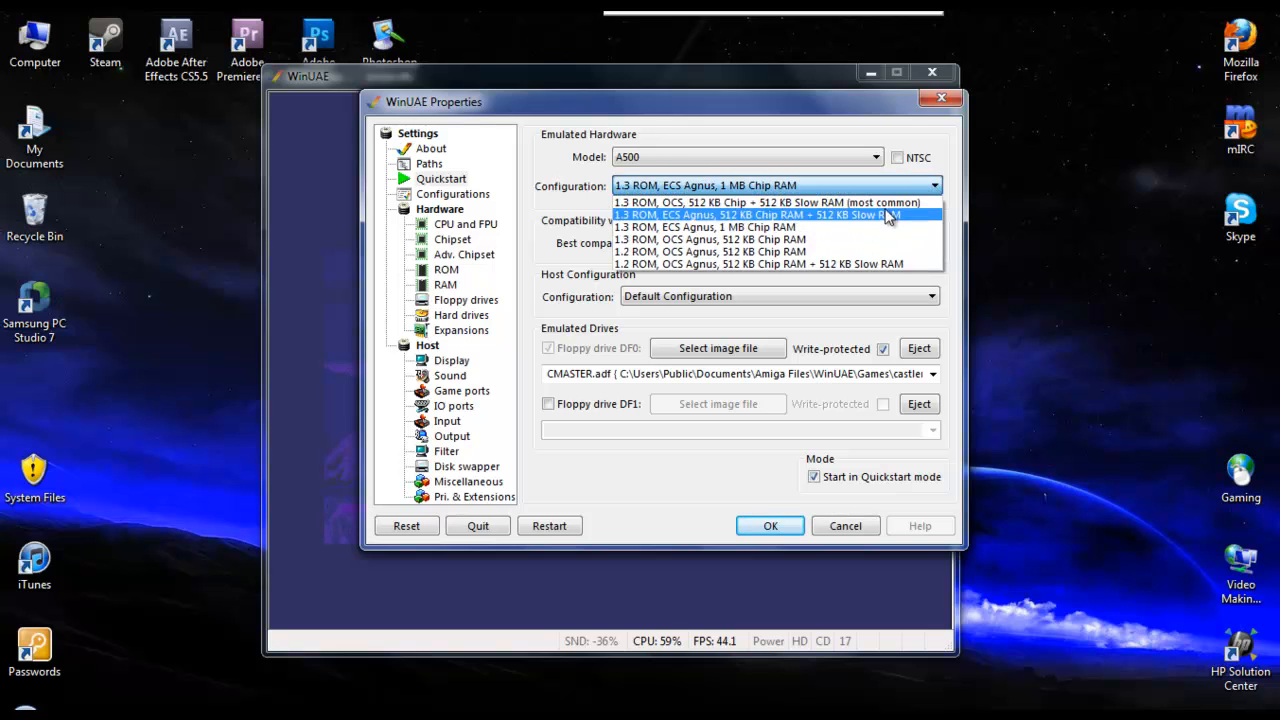
left_click(764, 214)
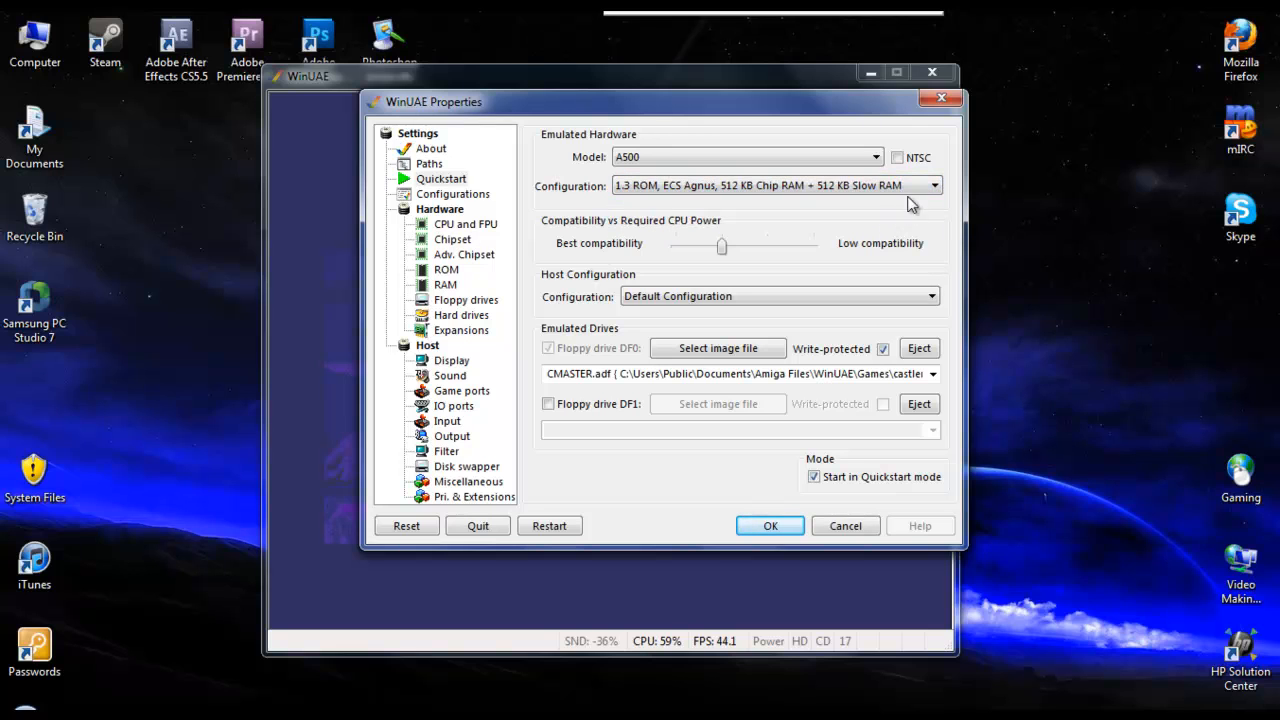
mouse_move(938, 190)
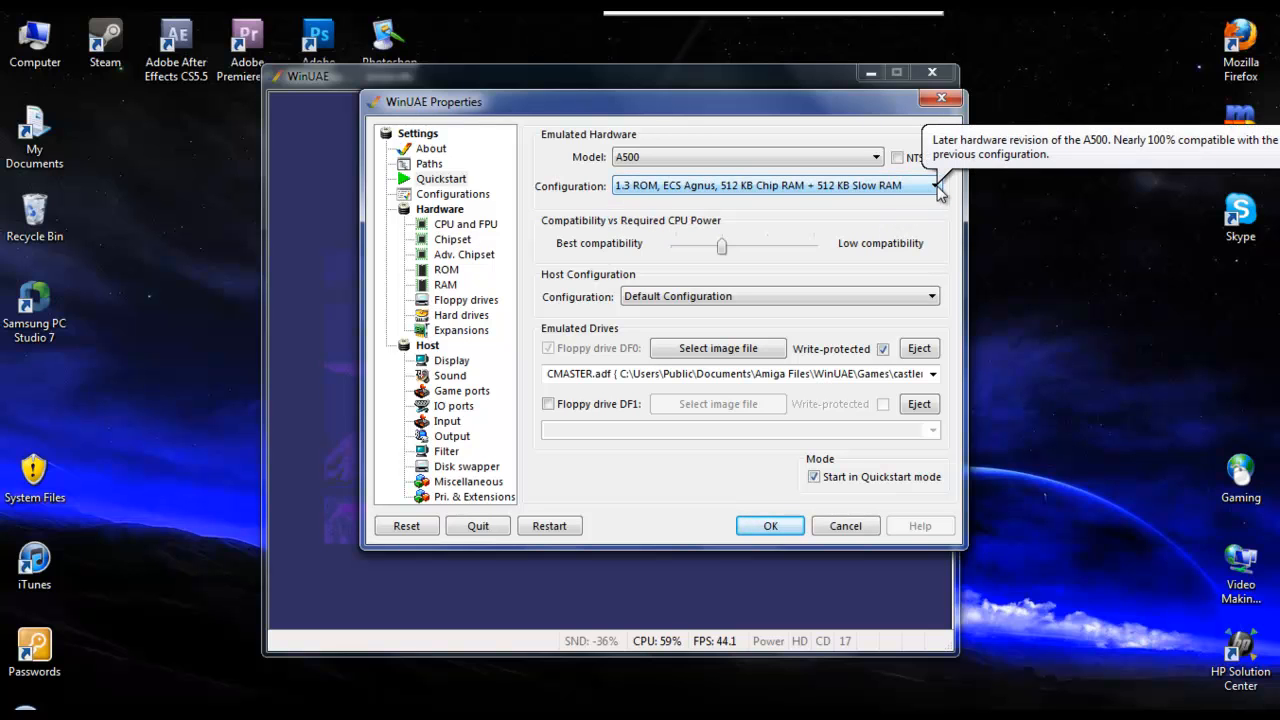
mouse_move(844, 240)
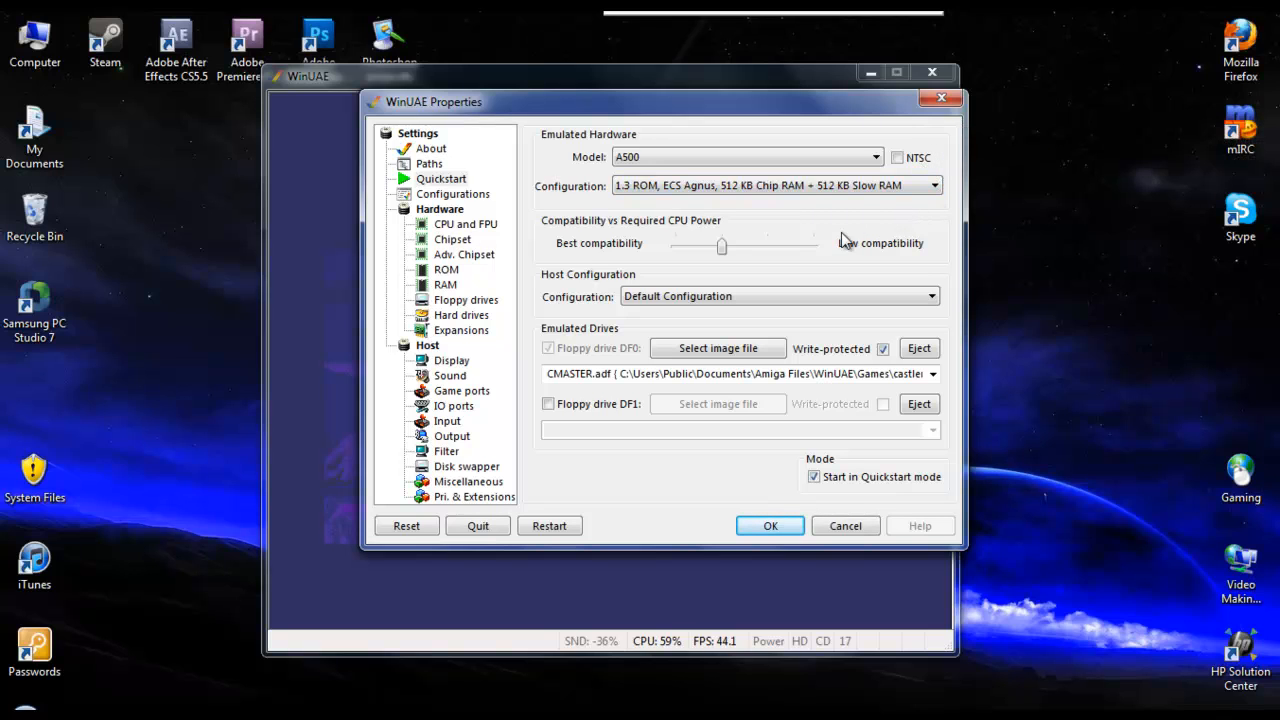
mouse_move(844, 284)
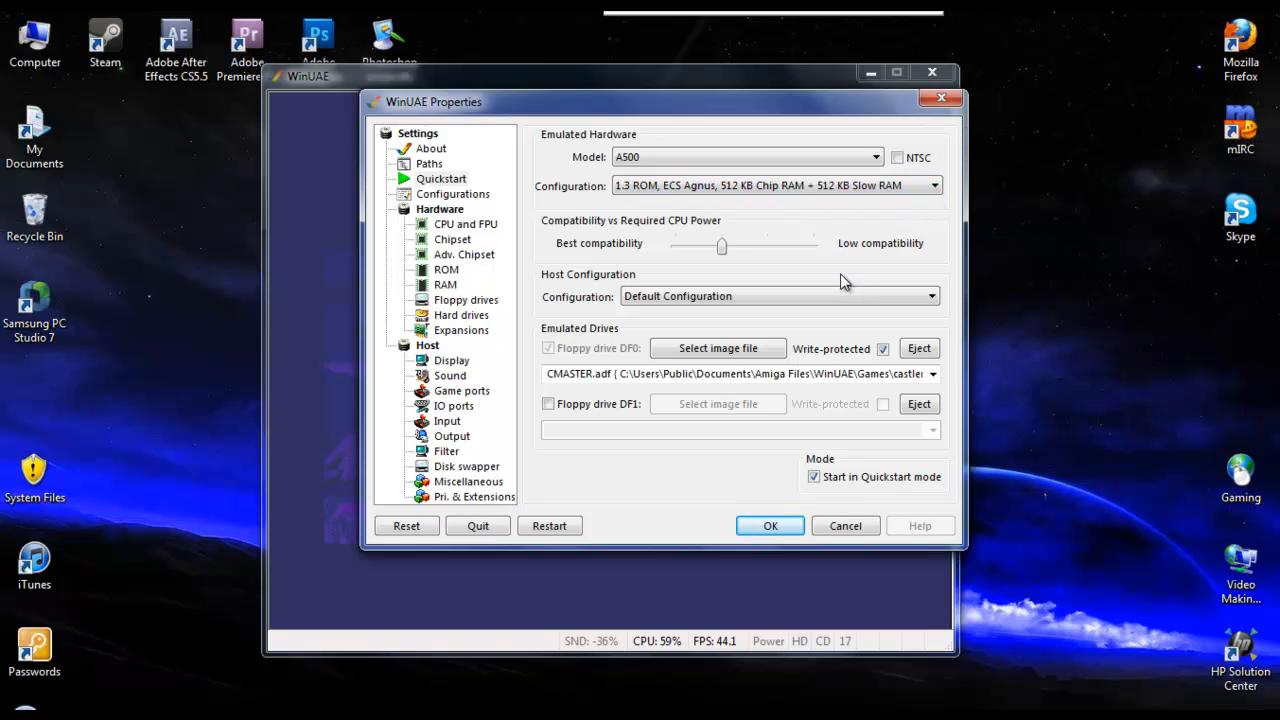
mouse_move(616, 260)
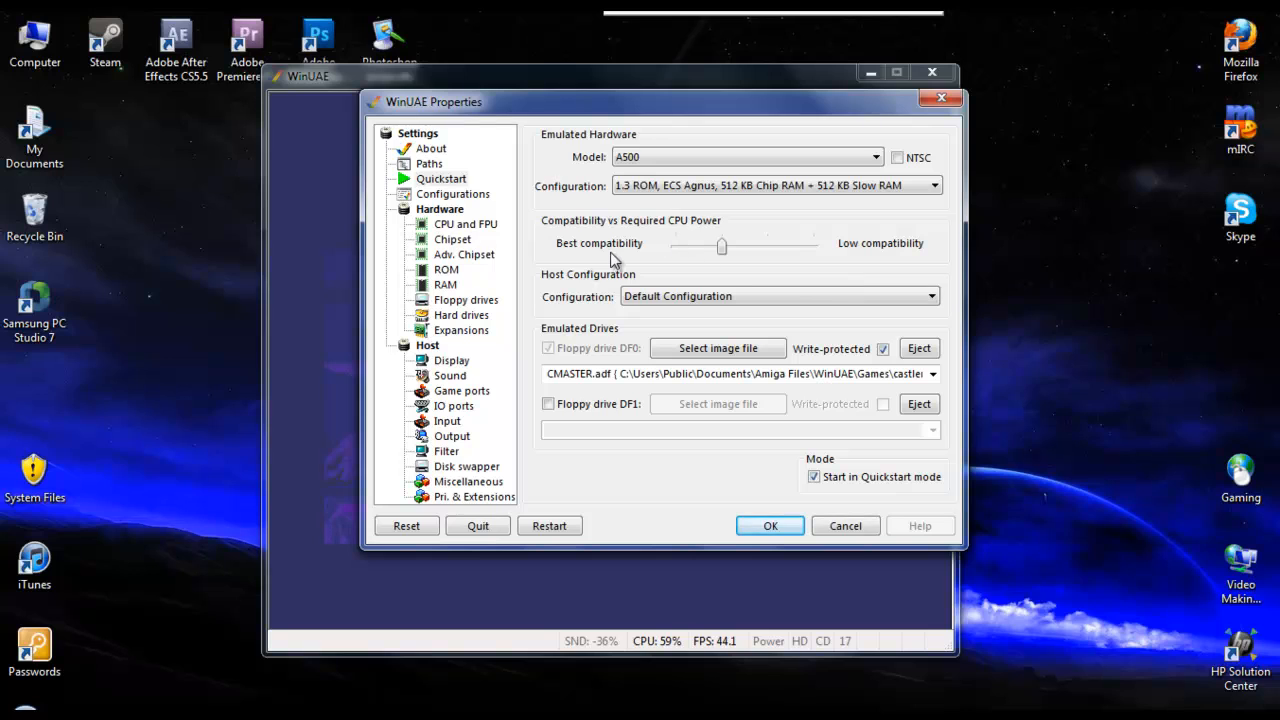
mouse_move(824, 248)
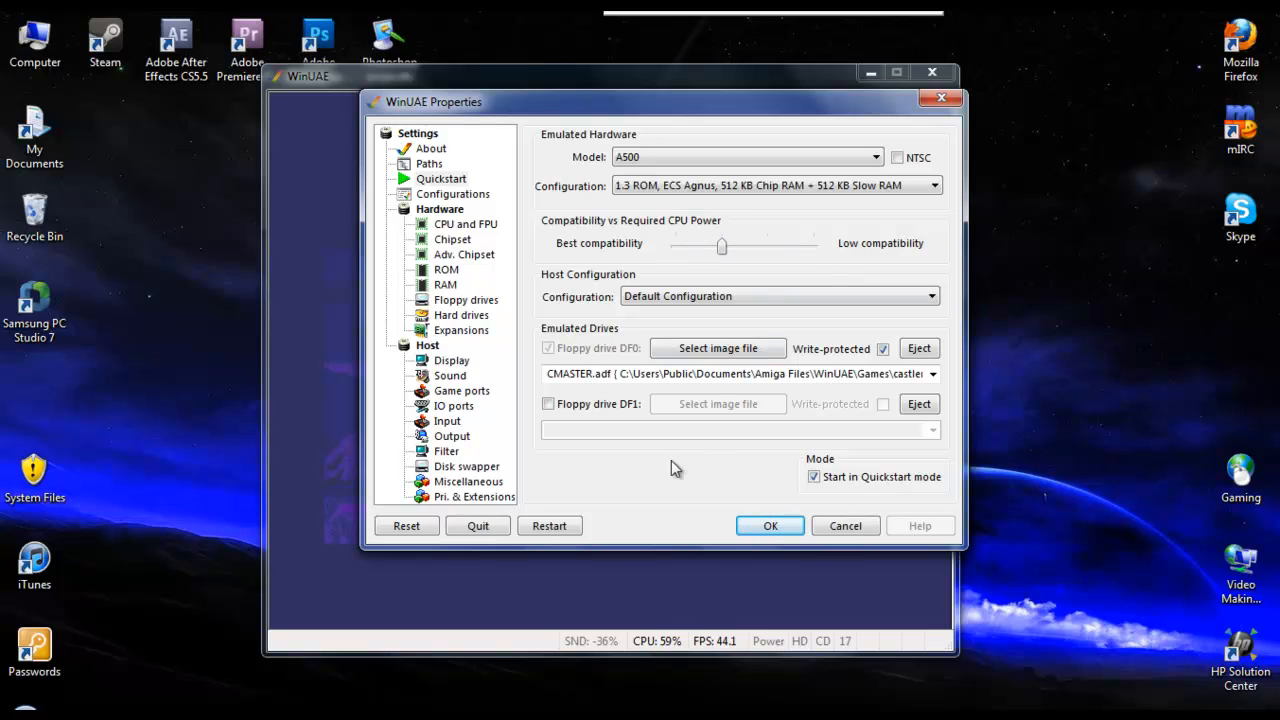
mouse_move(732, 318)
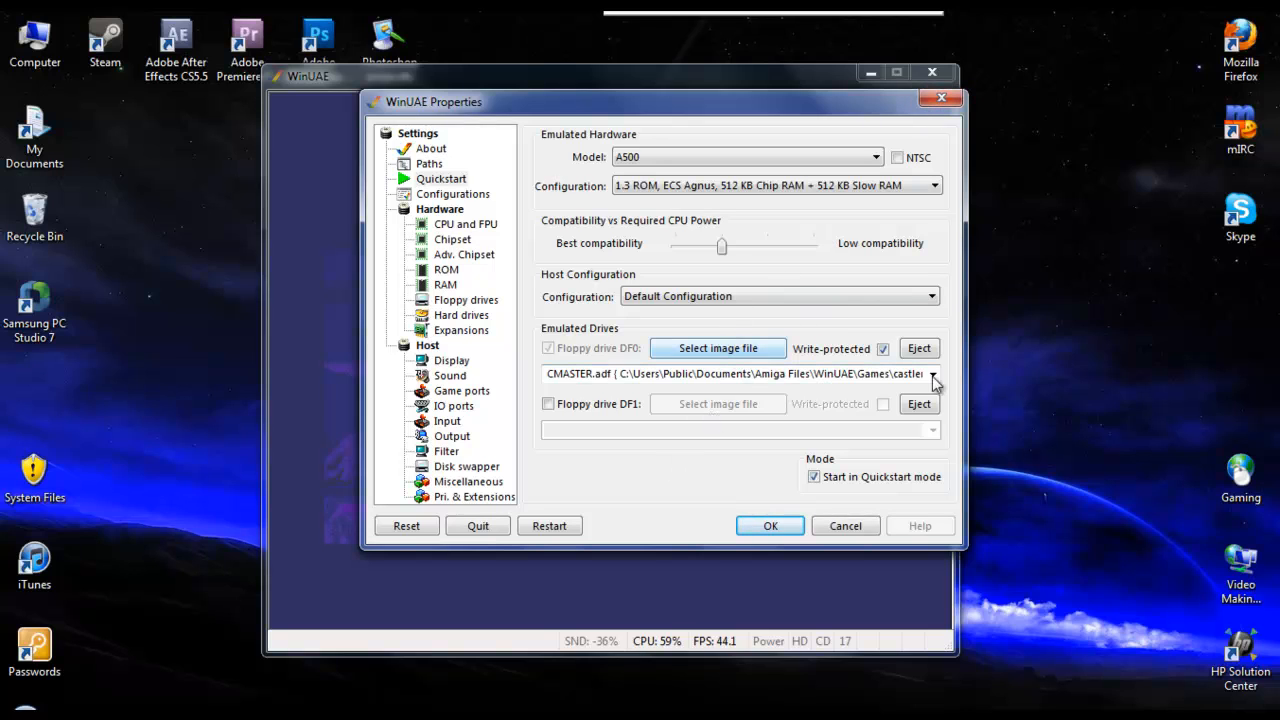
left_click(770, 524)
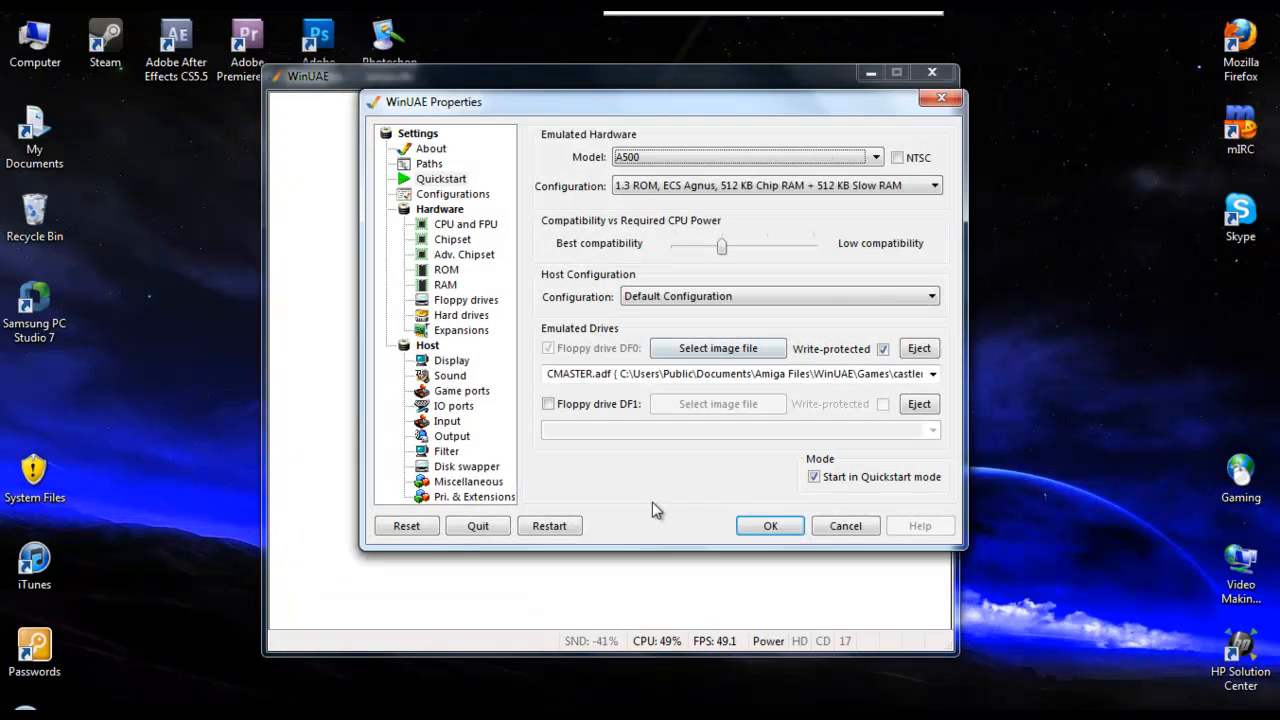
mouse_move(452, 436)
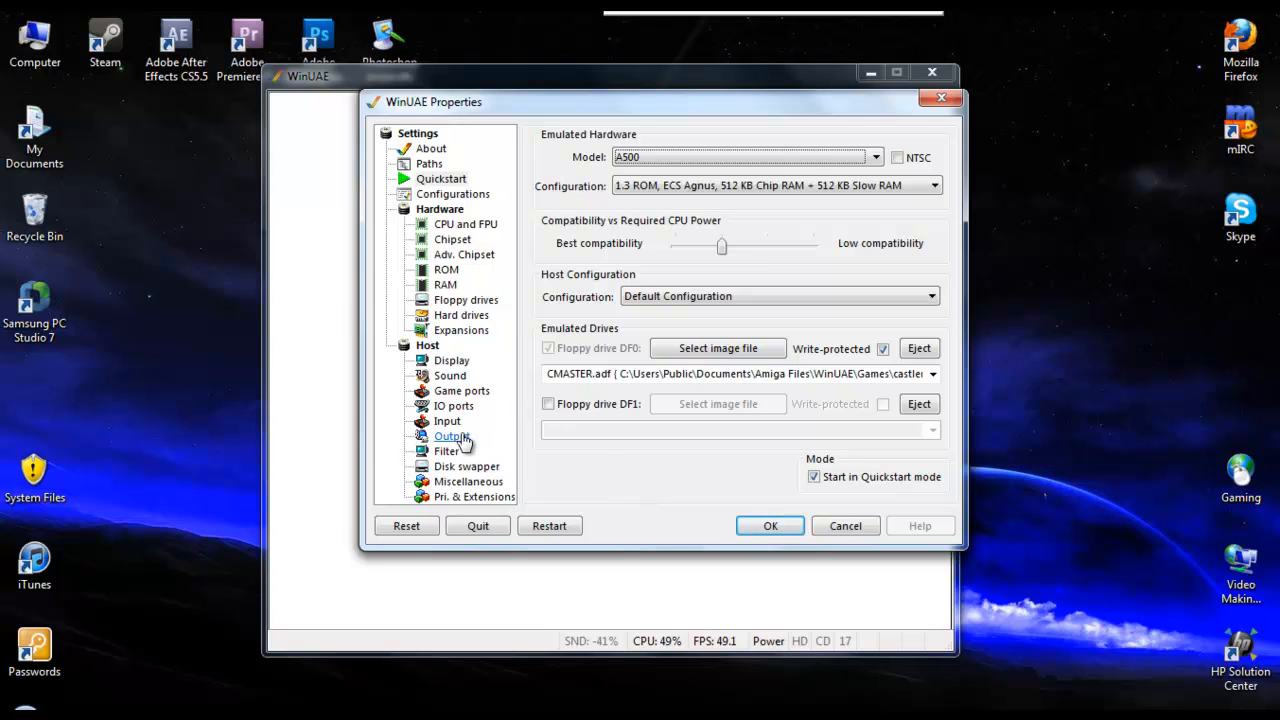
From Miscellaneous, save a snapshot of the game as 'Castle 1' in Savestates
left_click(468, 480)
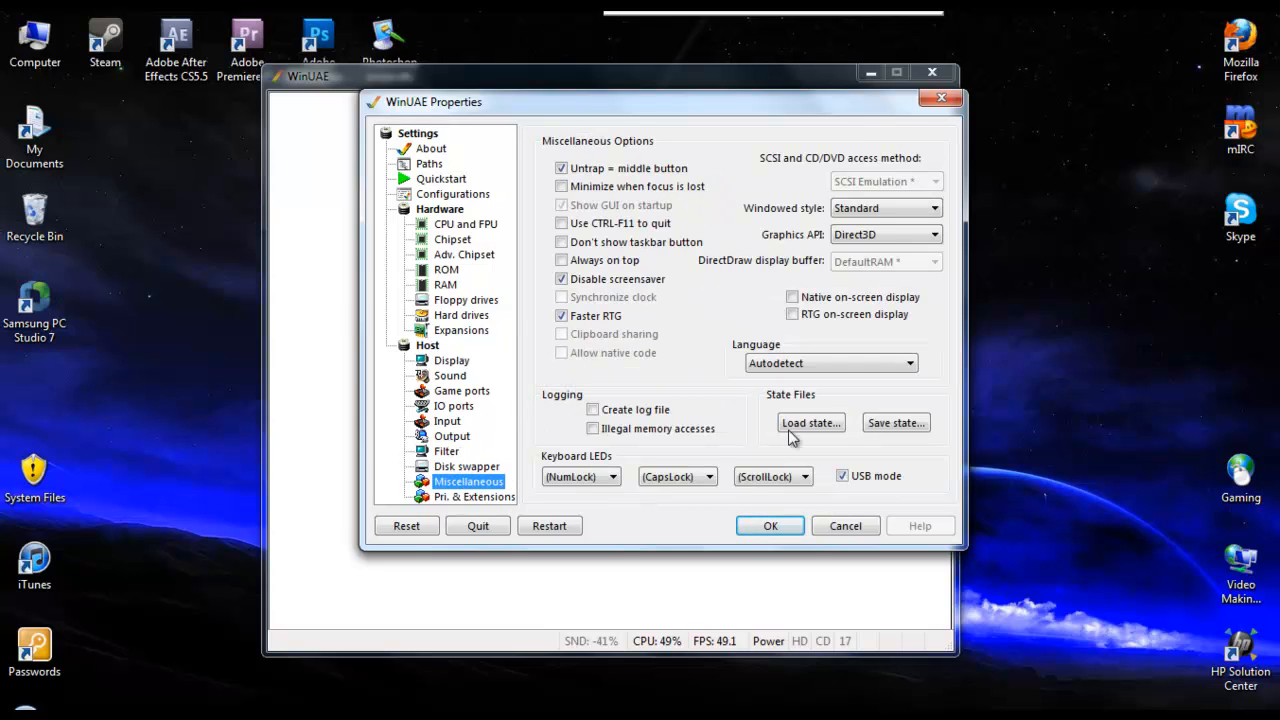
left_click(896, 422)
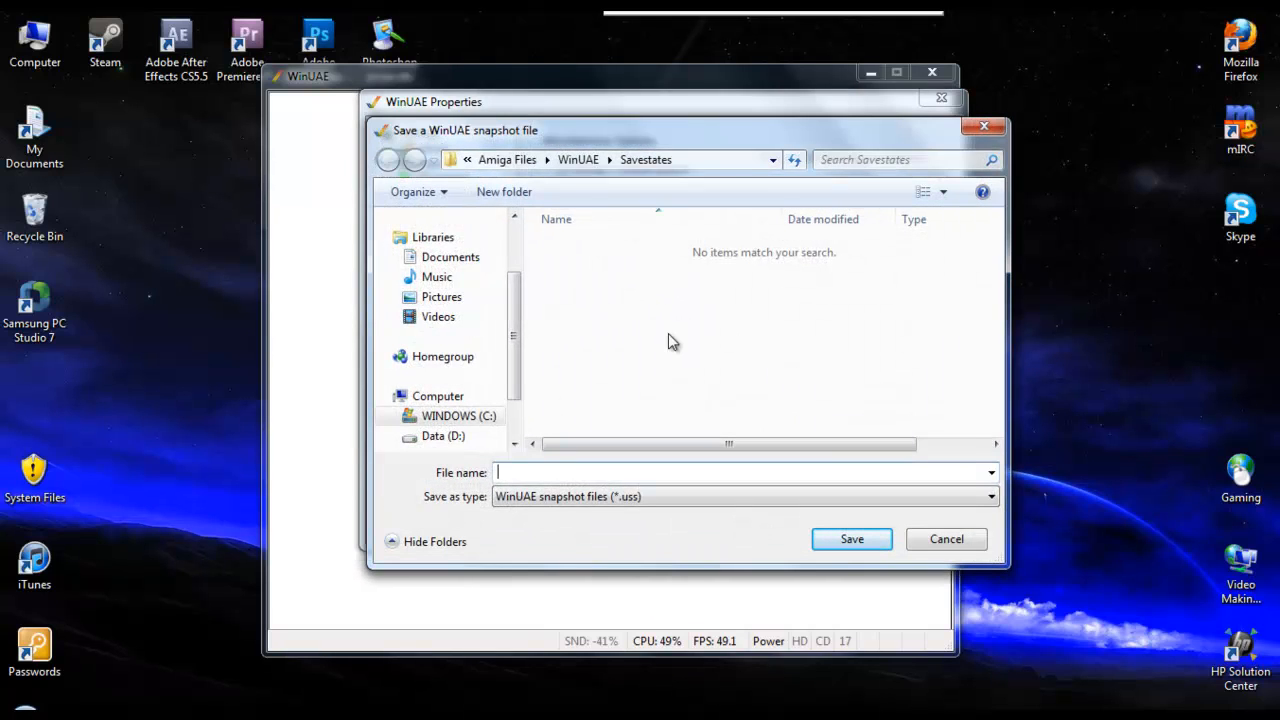
type("Castle 1")
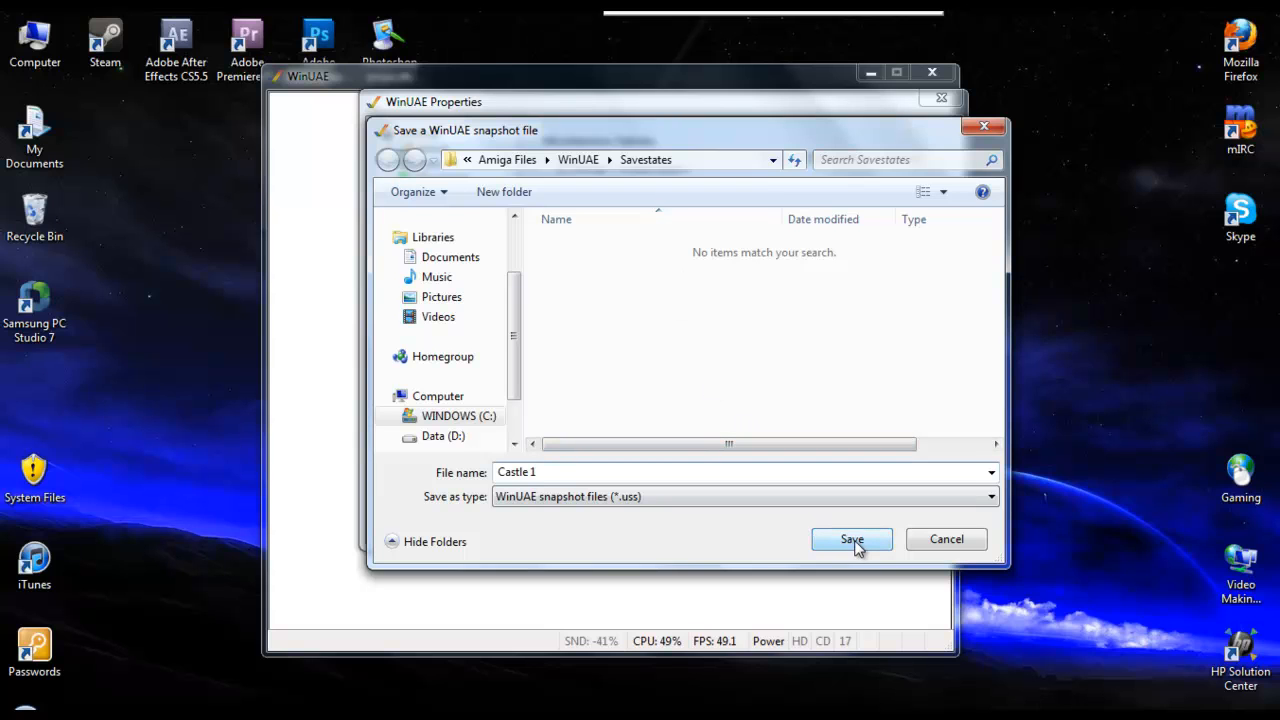
left_click(852, 540)
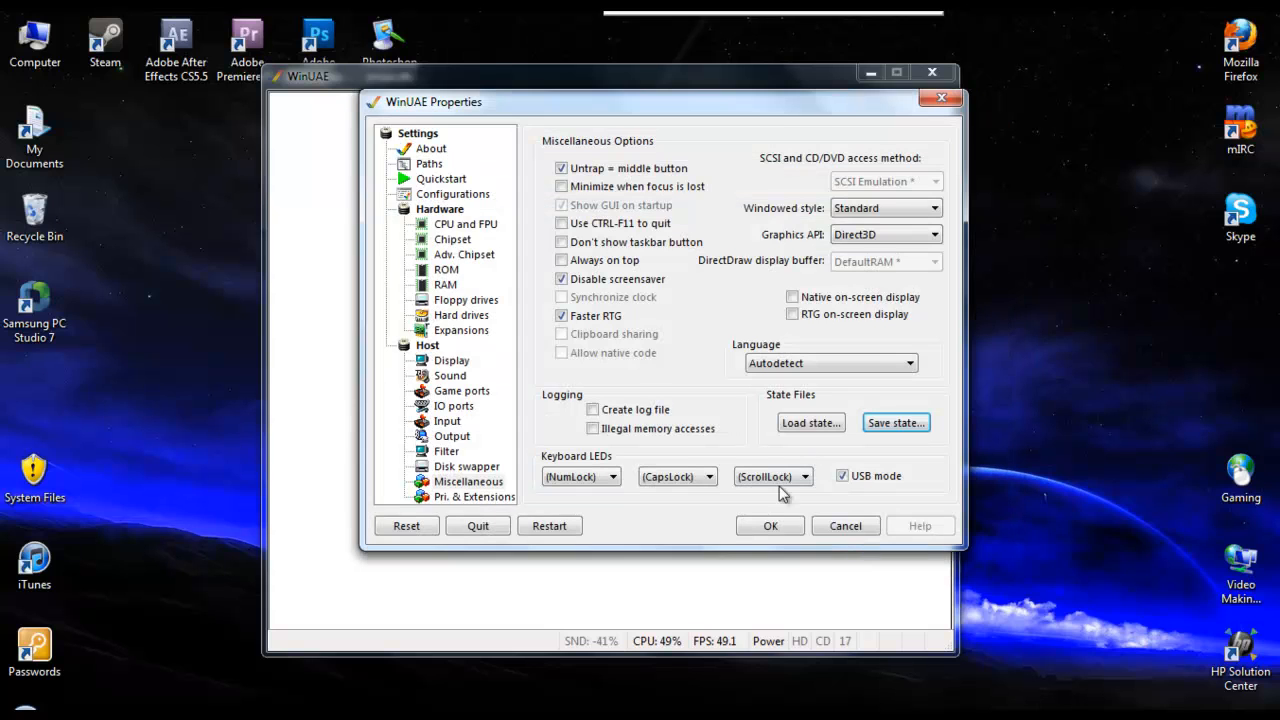
left_click(770, 524)
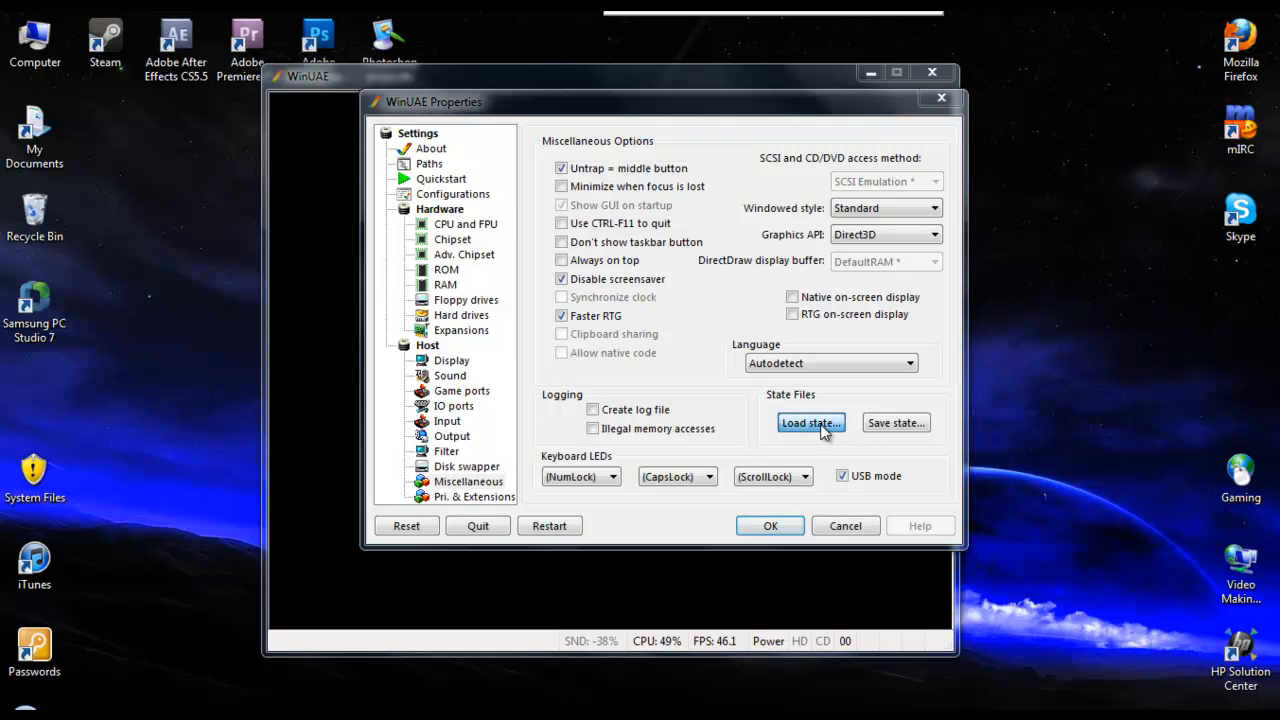
Restore the Castle 1.uss snapshot and return to the Quickstart page
left_click(810, 422)
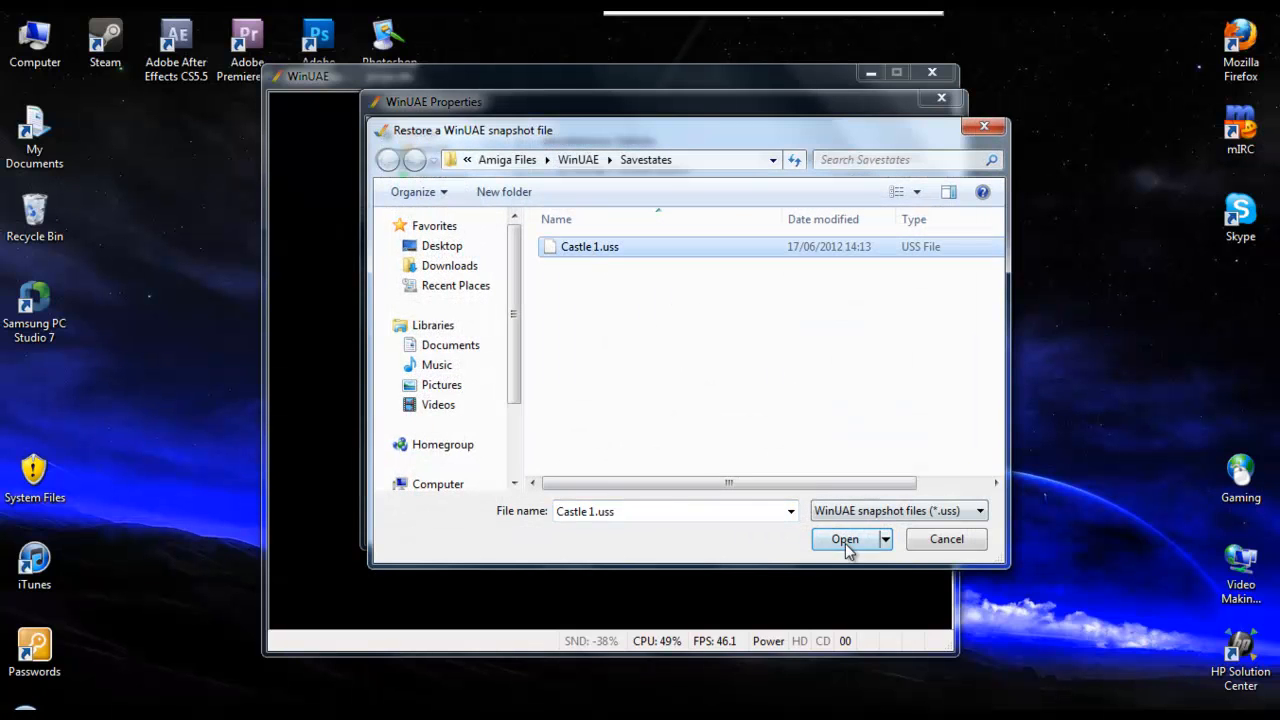
left_click(844, 540)
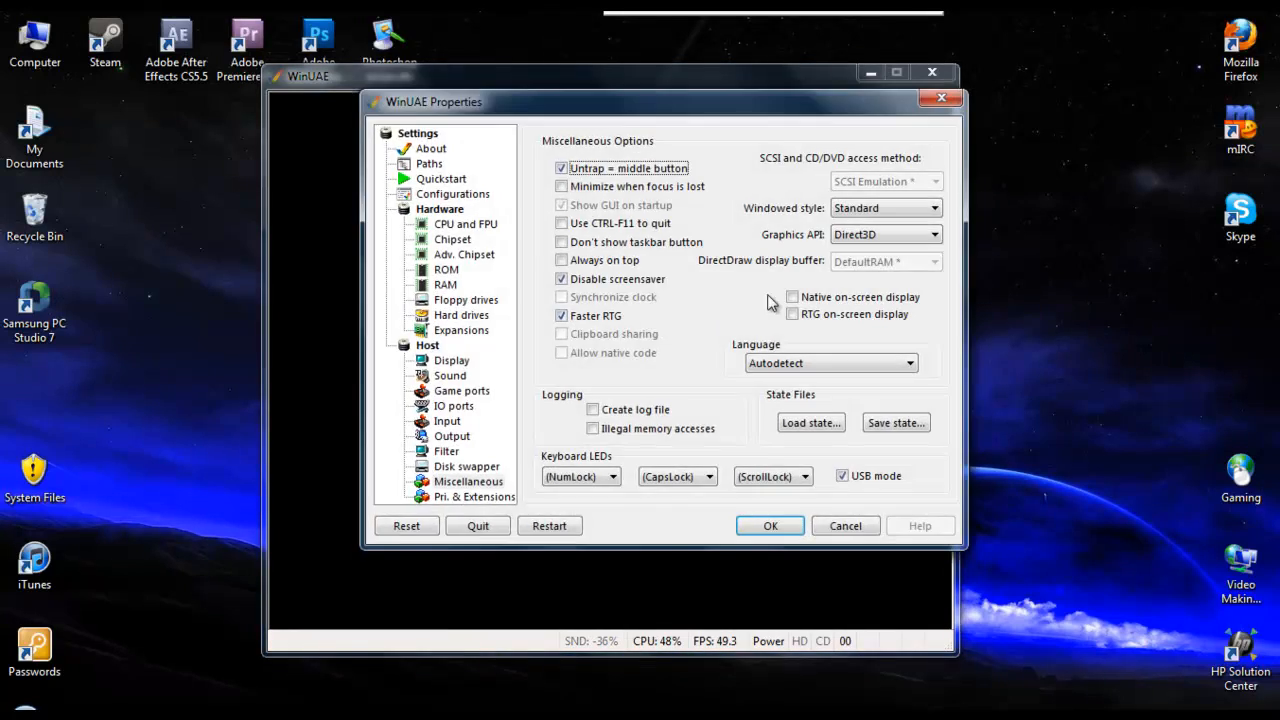
left_click(440, 178)
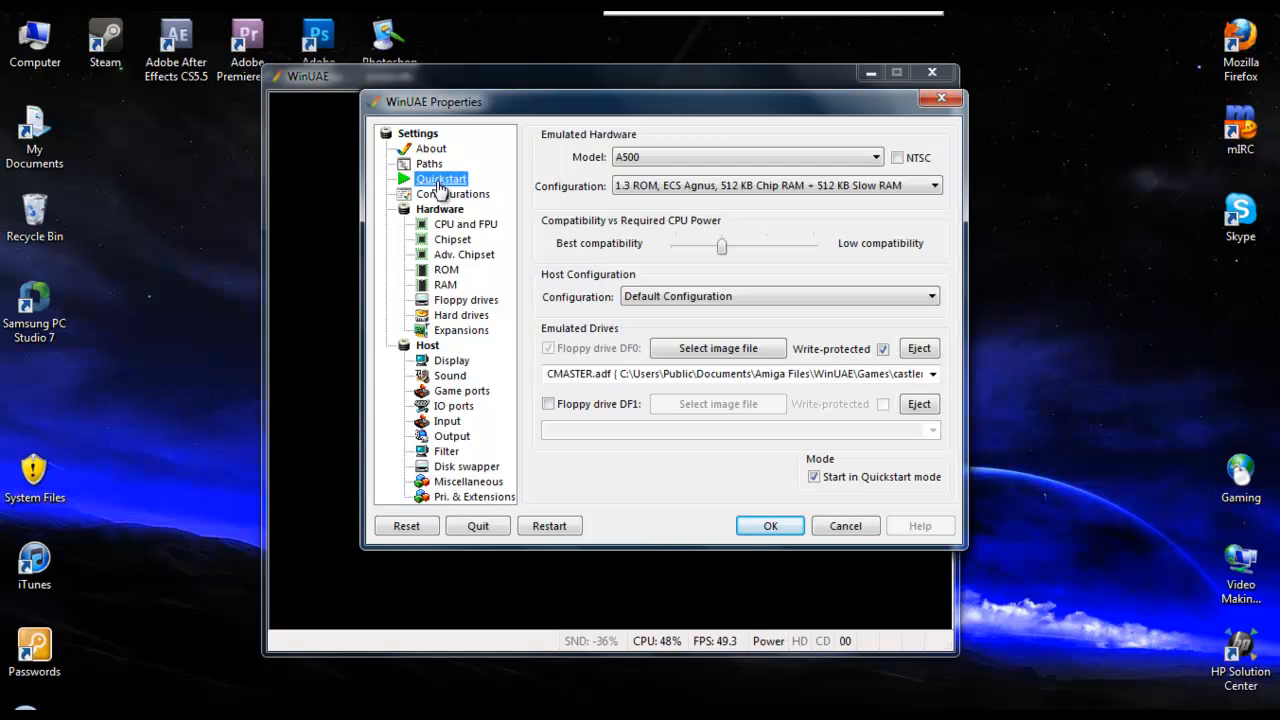